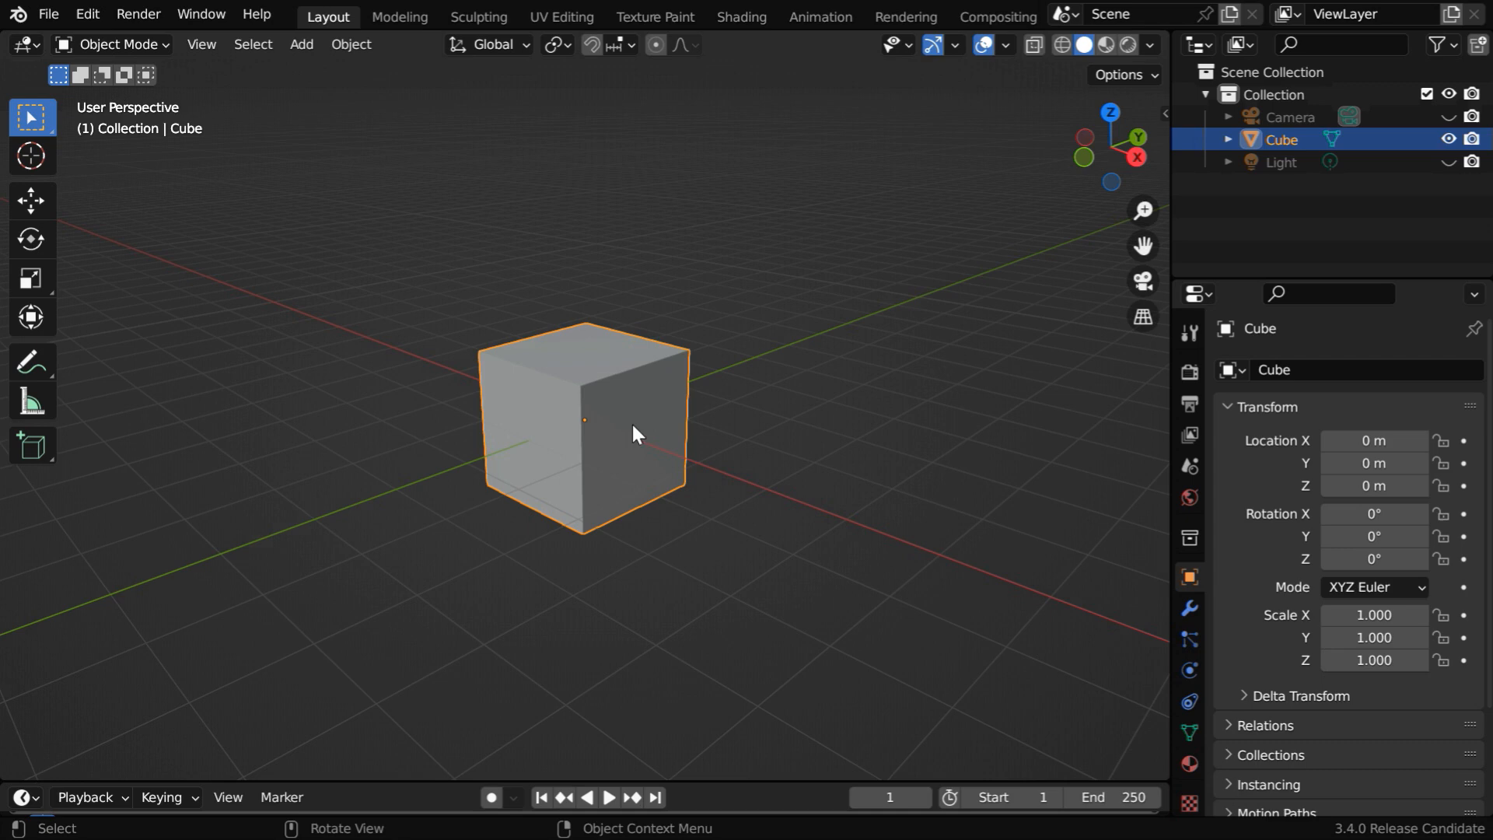
# Step: Move the default cube 2 m up along Z and zoom the view back out
pyautogui.press('g')
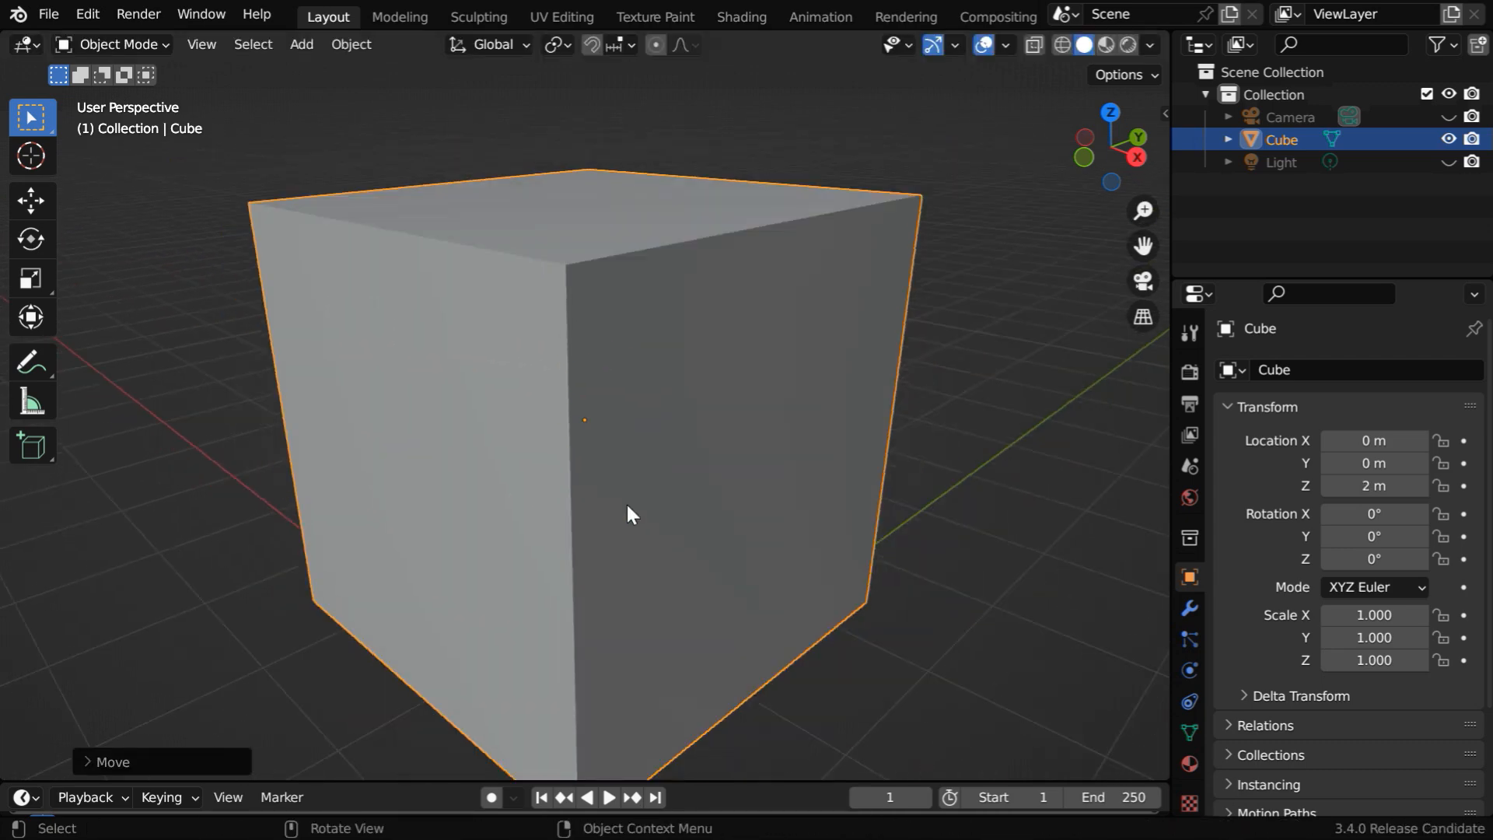
pyautogui.scroll(-3)
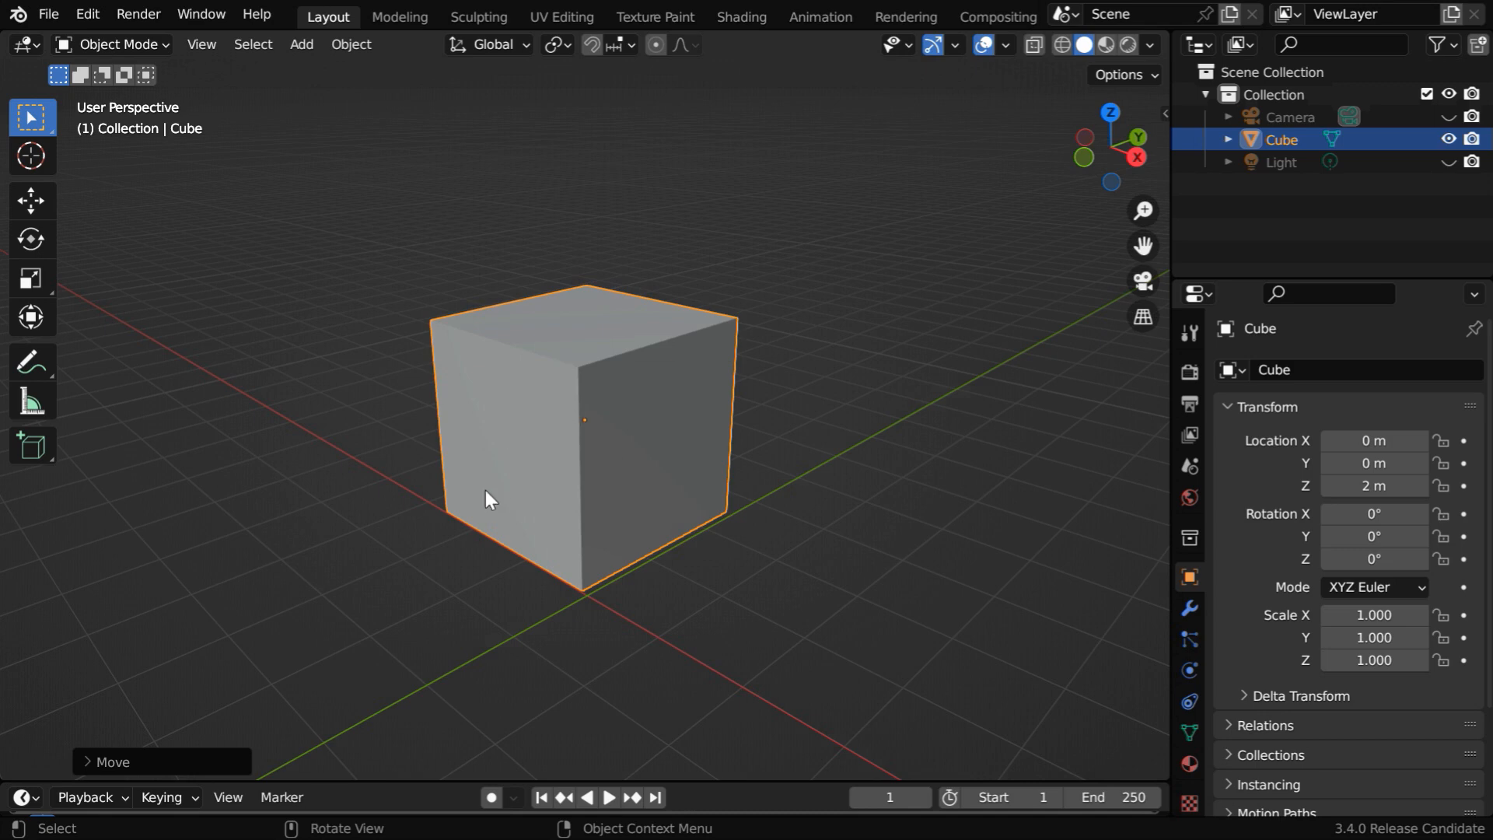
# Step: In Edit Mode, subdivide the whole cube mesh with Number of Cuts set to 6
pyautogui.click(112, 44)
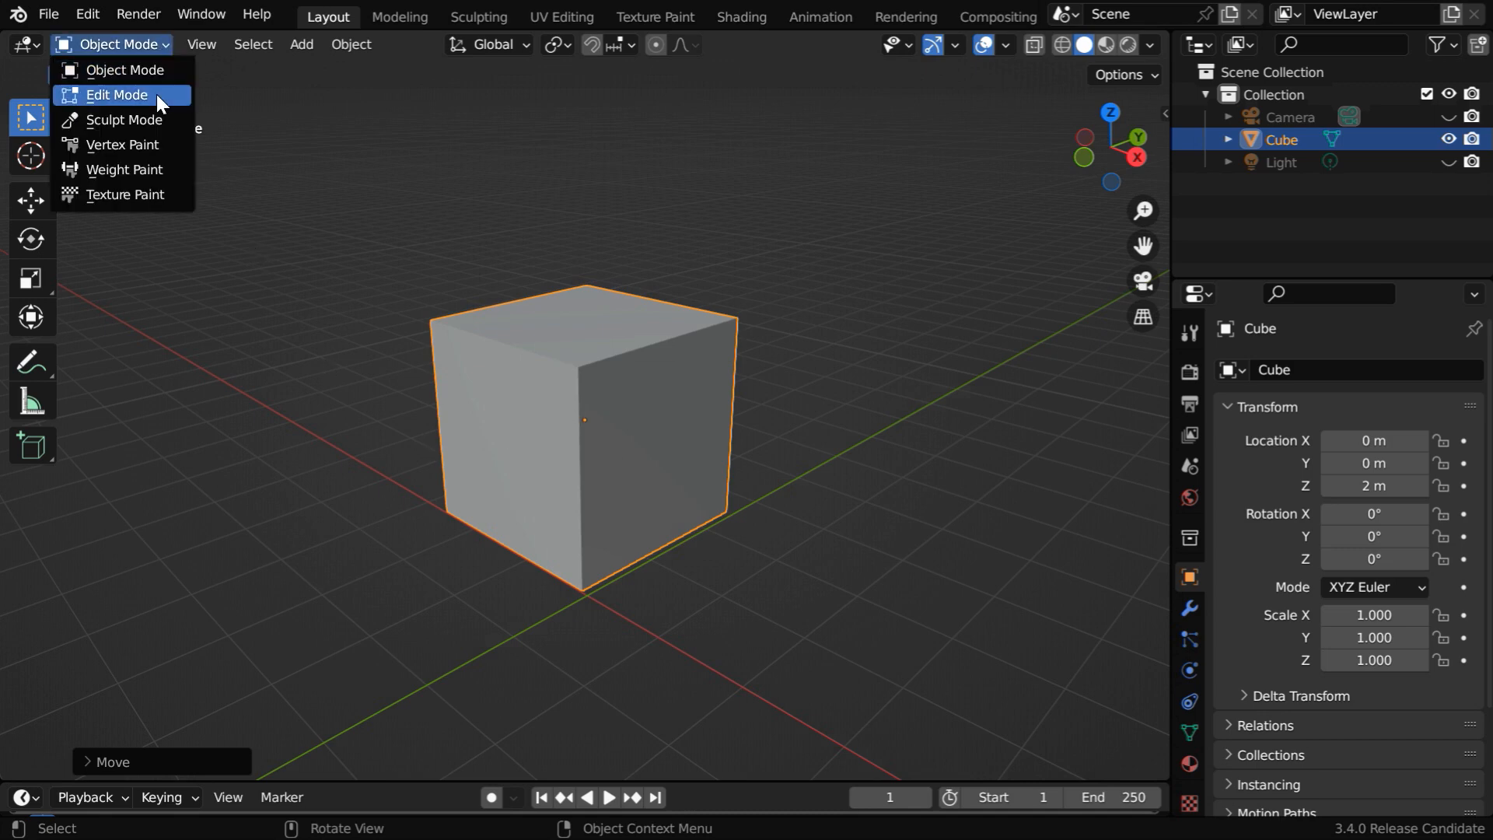
pyautogui.click(116, 94)
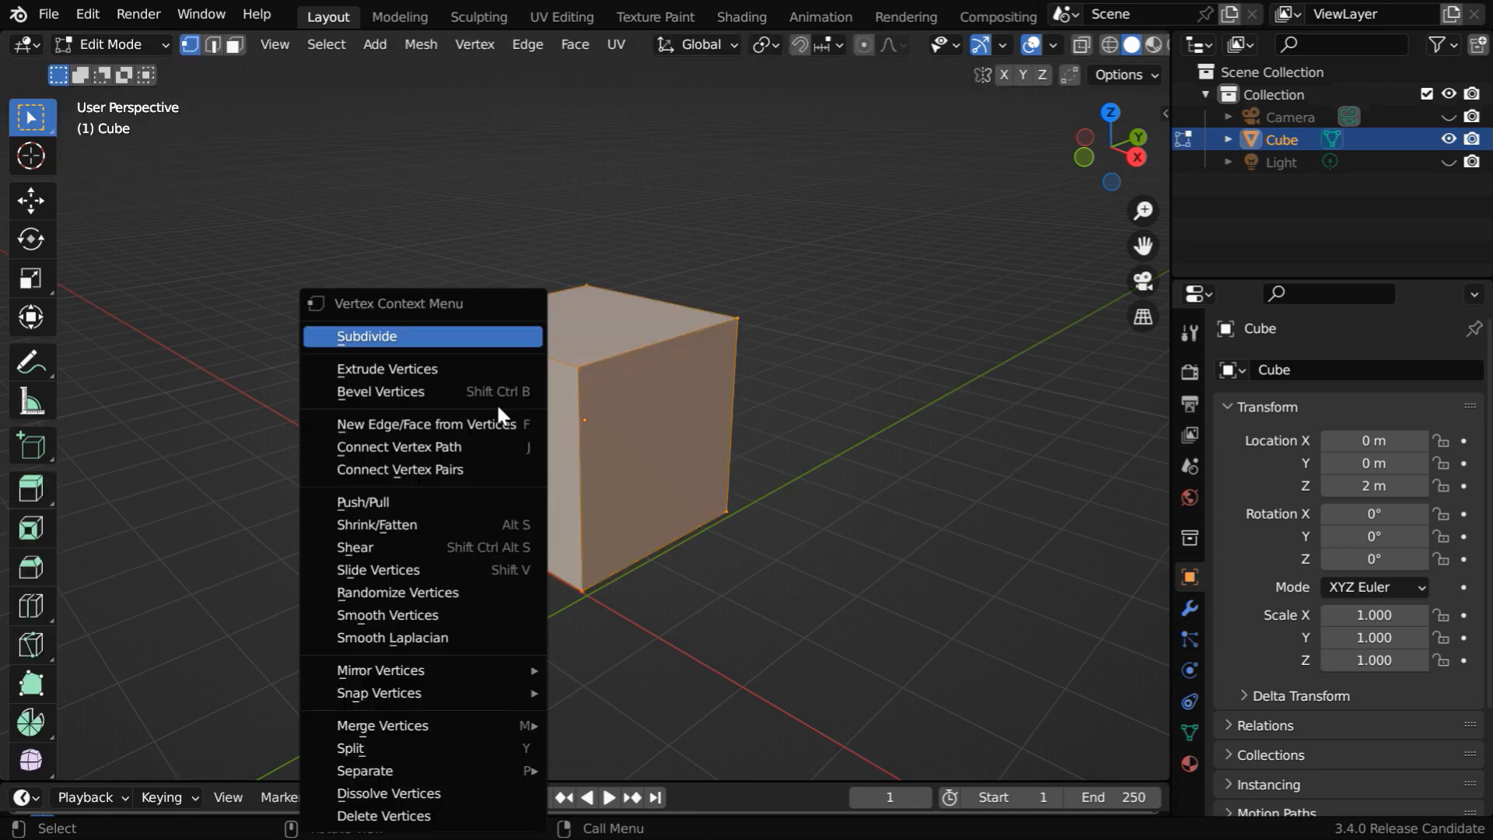
pyautogui.click(366, 336)
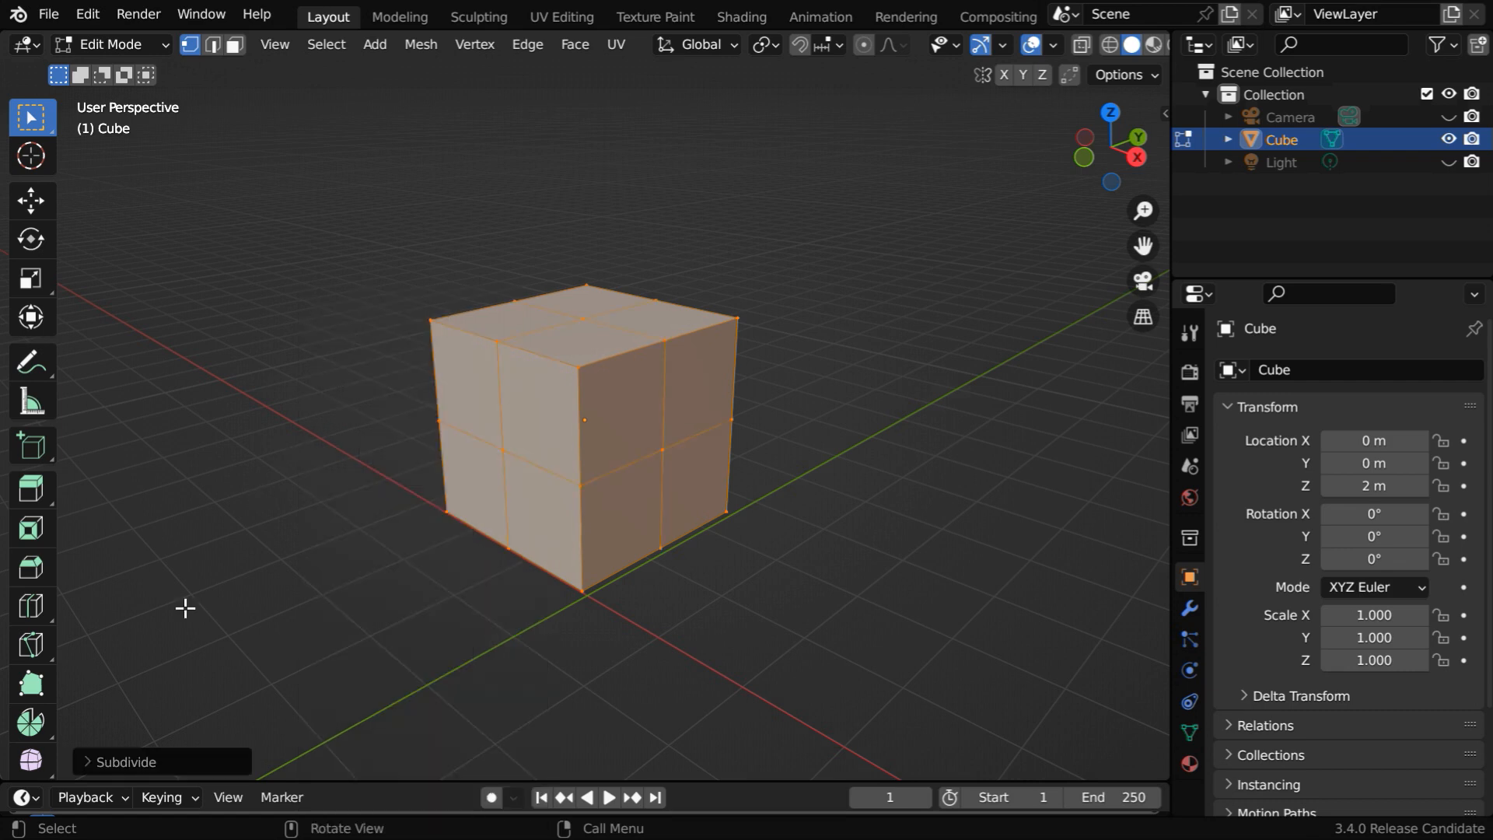
pyautogui.click(123, 761)
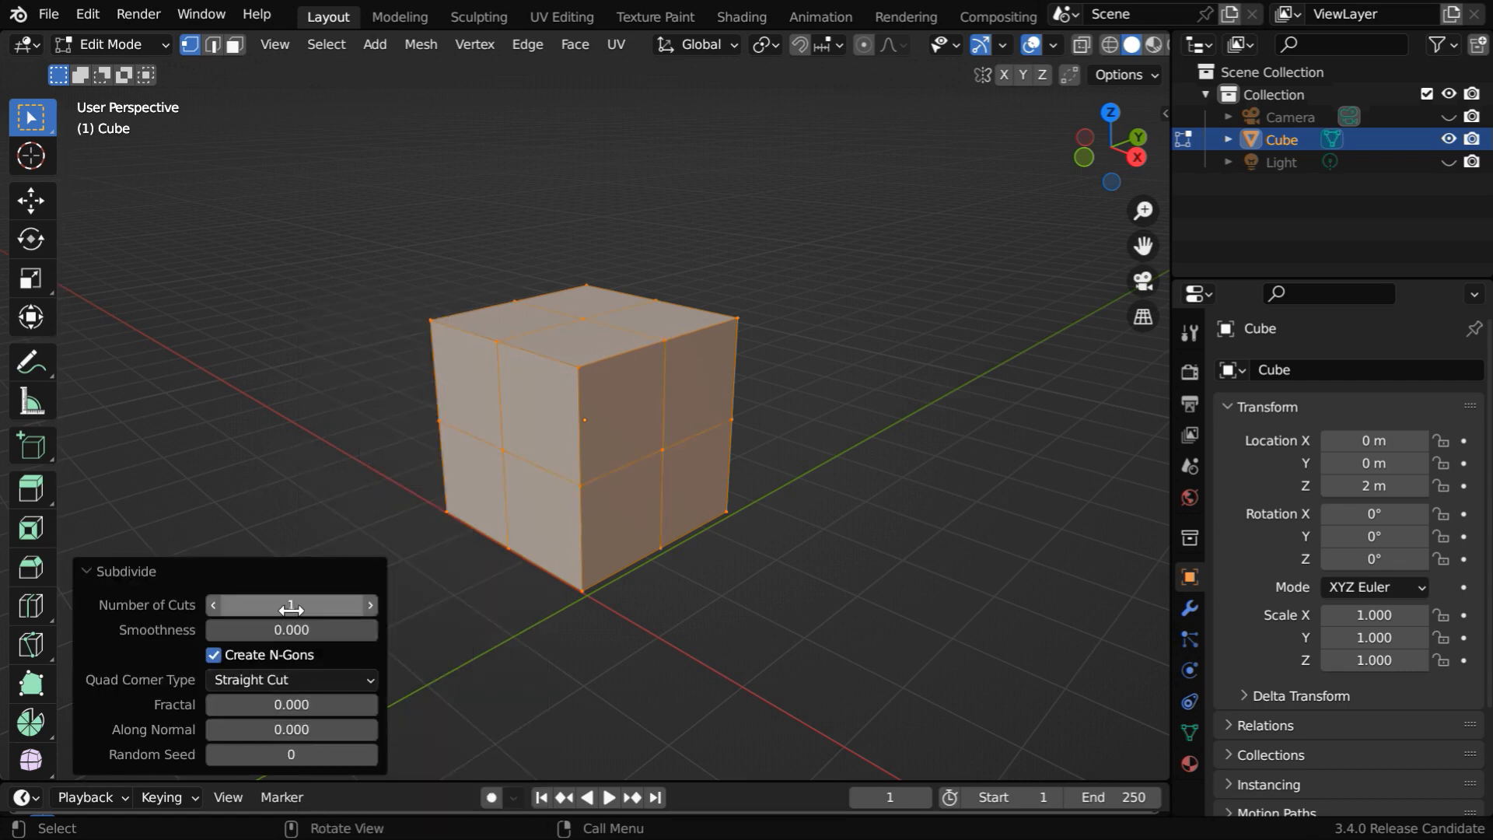
pyautogui.moveTo(285, 605); pyautogui.dragTo(343, 605)
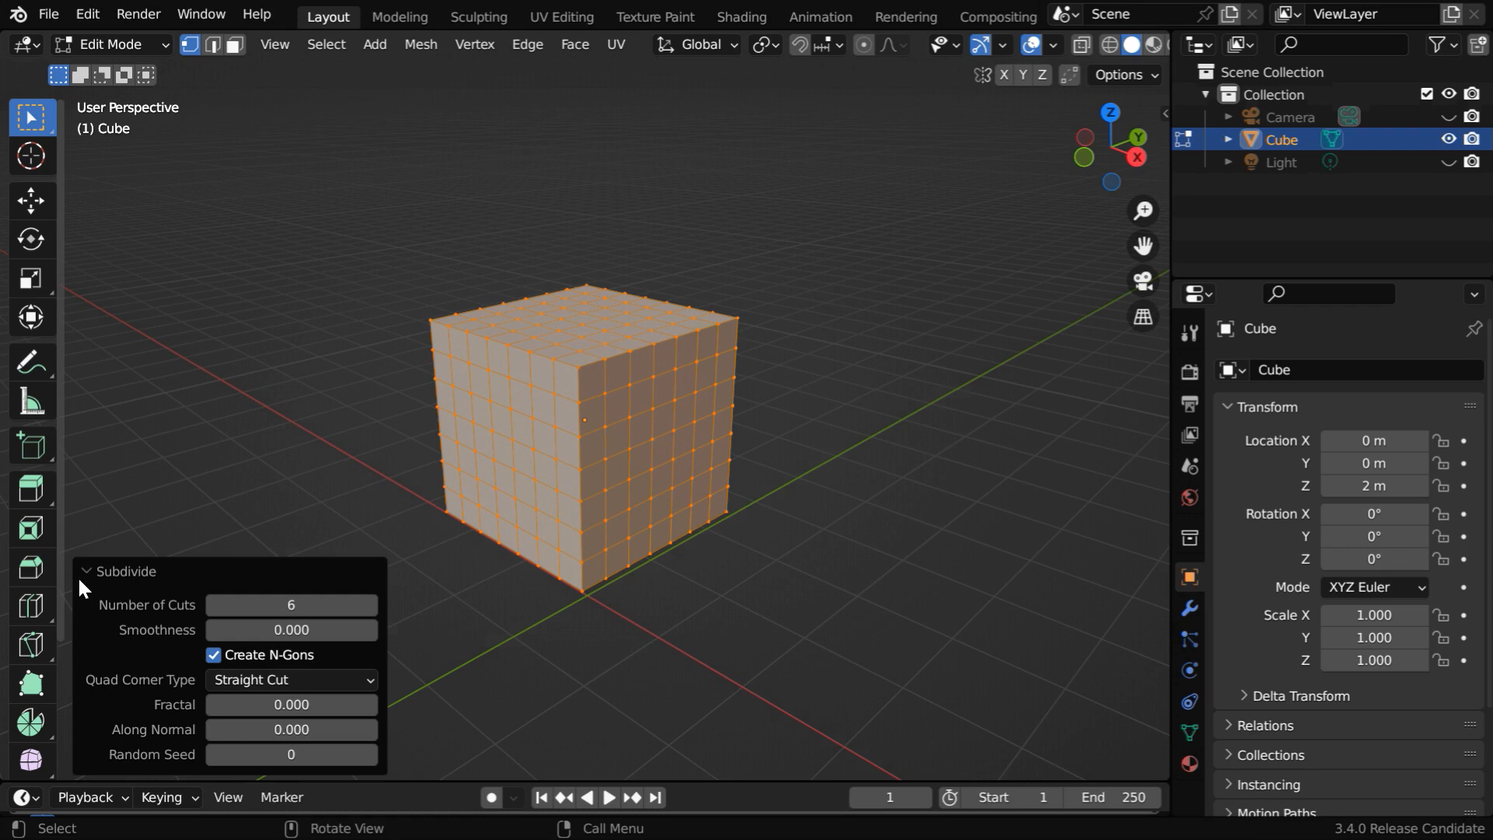
pyautogui.click(110, 43)
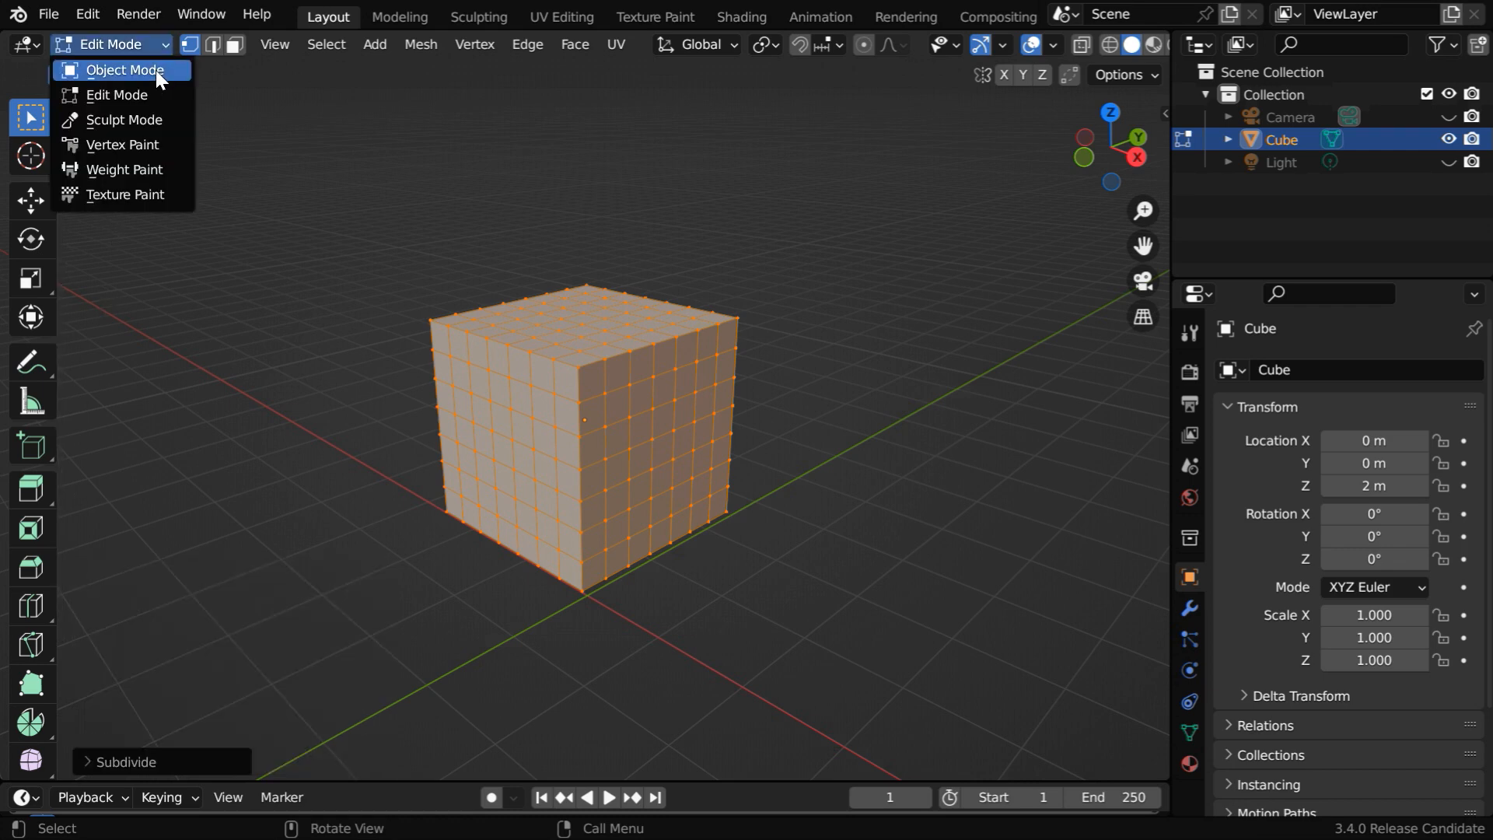
# Step: Back in Object Mode, add a Basis and a Key 1 shape key in Object Data Properties
pyautogui.click(124, 69)
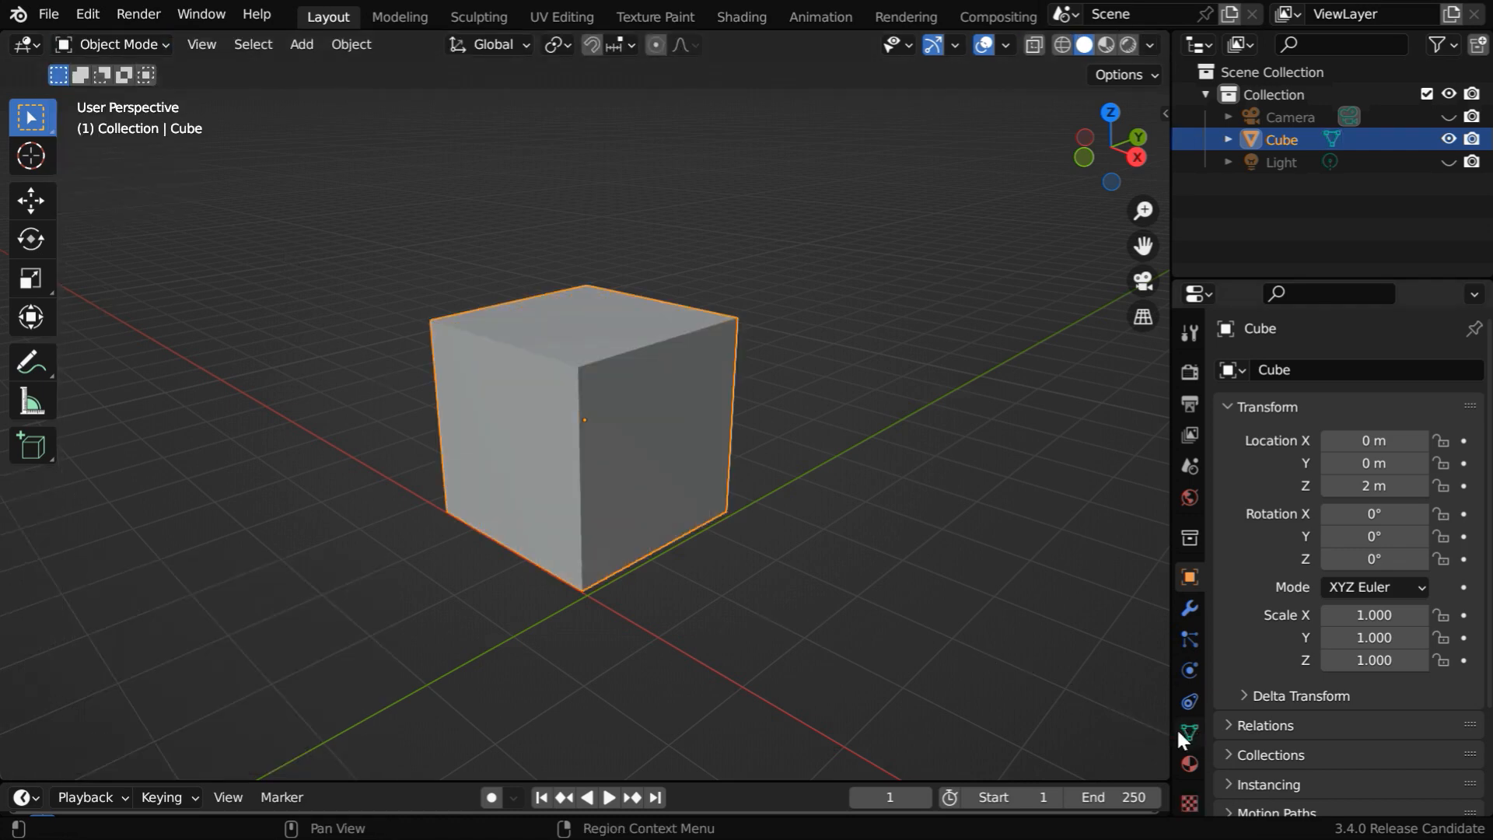
pyautogui.click(1189, 734)
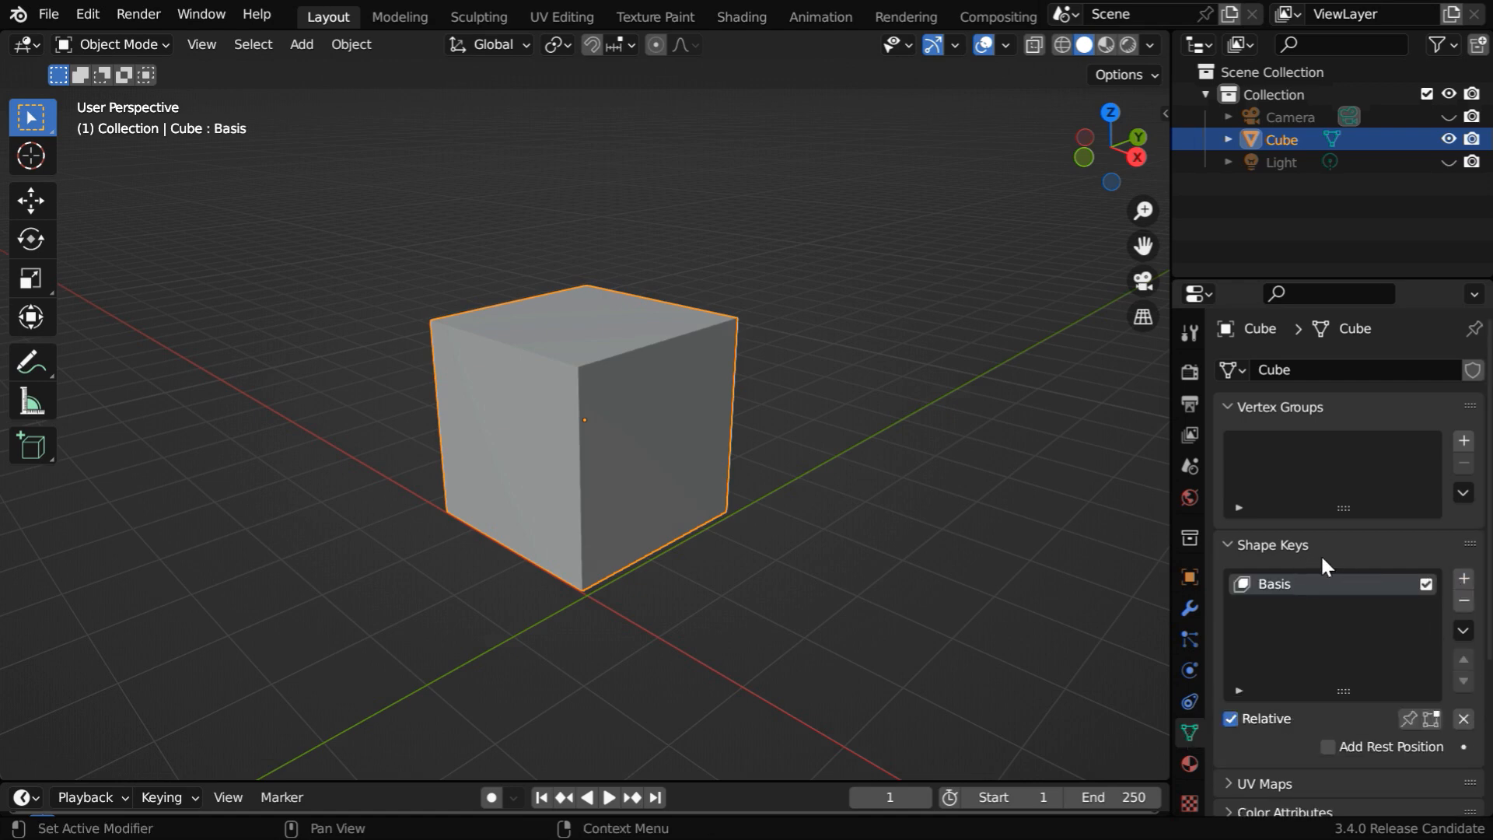
pyautogui.moveTo(1270, 610)
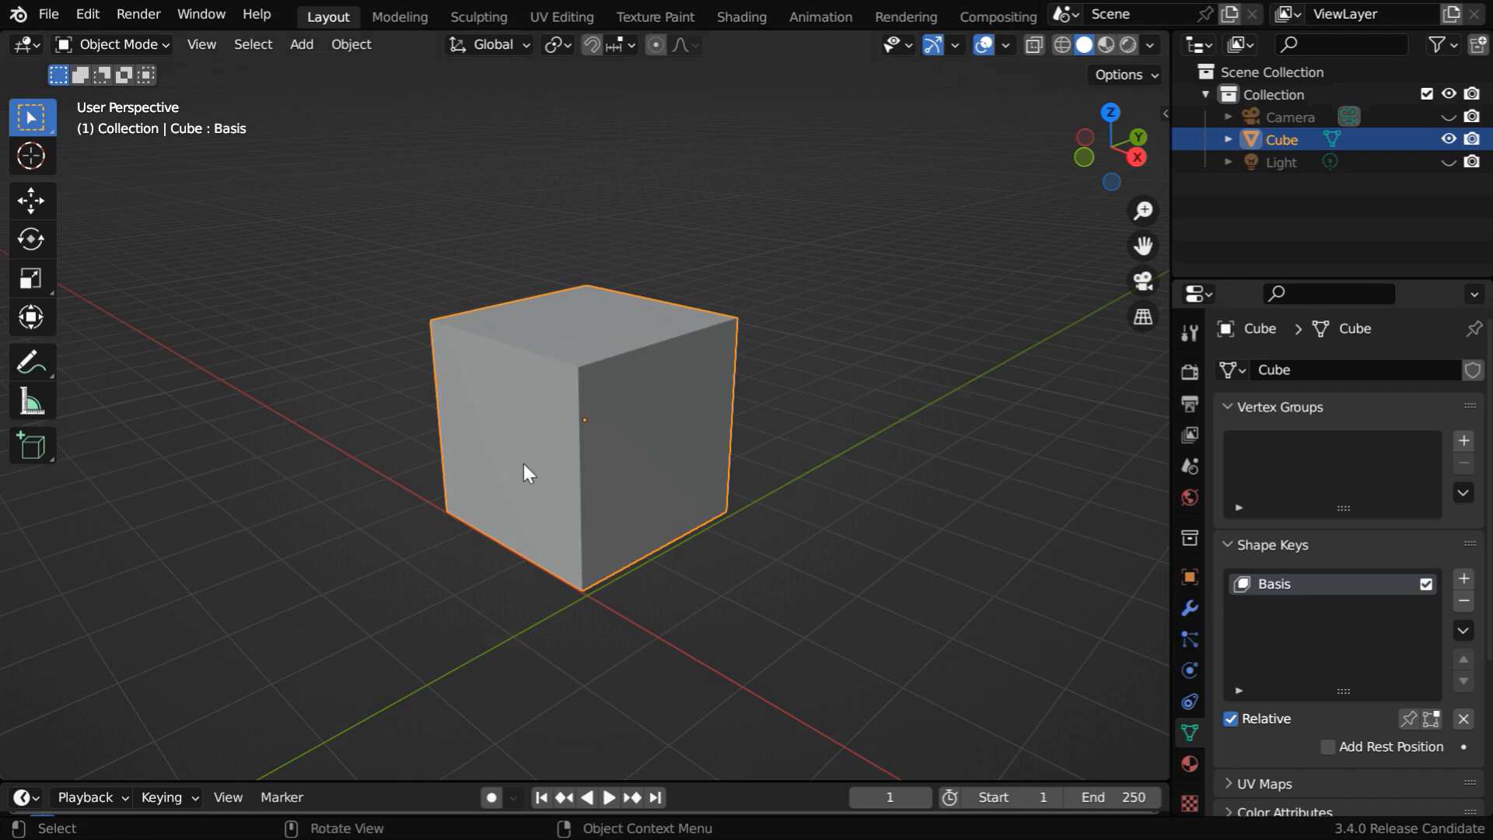
pyautogui.moveTo(675, 453)
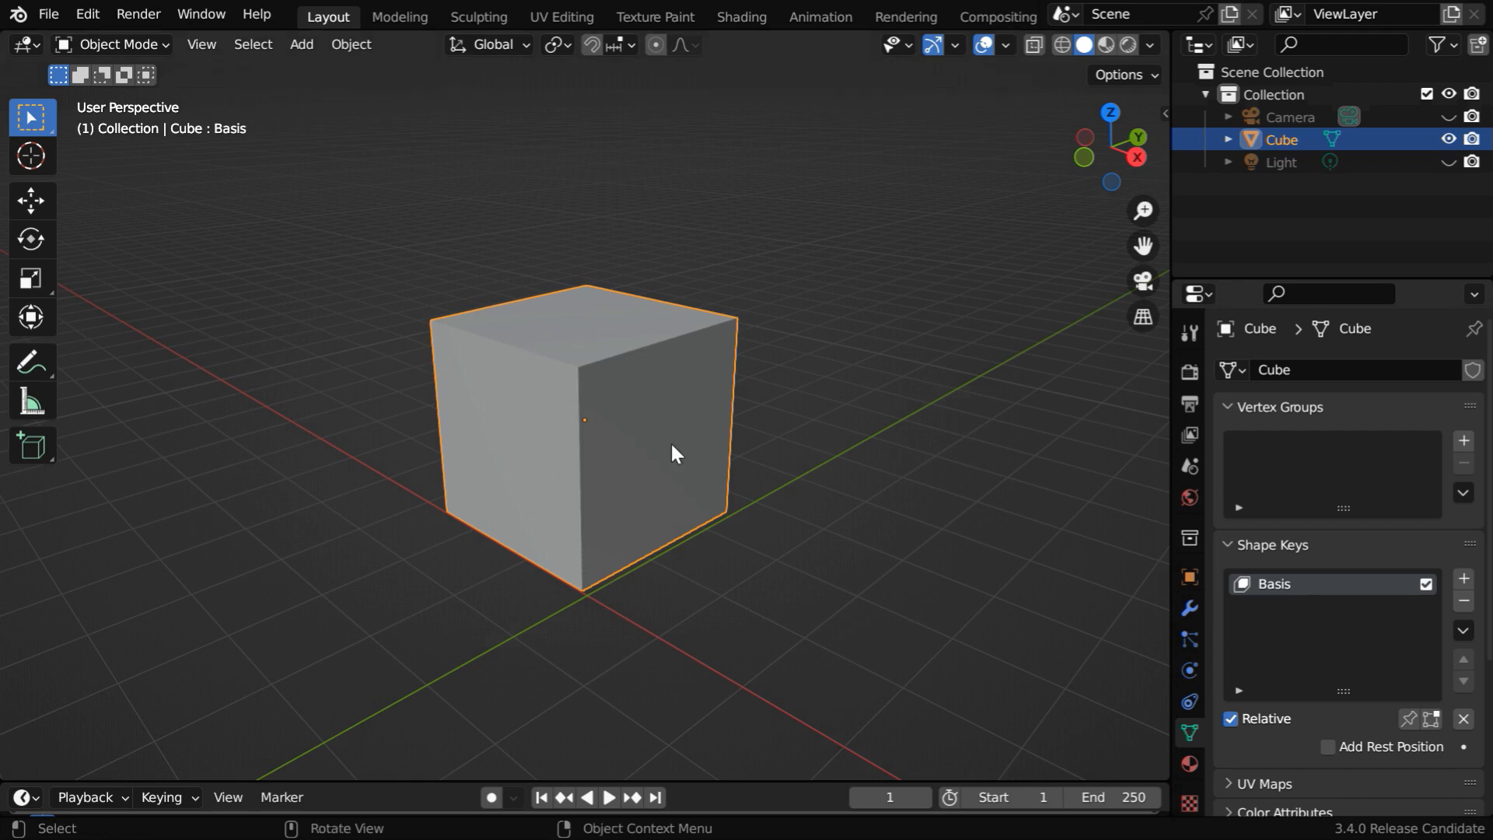
pyautogui.moveTo(645, 488)
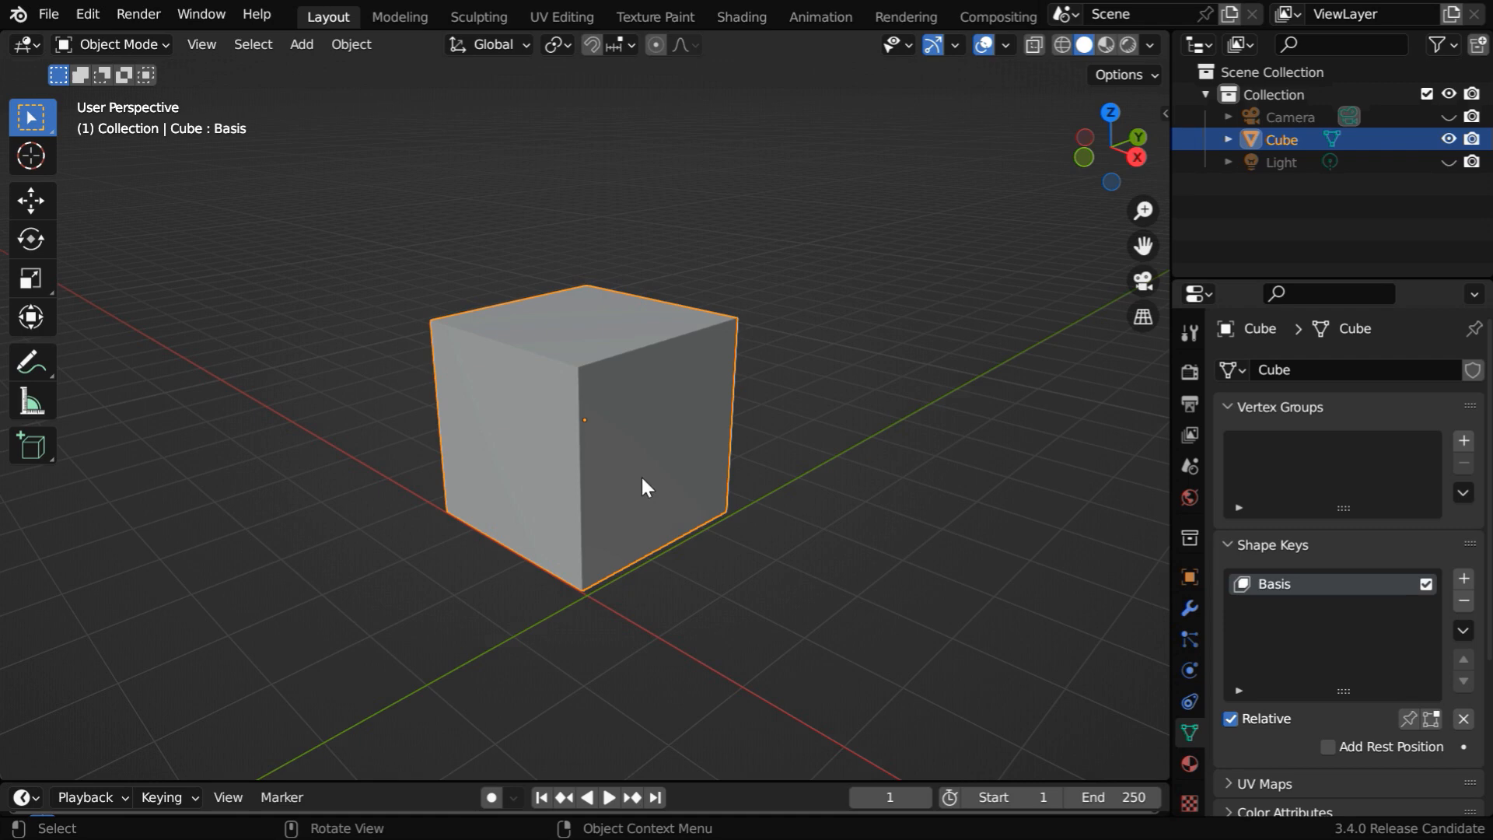
pyautogui.moveTo(1134, 593)
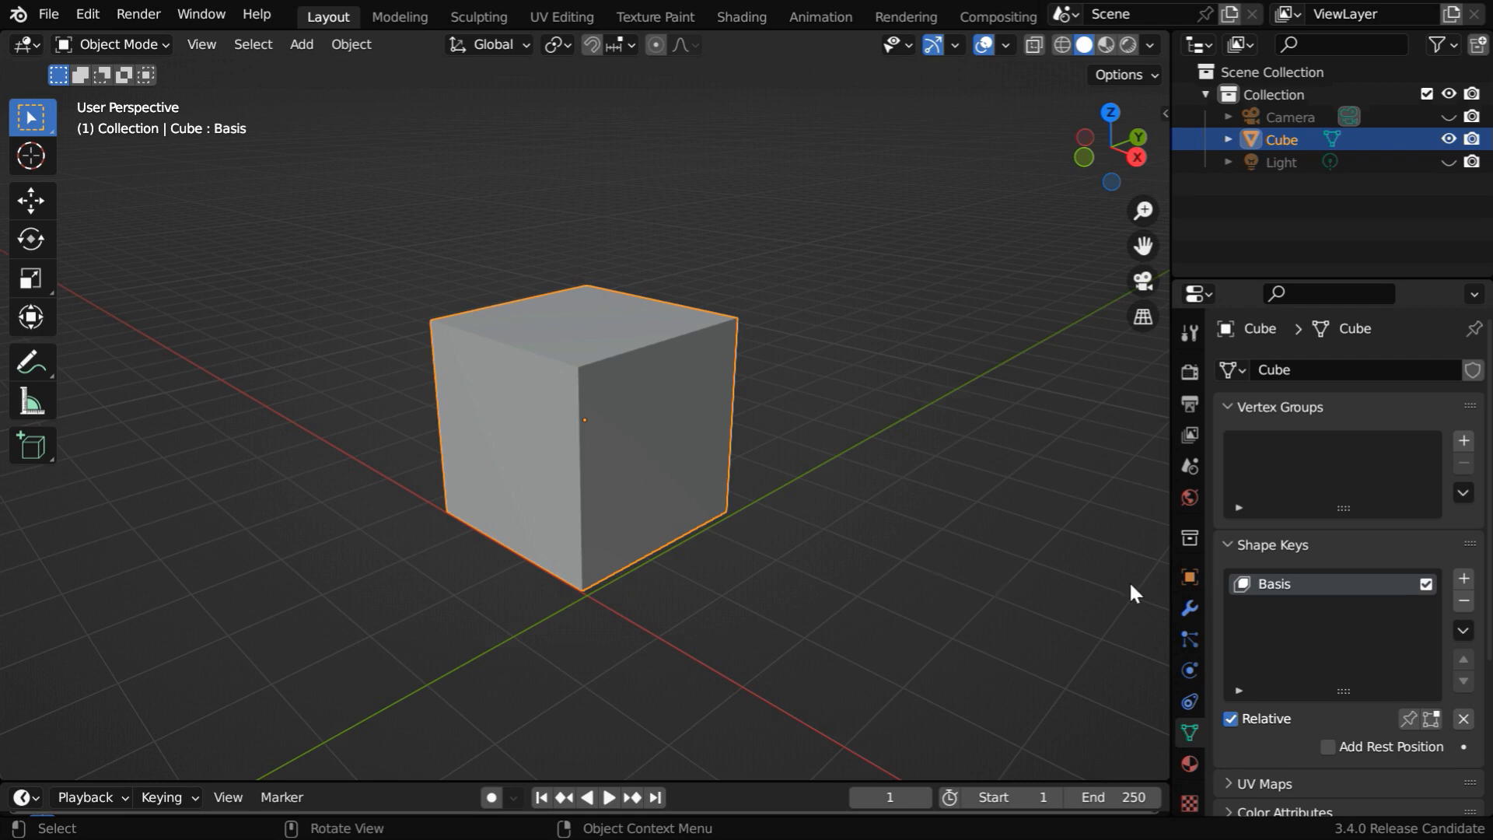
pyautogui.click(1465, 576)
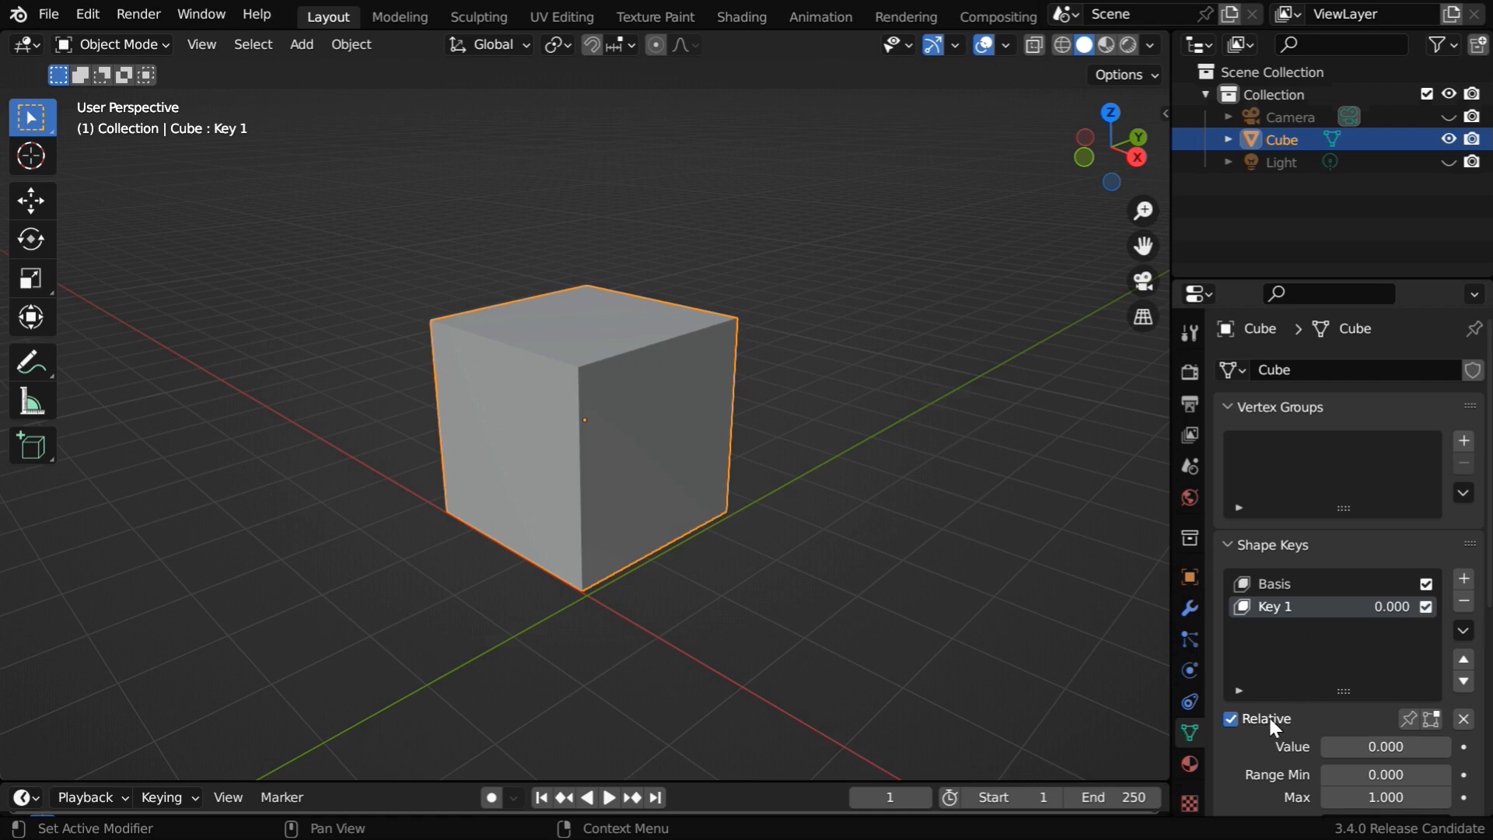
pyautogui.scroll(-3)
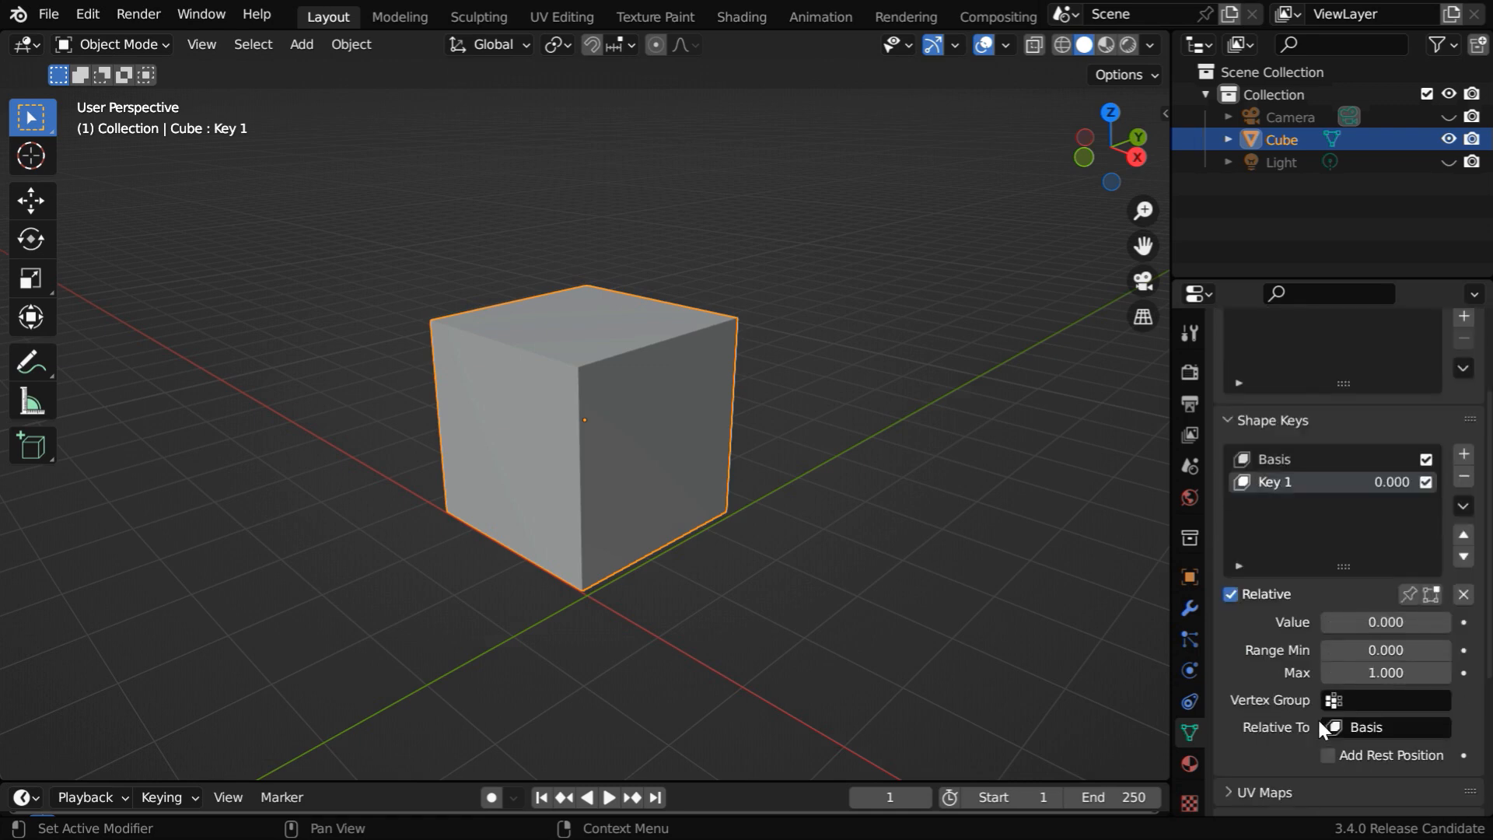
pyautogui.scroll(-3)
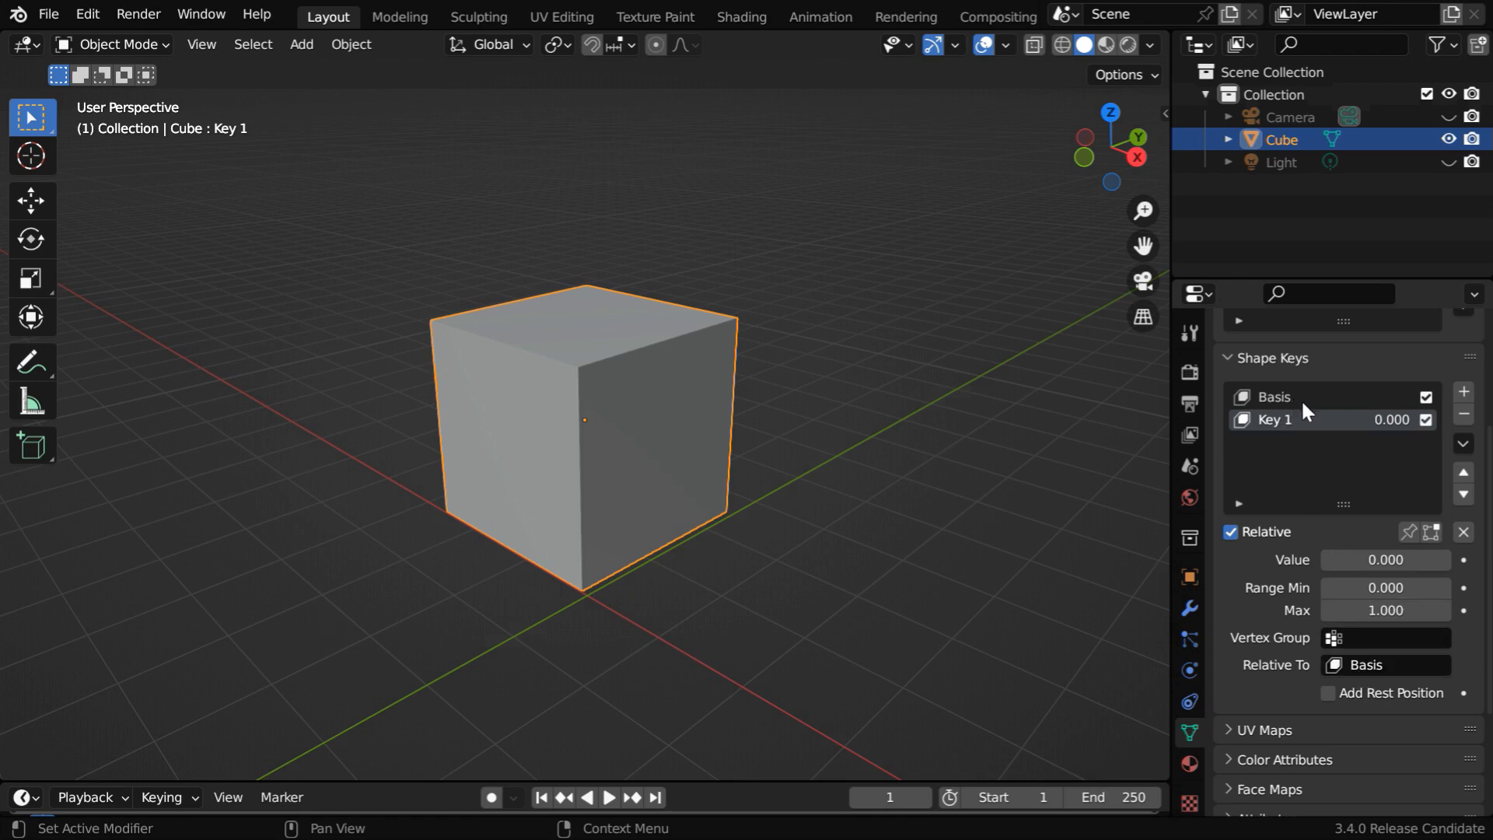
pyautogui.moveTo(602, 514)
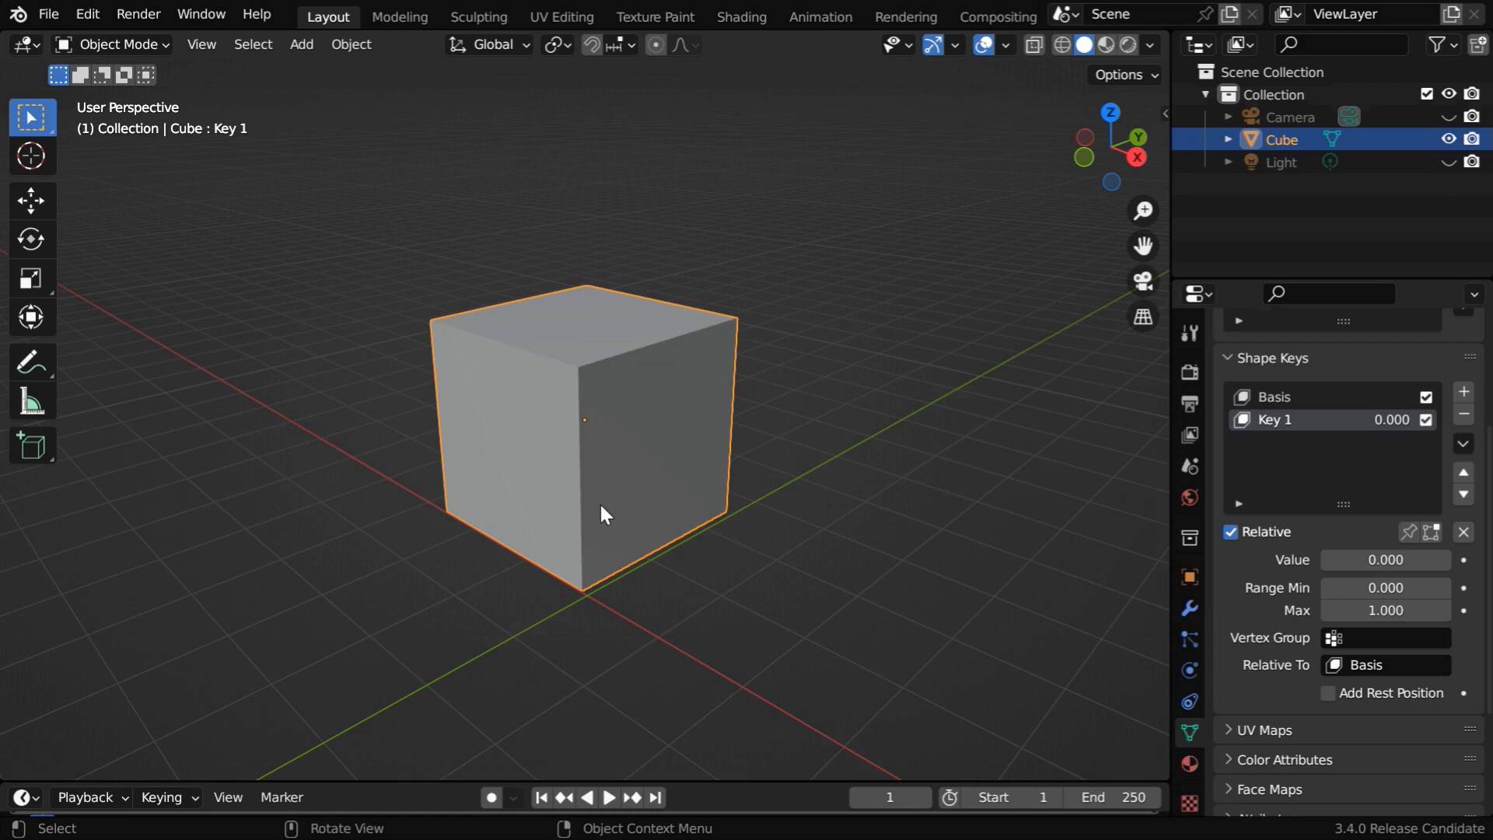
# Step: Enter Edit Mode, make Key 1 the active shape key and pick the Move tool
pyautogui.click(114, 44)
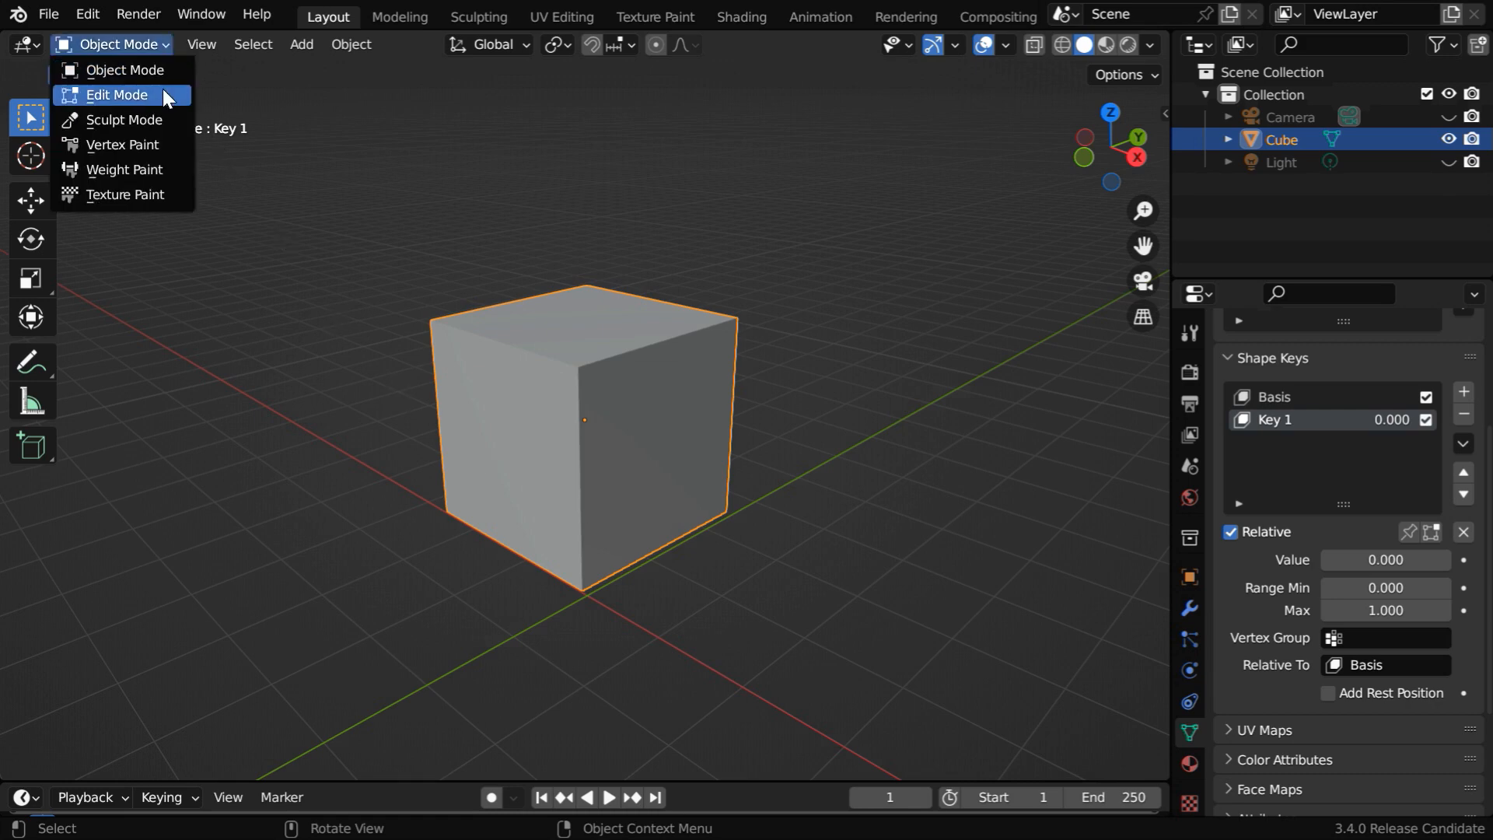
pyautogui.click(116, 94)
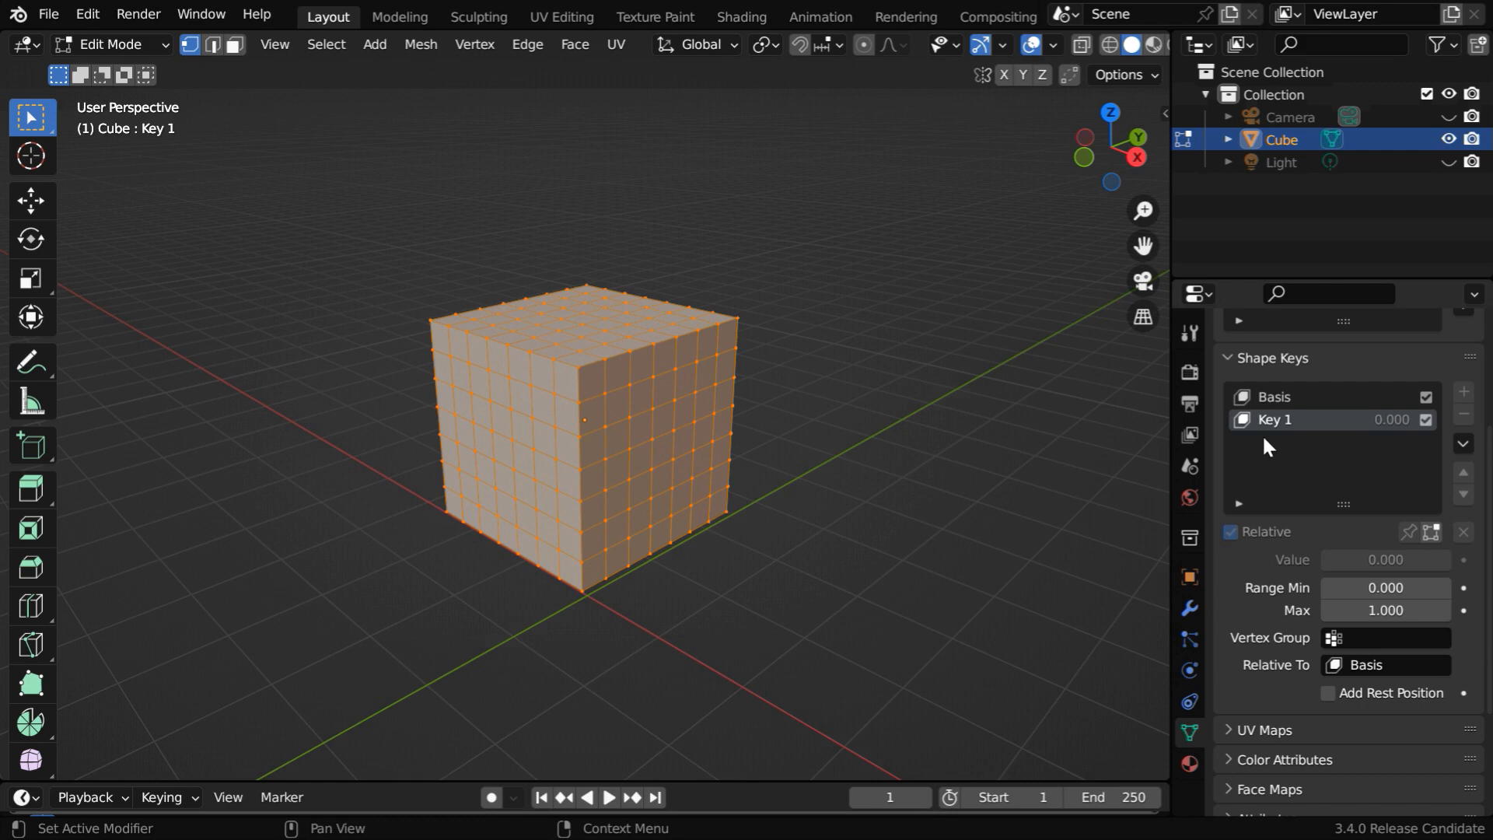
pyautogui.click(1274, 396)
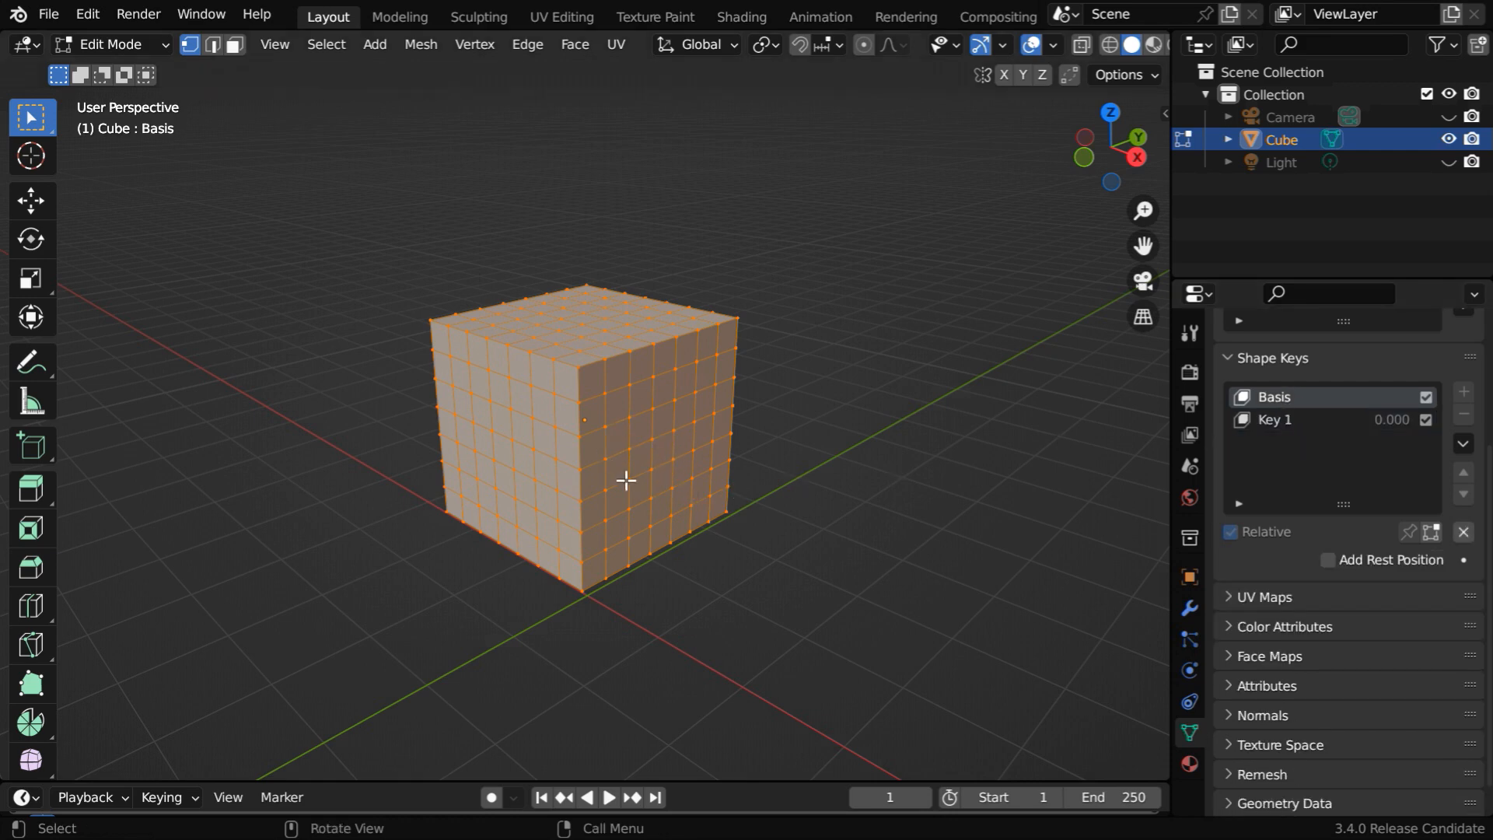
pyautogui.moveTo(669, 505)
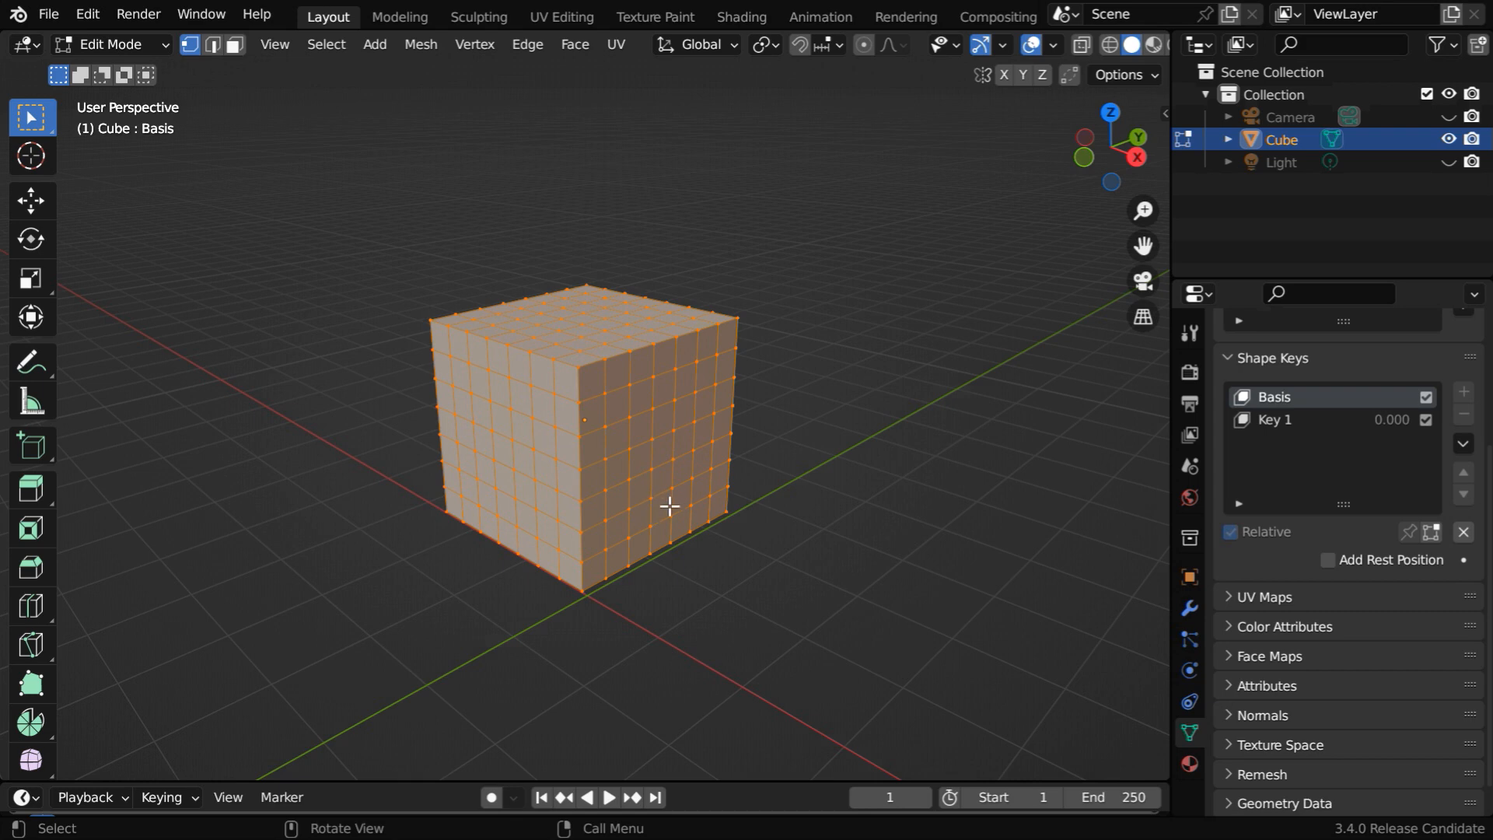
pyautogui.click(1274, 419)
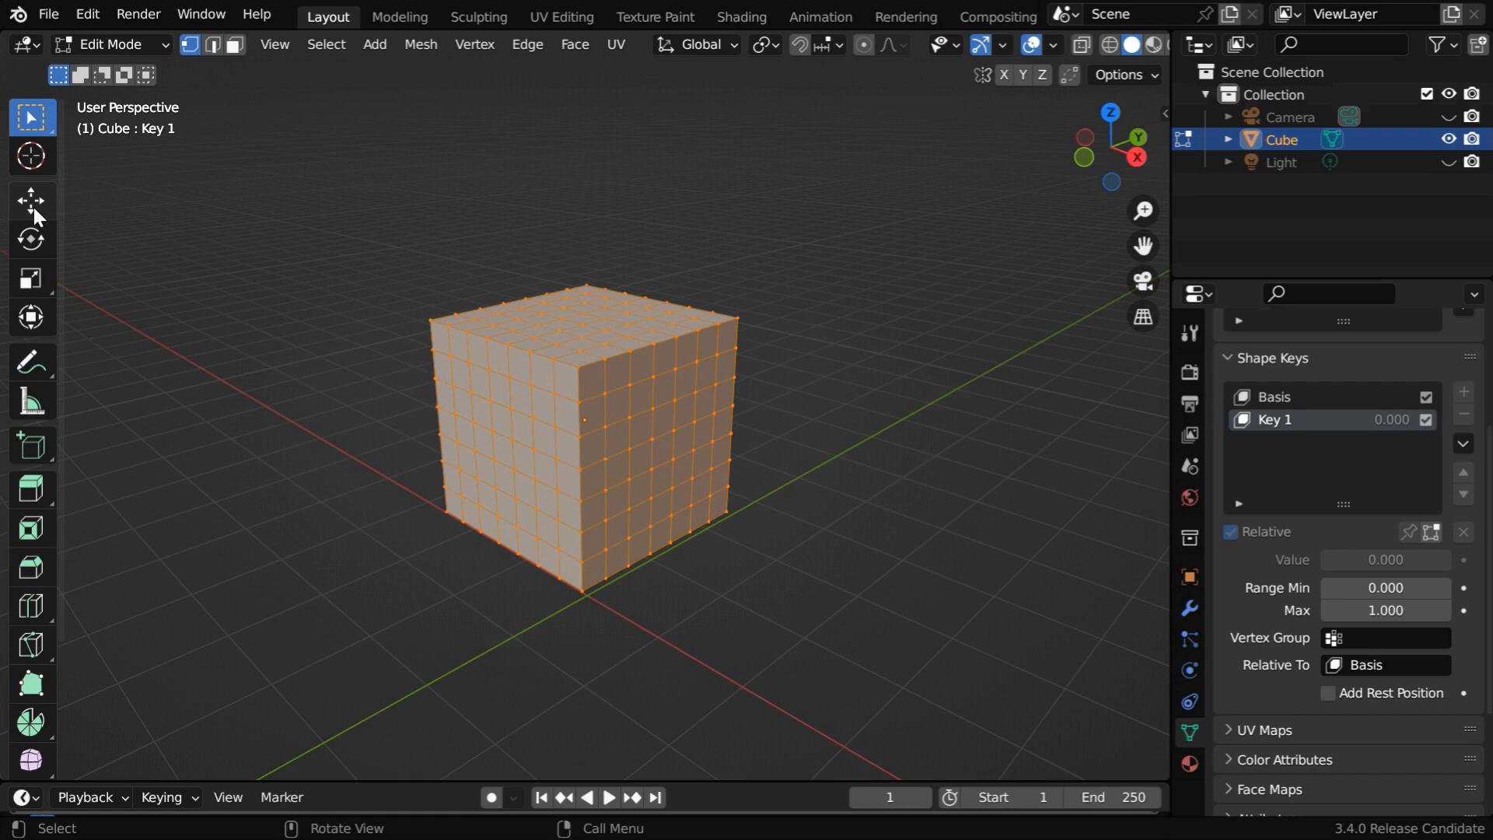
pyautogui.click(31, 200)
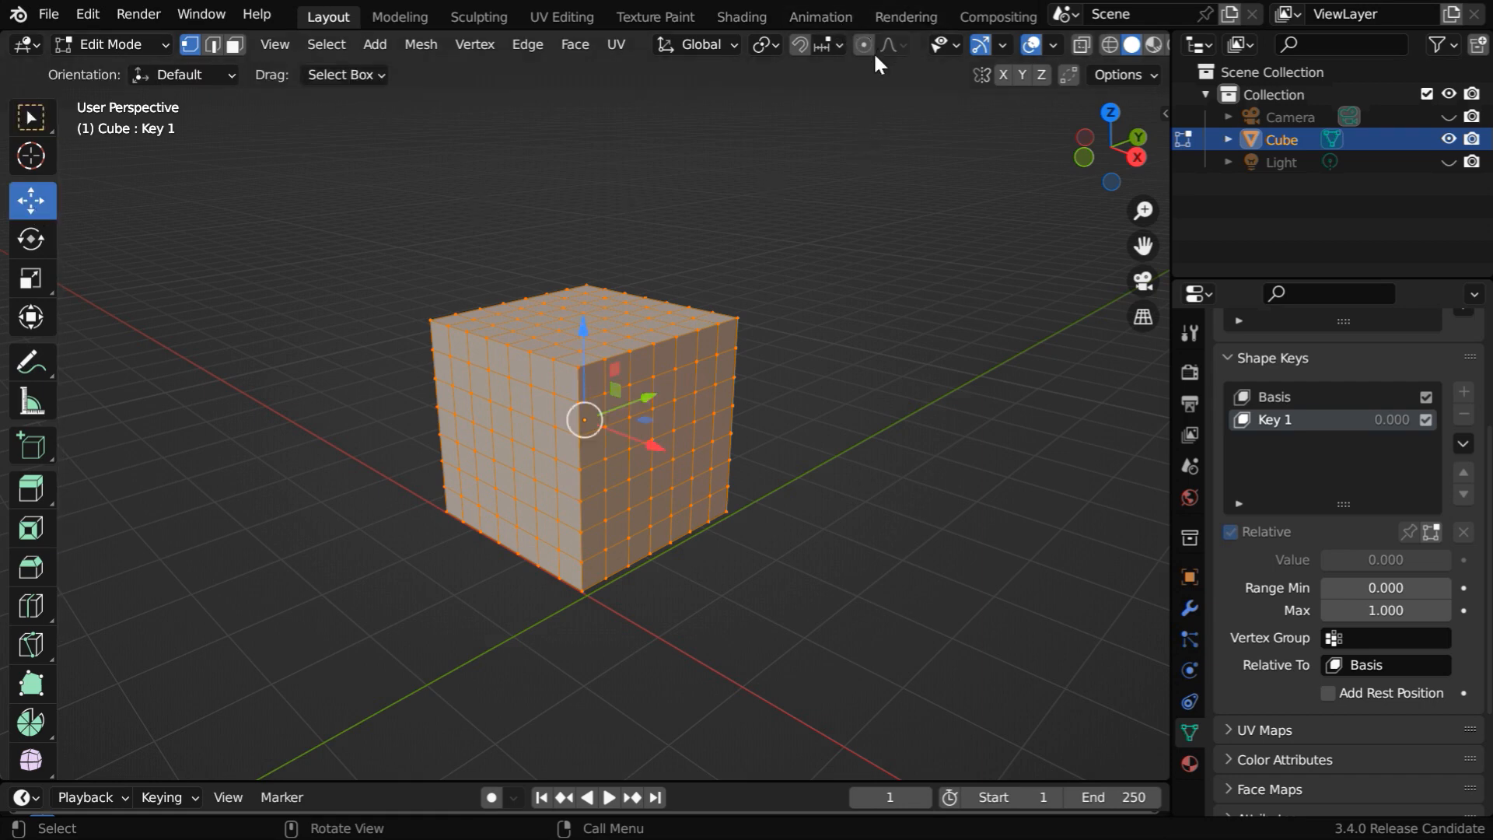
pyautogui.moveTo(862, 46)
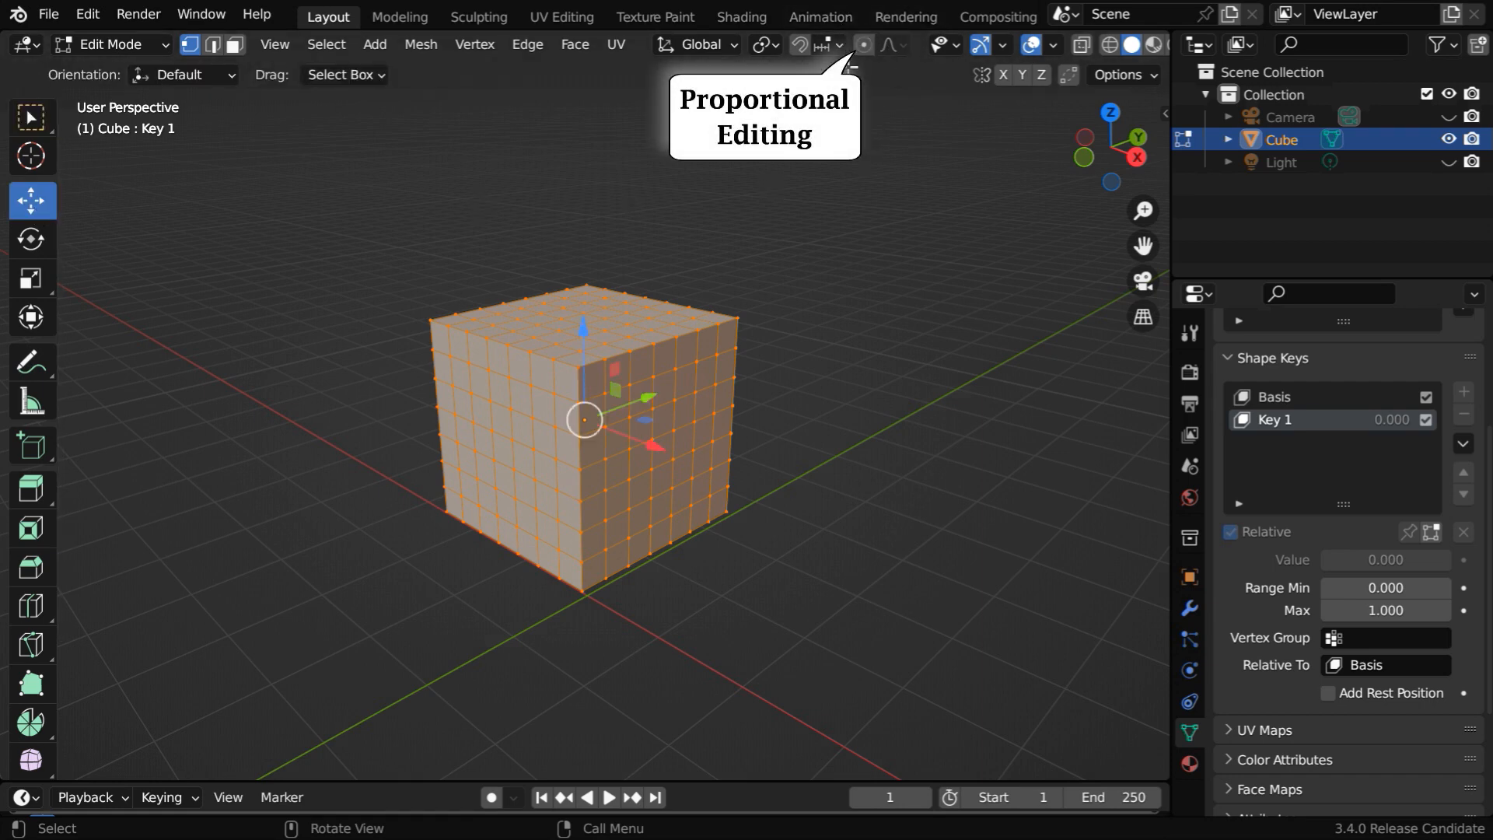
# Step: Turn on Proportional Editing to pull Key 1's vertices into drooping drips
pyautogui.click(862, 46)
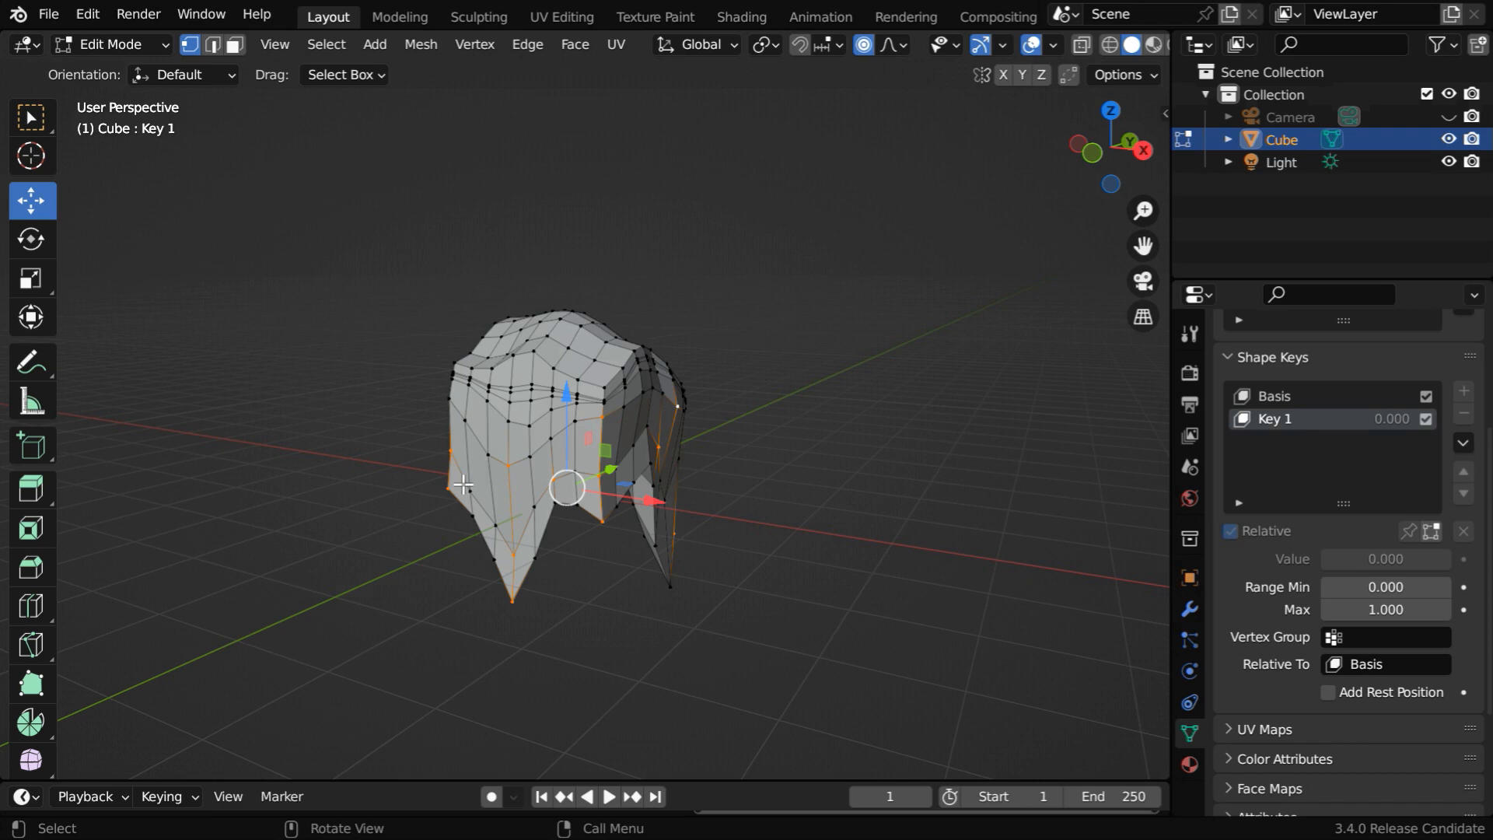
# Step: Leave Edit Mode so the cube shows Key 1's melted shape at value 1.000
pyautogui.press('Tab')
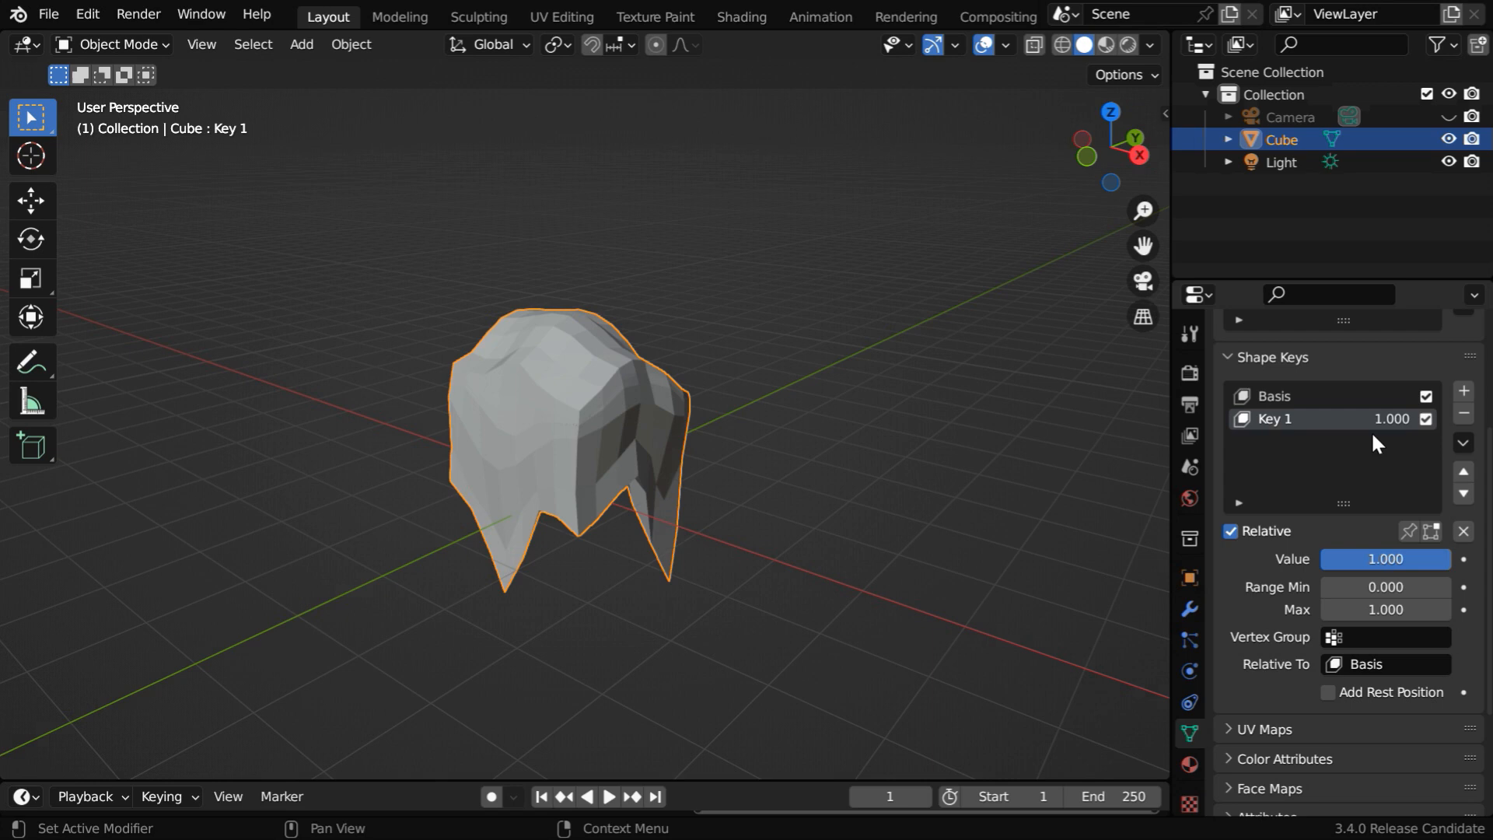
pyautogui.moveTo(702, 440)
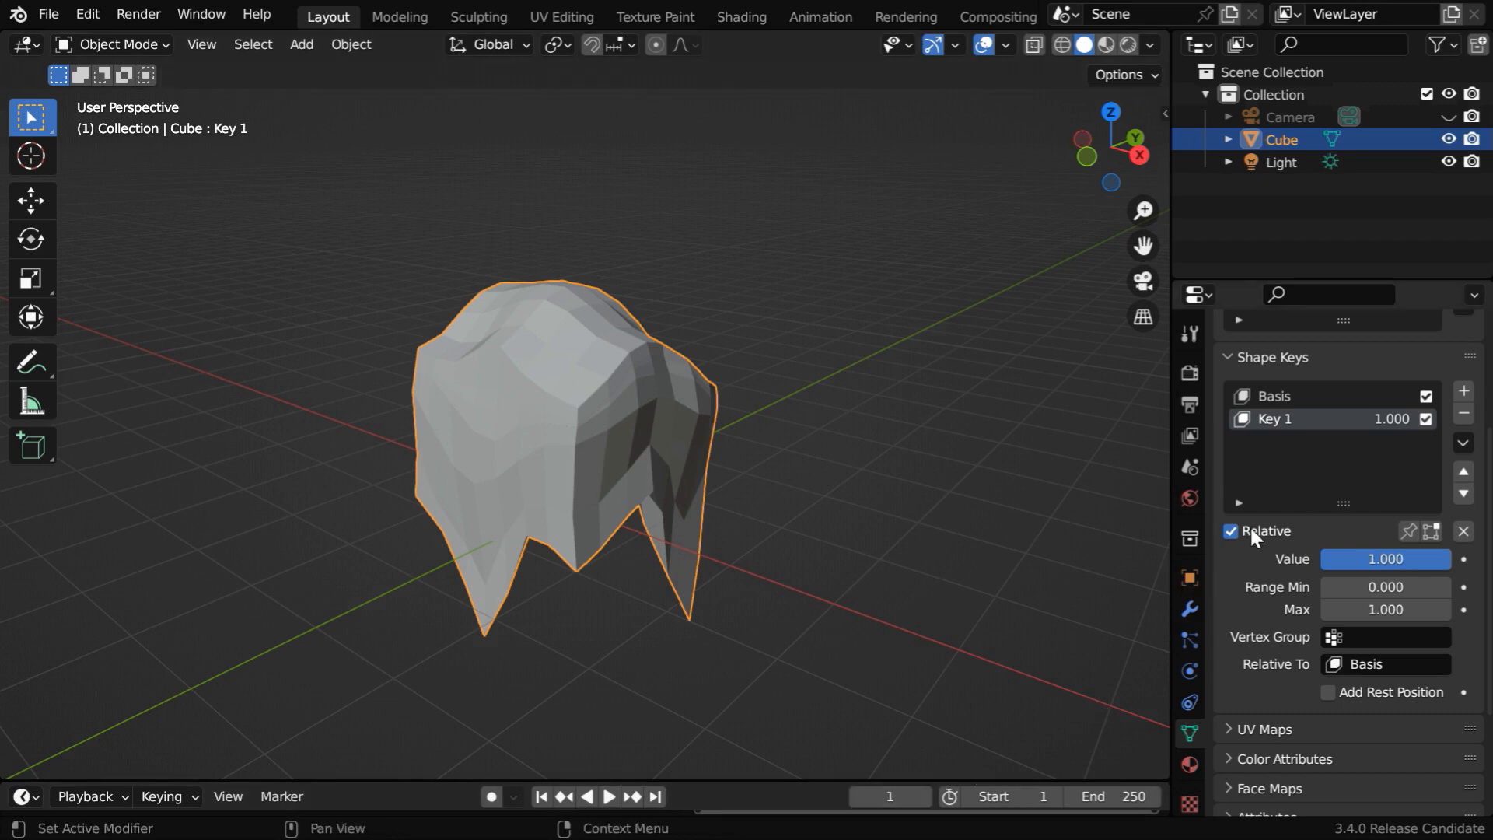
# Step: Keyframe Key 1's value at 0 on frame 1 and 1 on frame 100, then show modifiers
pyautogui.doubleClick(1391, 419)
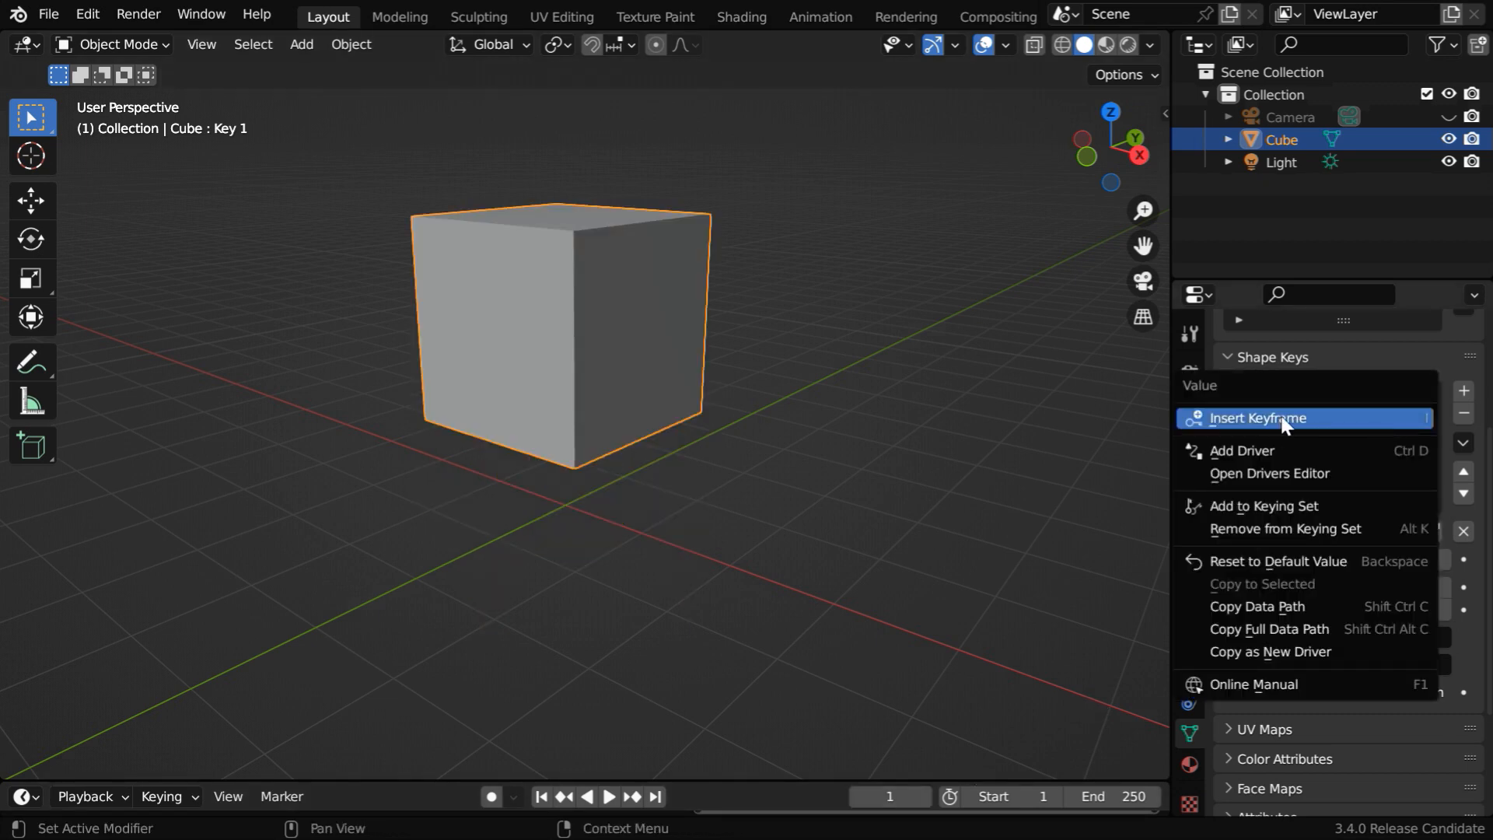
pyautogui.click(1257, 417)
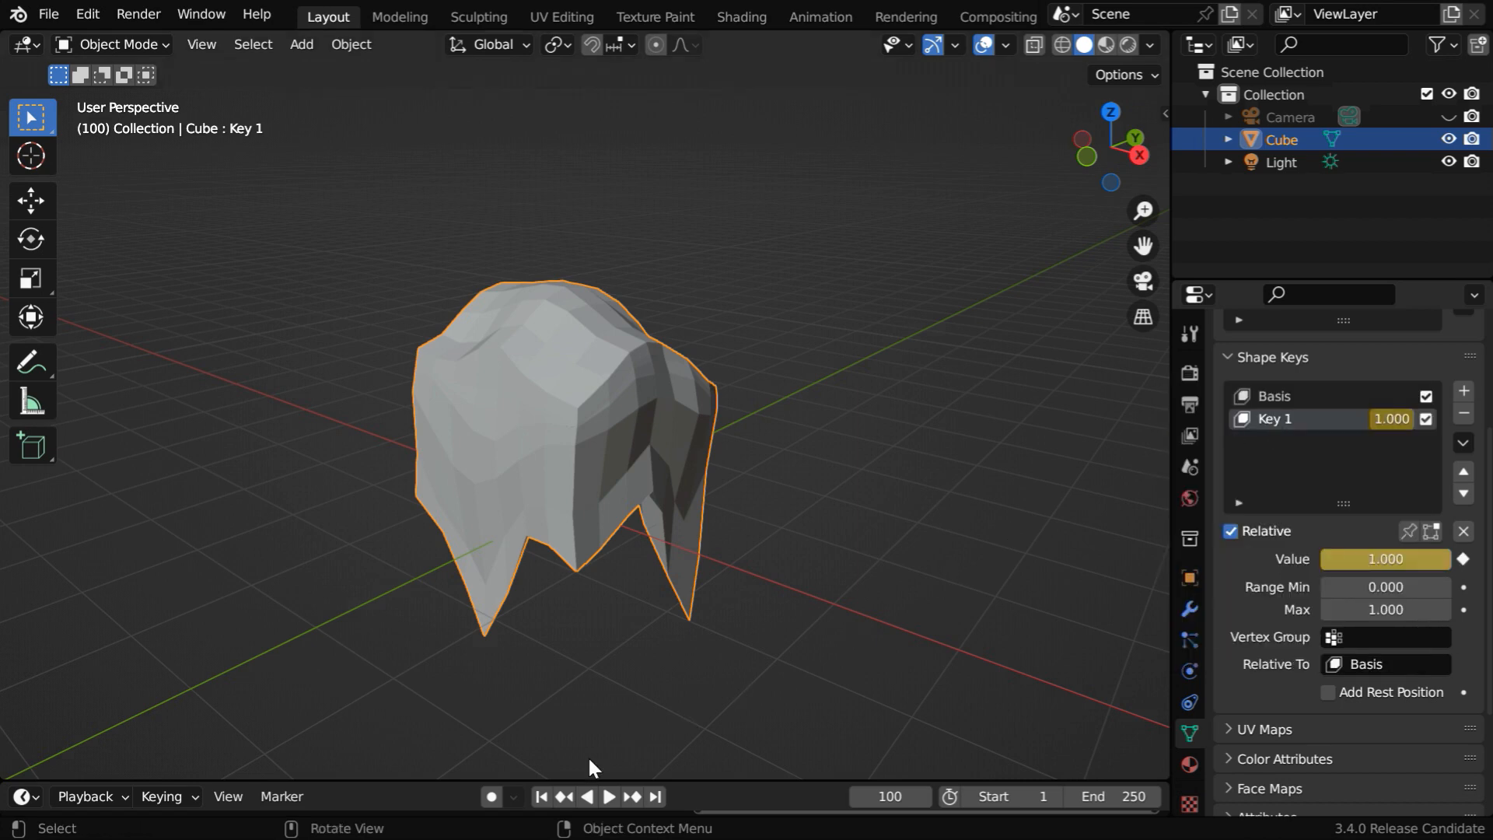
pyautogui.click(607, 797)
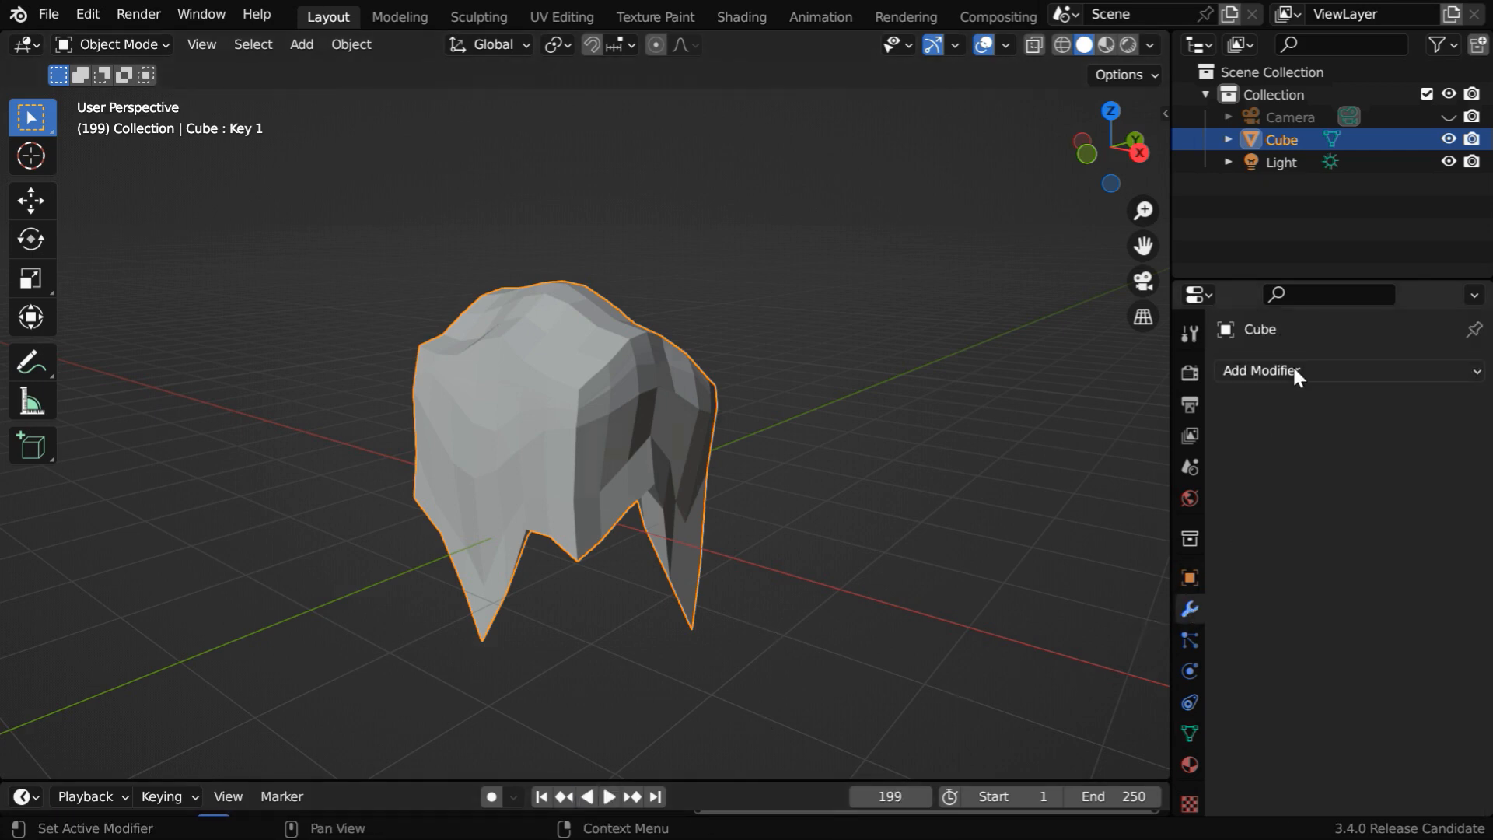
# Step: Add a Smooth modifier with Factor 1.000 and Repeat 5
pyautogui.click(1263, 370)
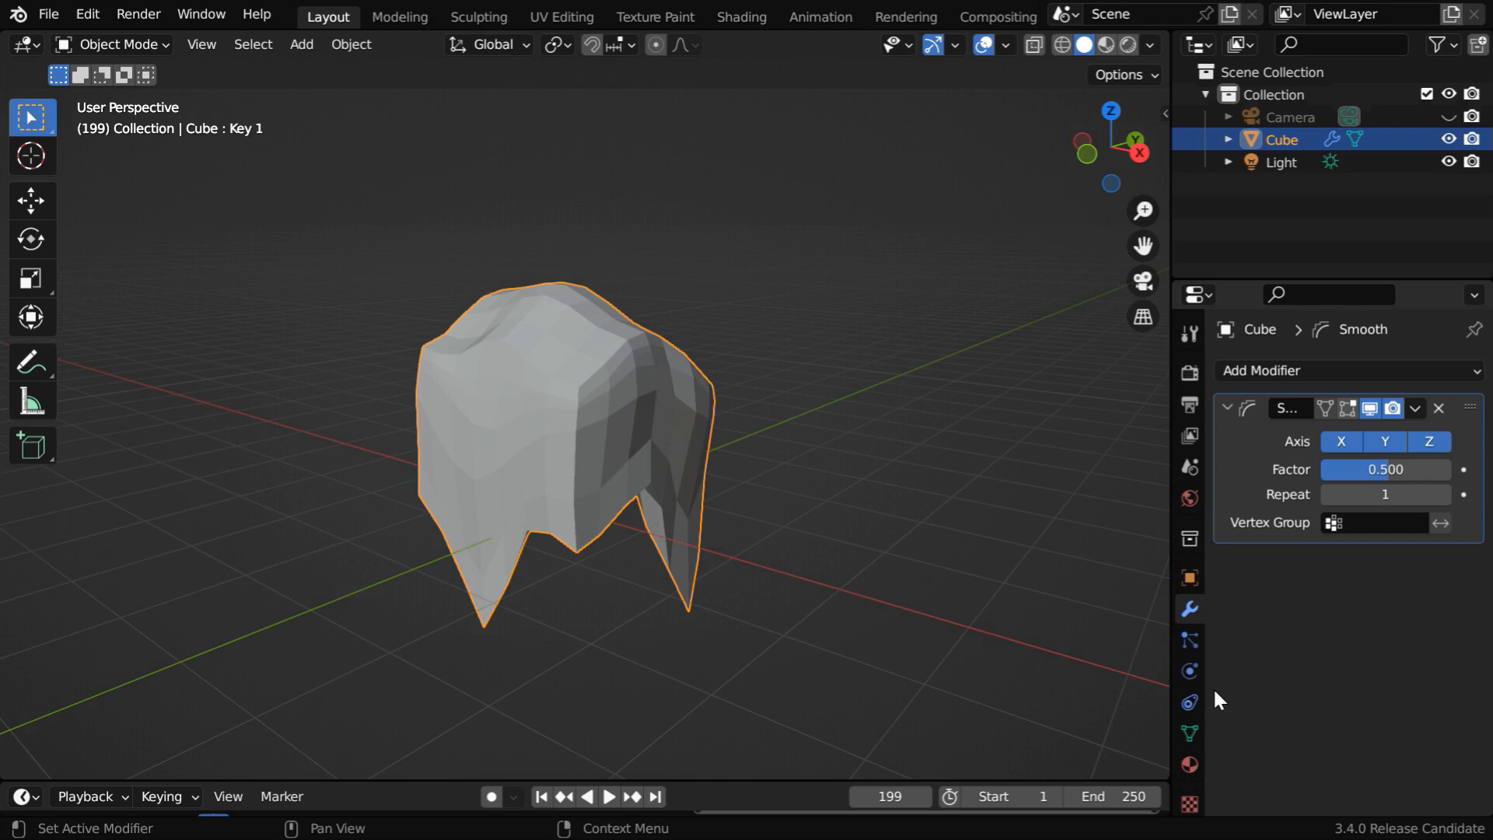
pyautogui.doubleClick(1385, 469)
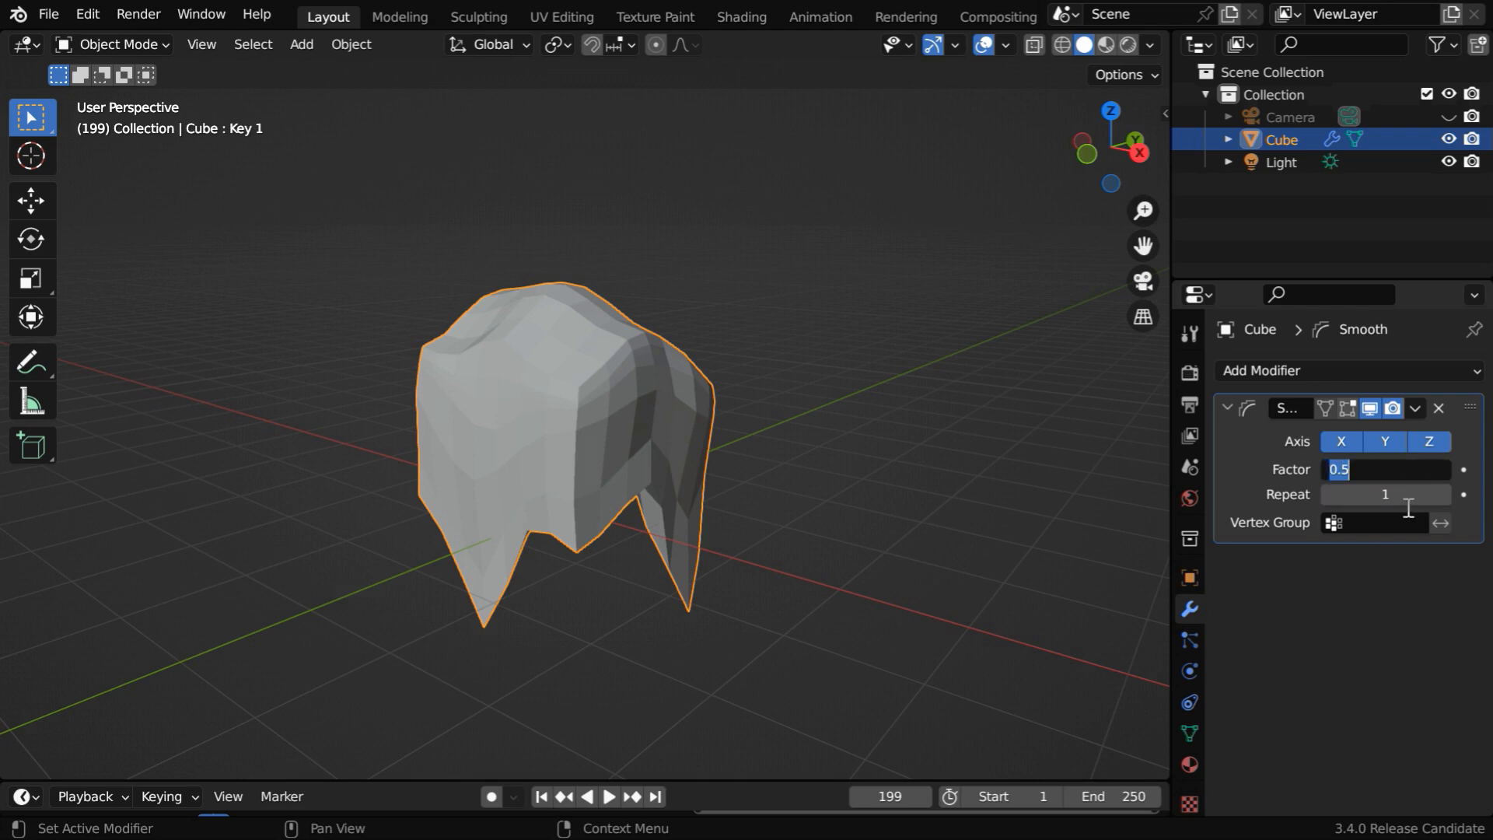
pyautogui.write('1.000')
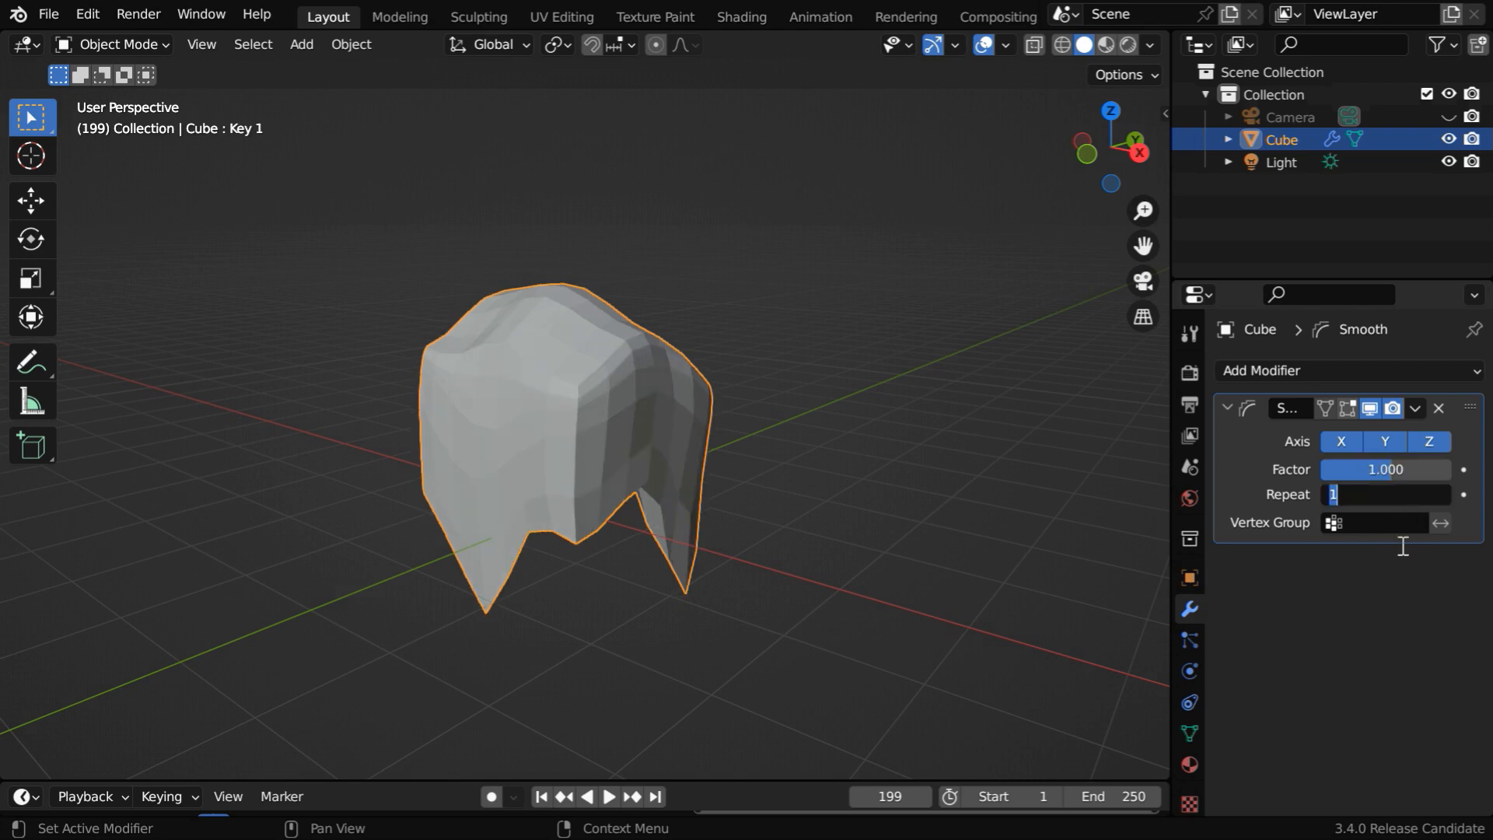
pyautogui.write('5')
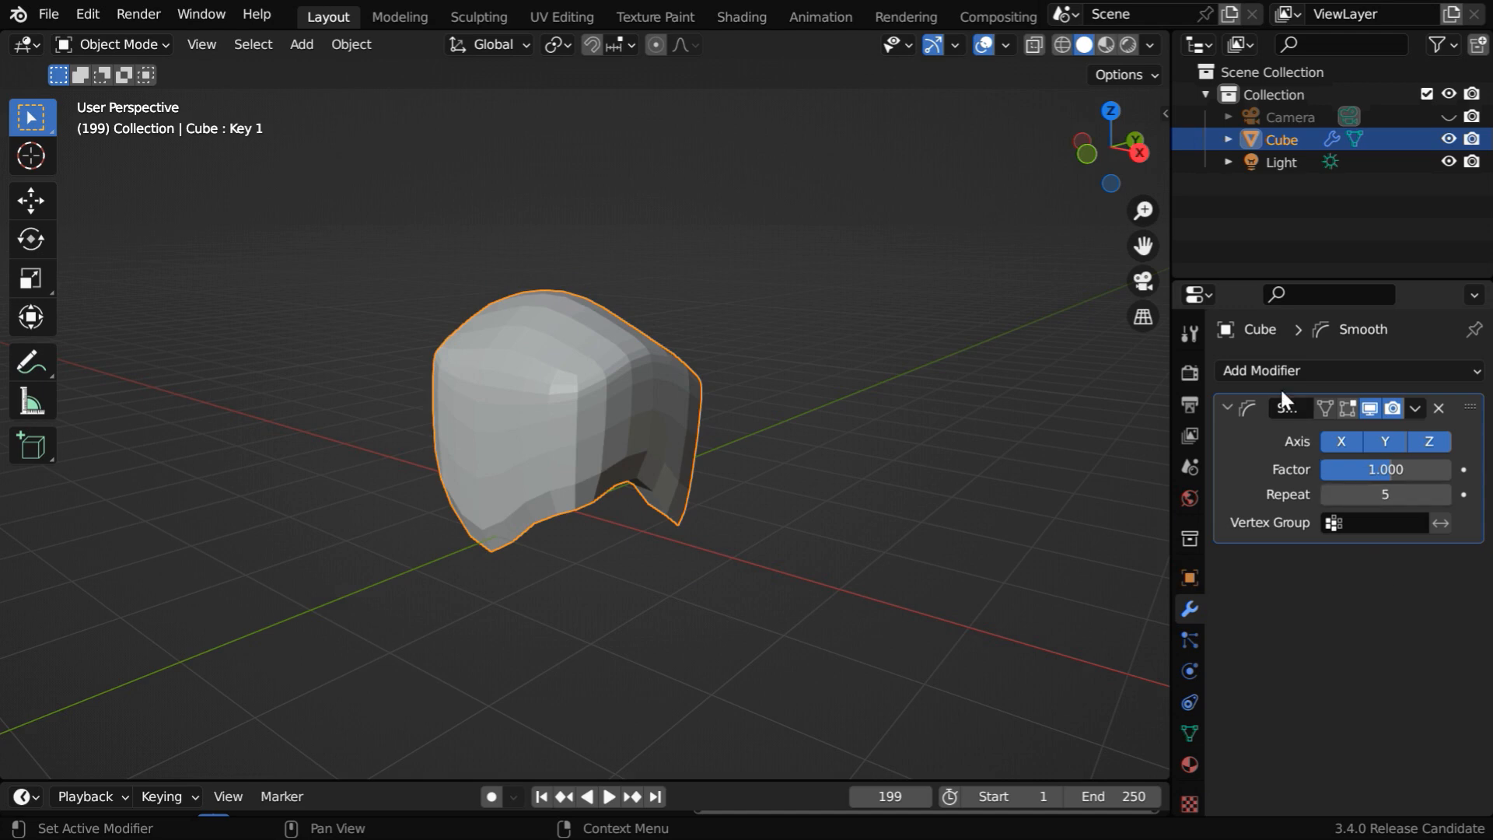
pyautogui.click(1346, 370)
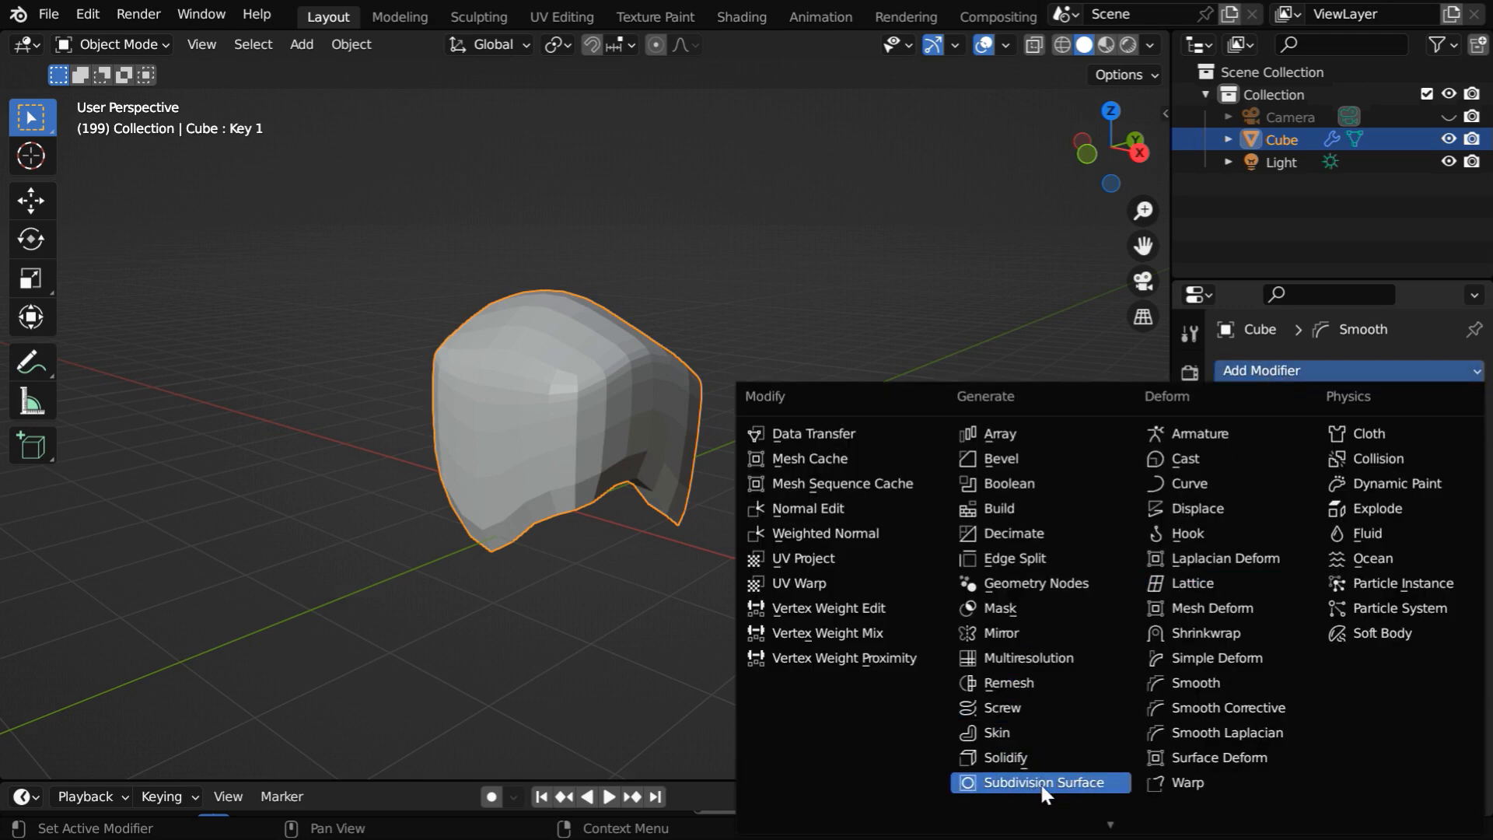
# Step: Add a Subdivision Surface modifier at level 3 for viewport and render, then play the animation
pyautogui.click(1041, 782)
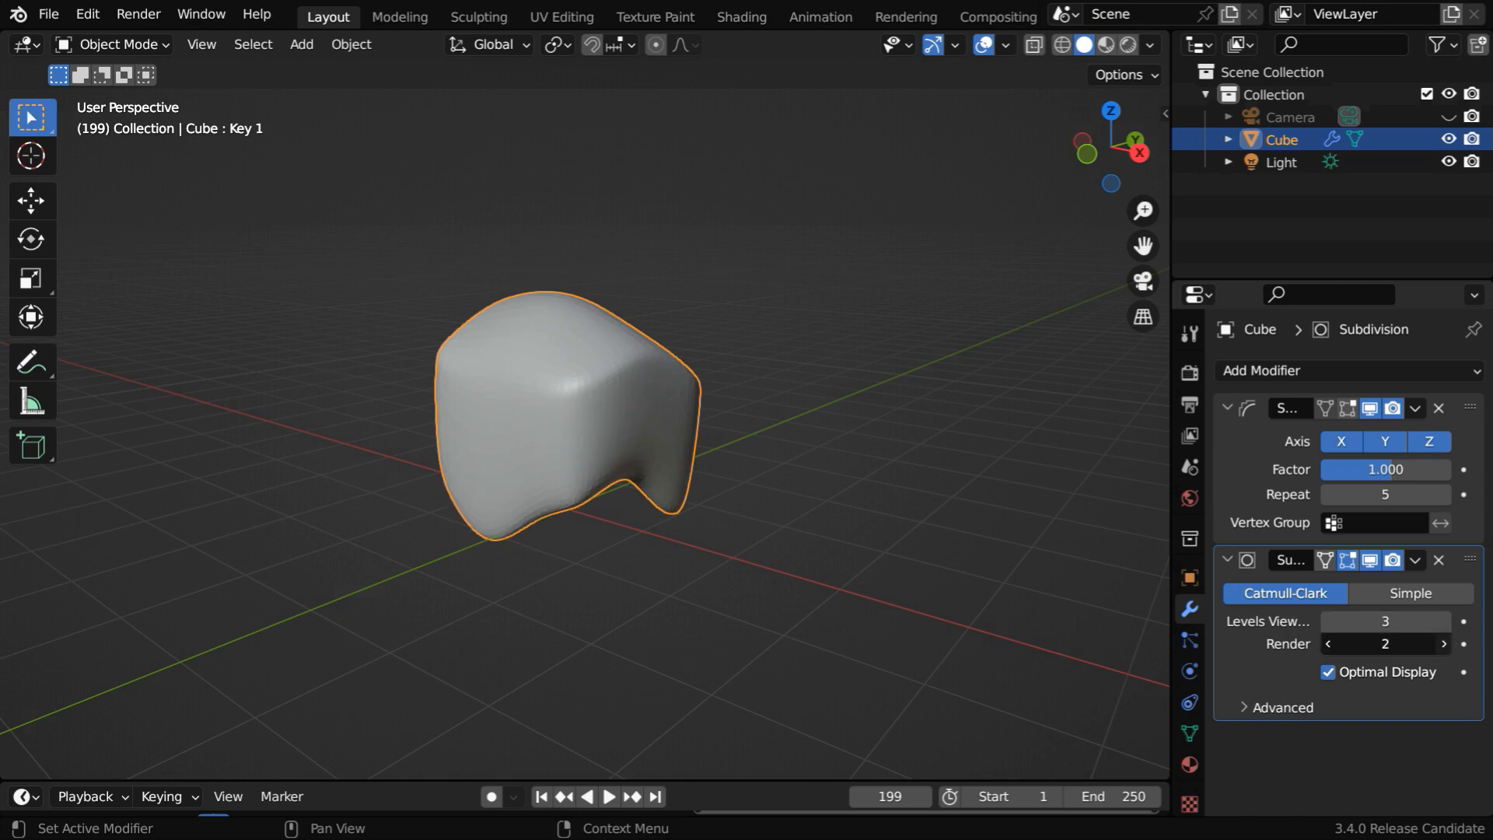
pyautogui.click(1444, 644)
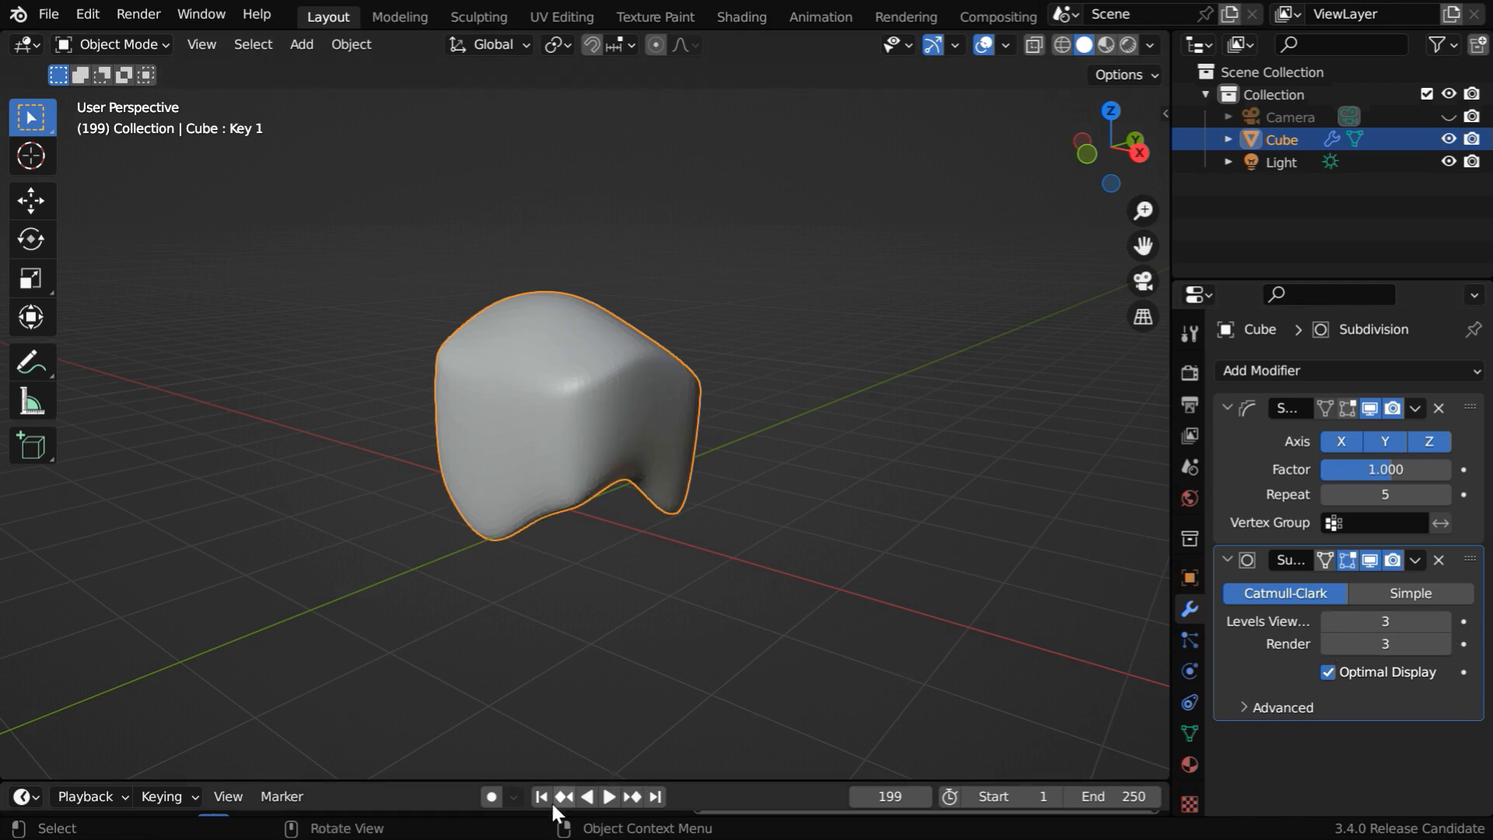
pyautogui.click(608, 797)
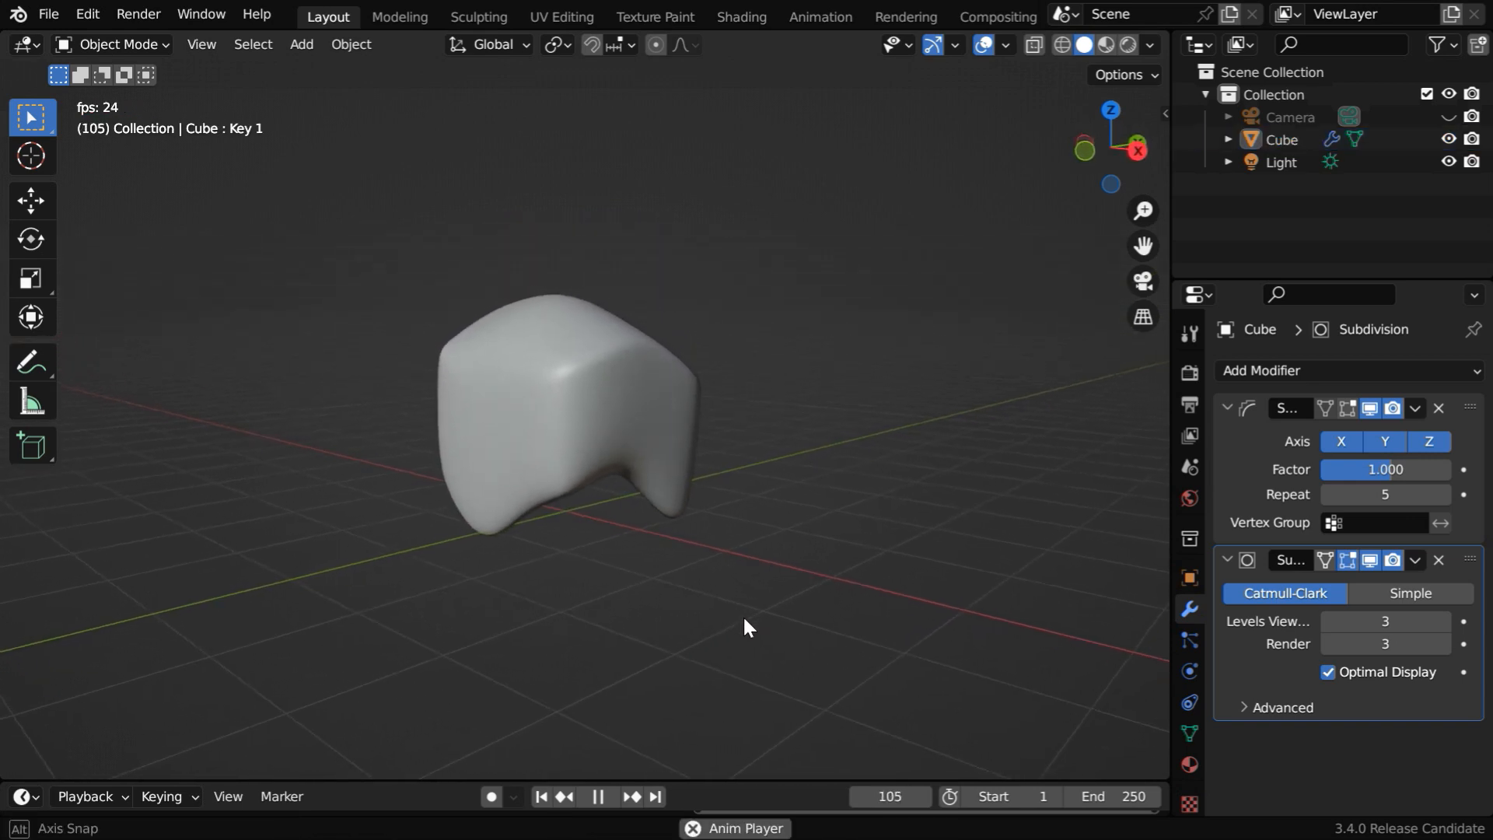
pyautogui.click(540, 797)
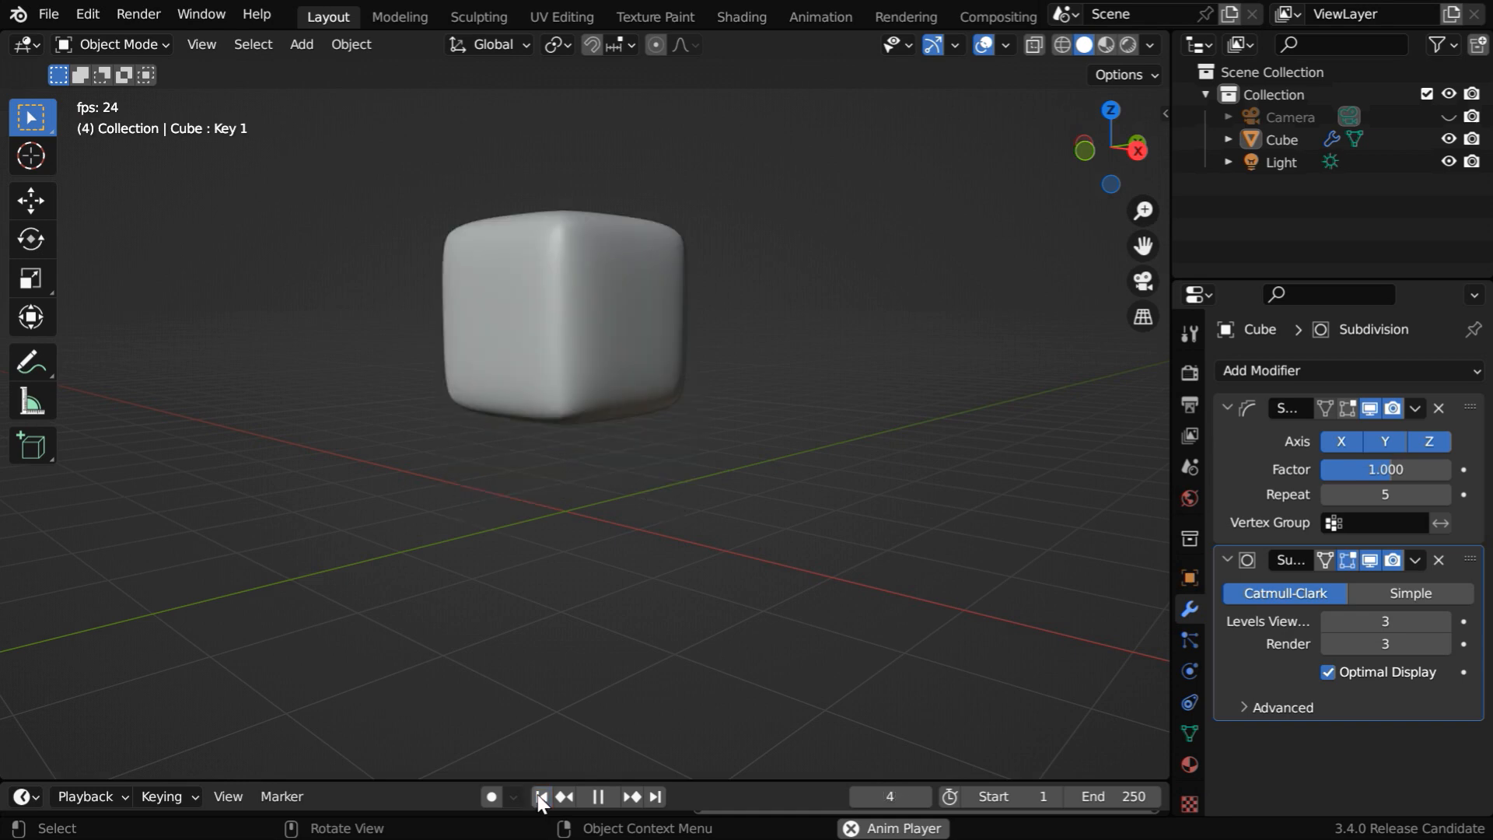
pyautogui.click(537, 796)
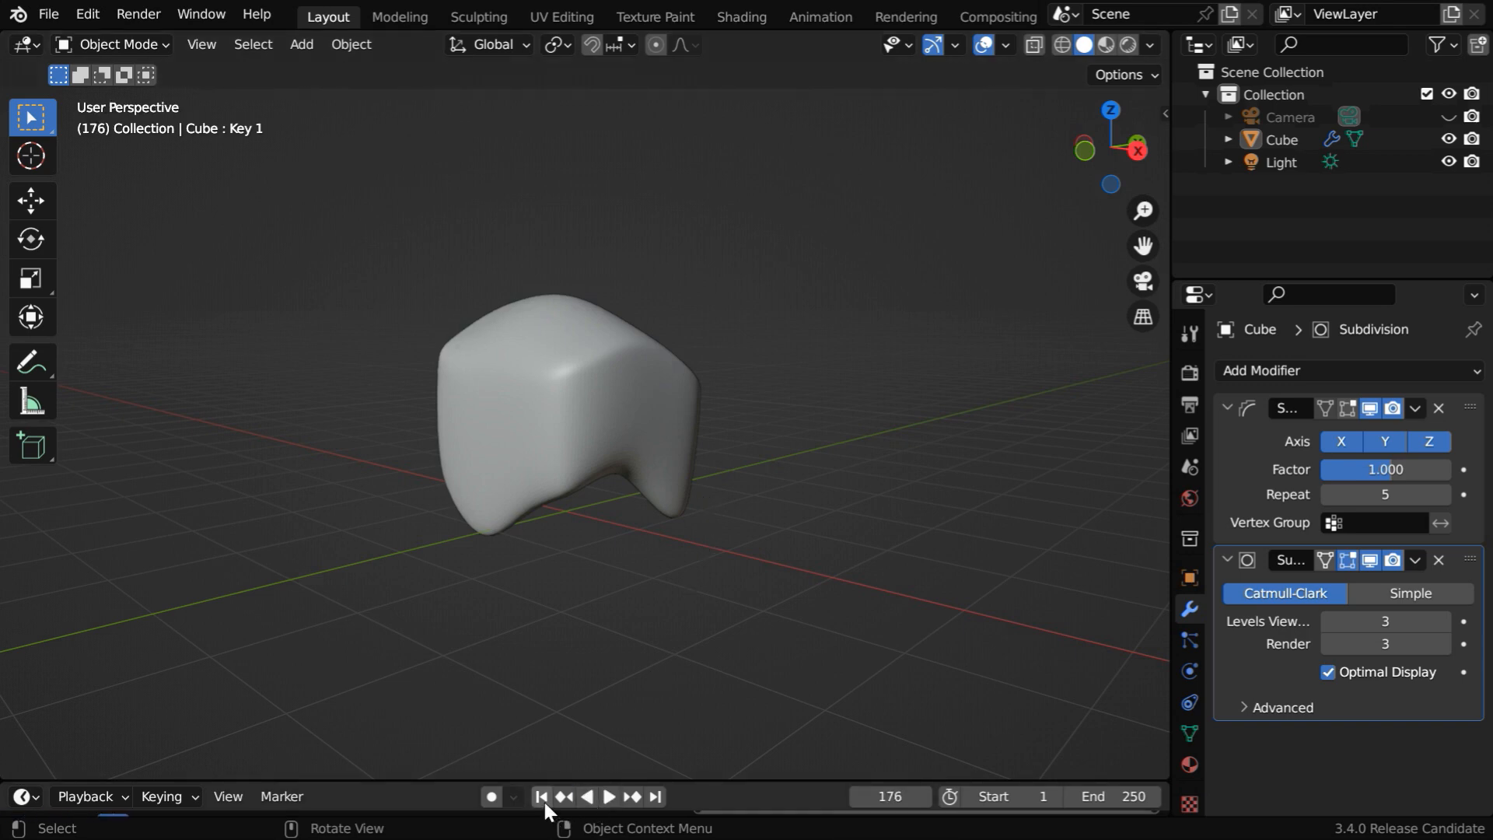
pyautogui.click(541, 796)
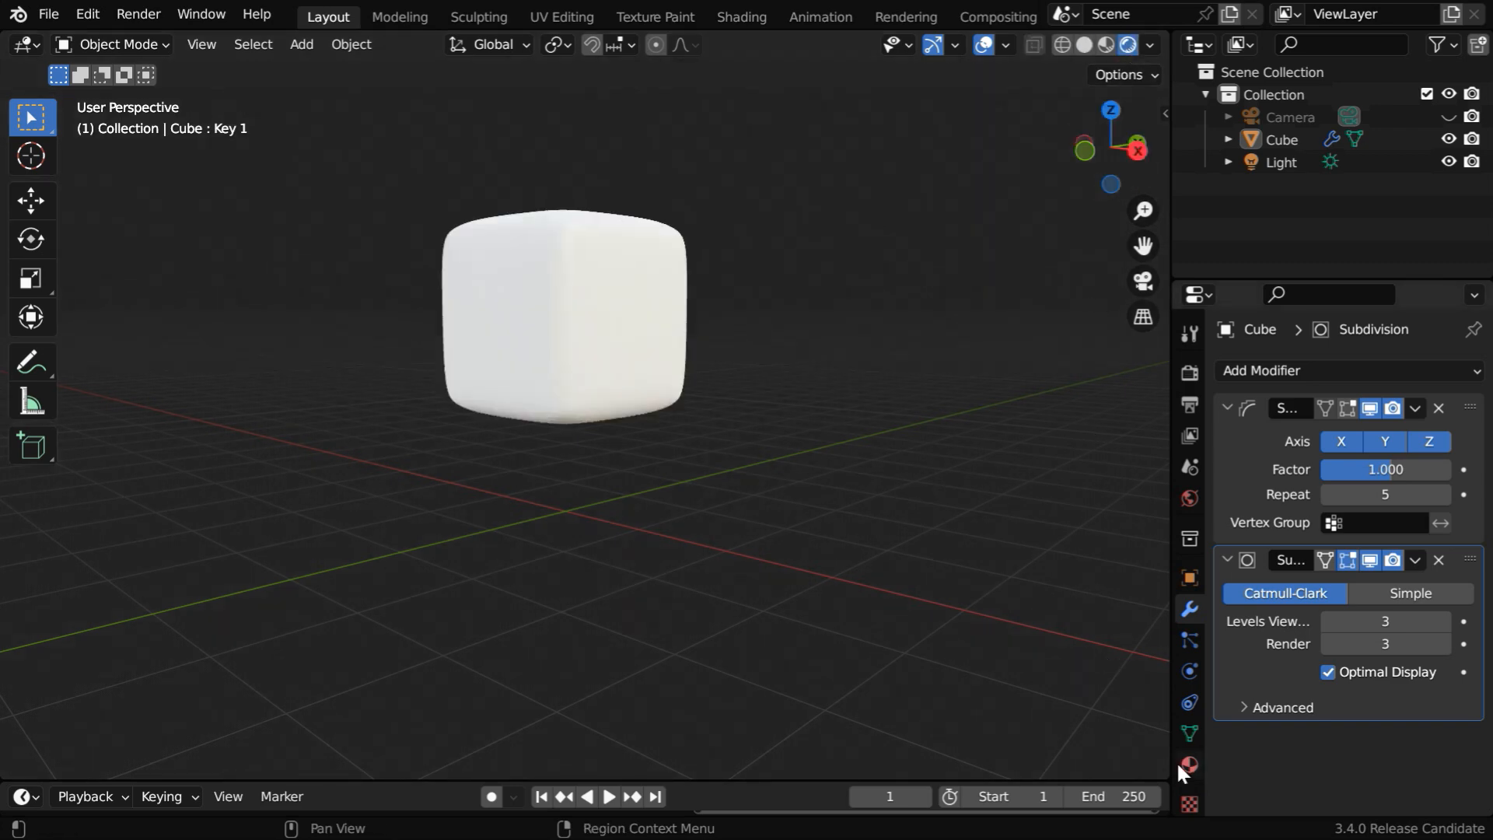
# Step: Keyframe the cube material's orange base colour at frame 100
pyautogui.click(1189, 764)
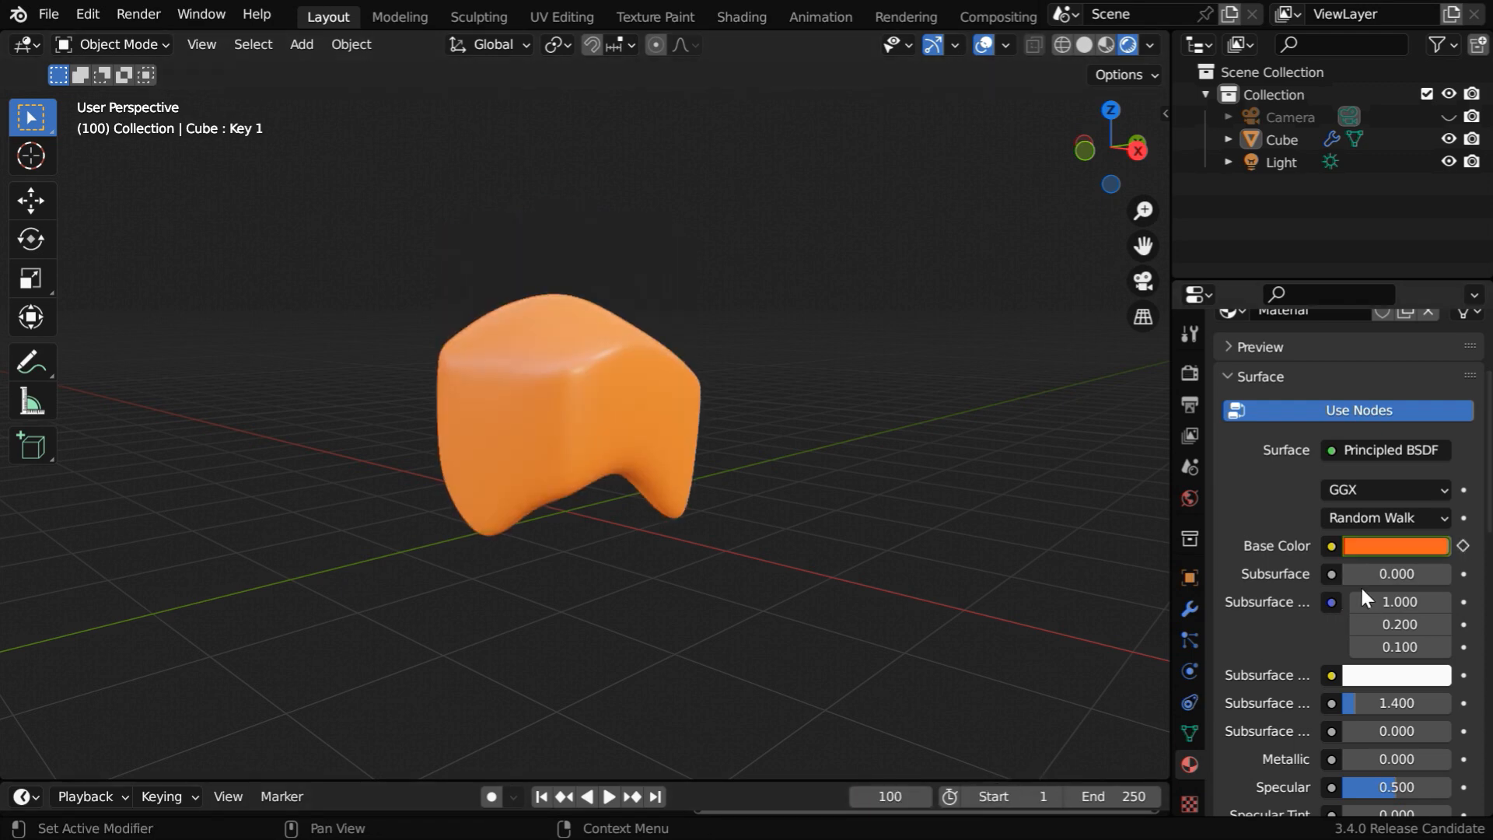
pyautogui.click(1396, 544)
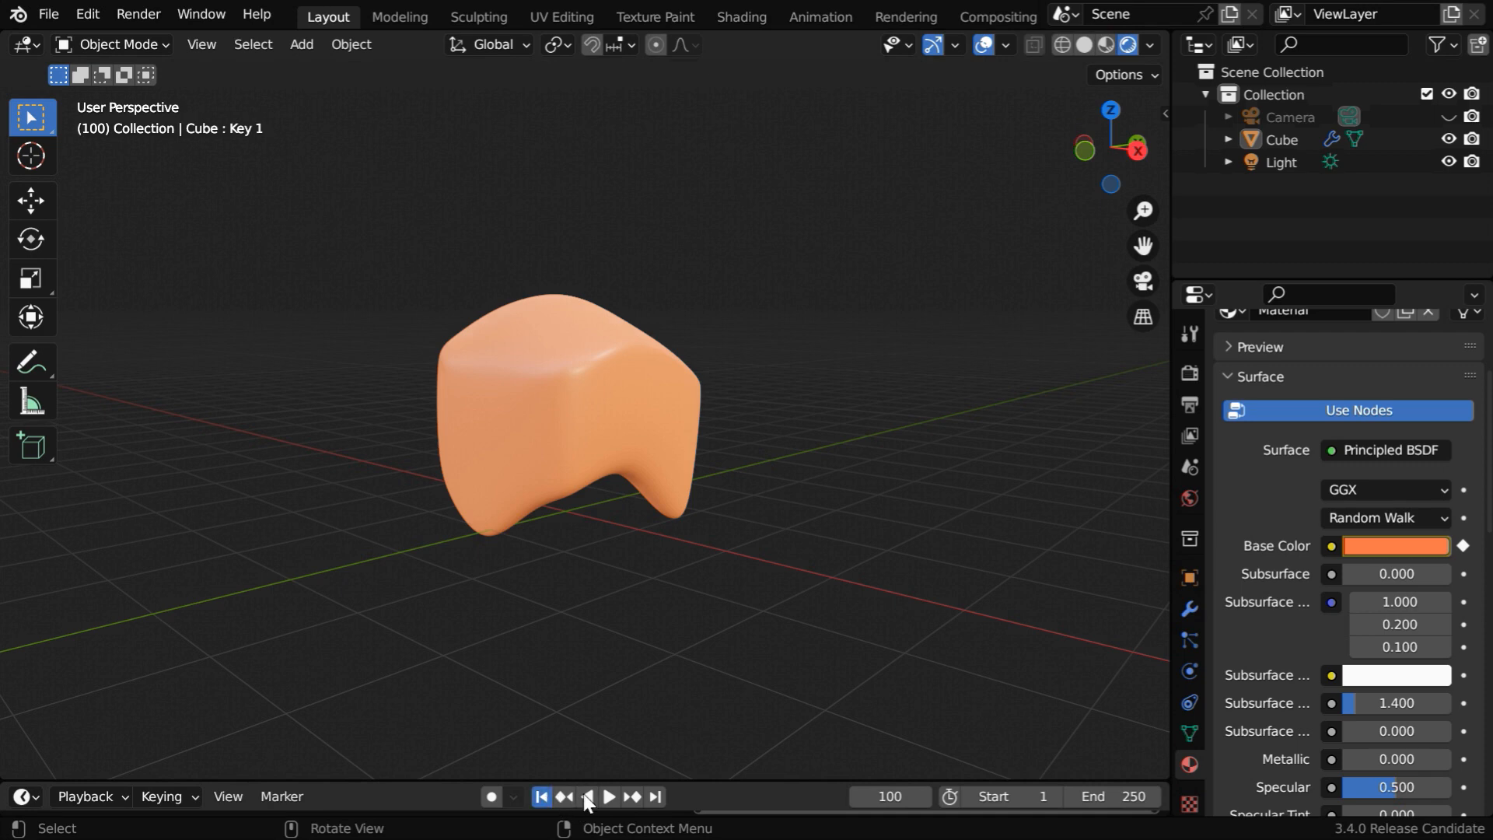
pyautogui.click(607, 796)
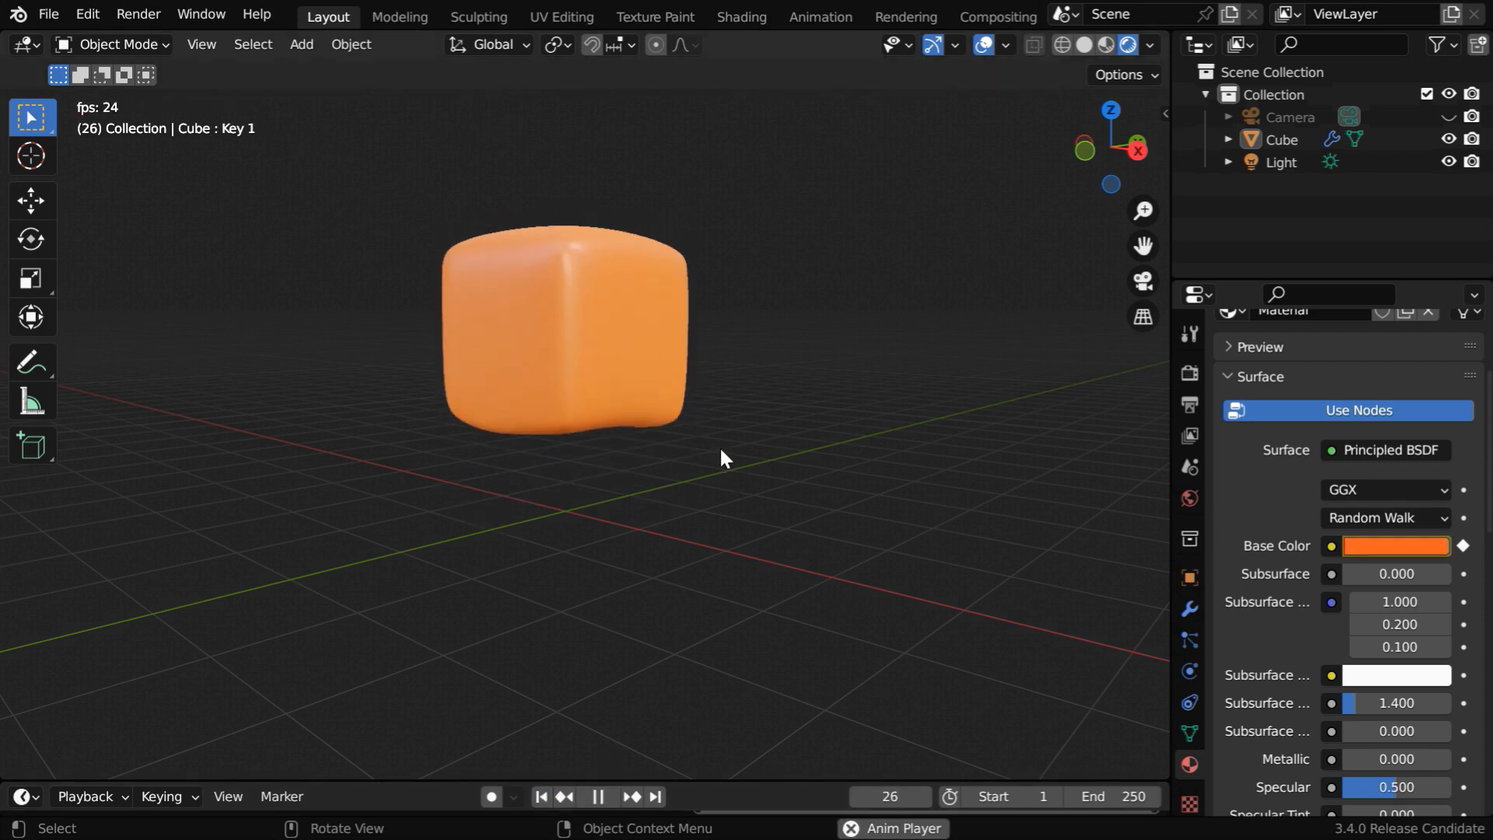
pyautogui.click(598, 797)
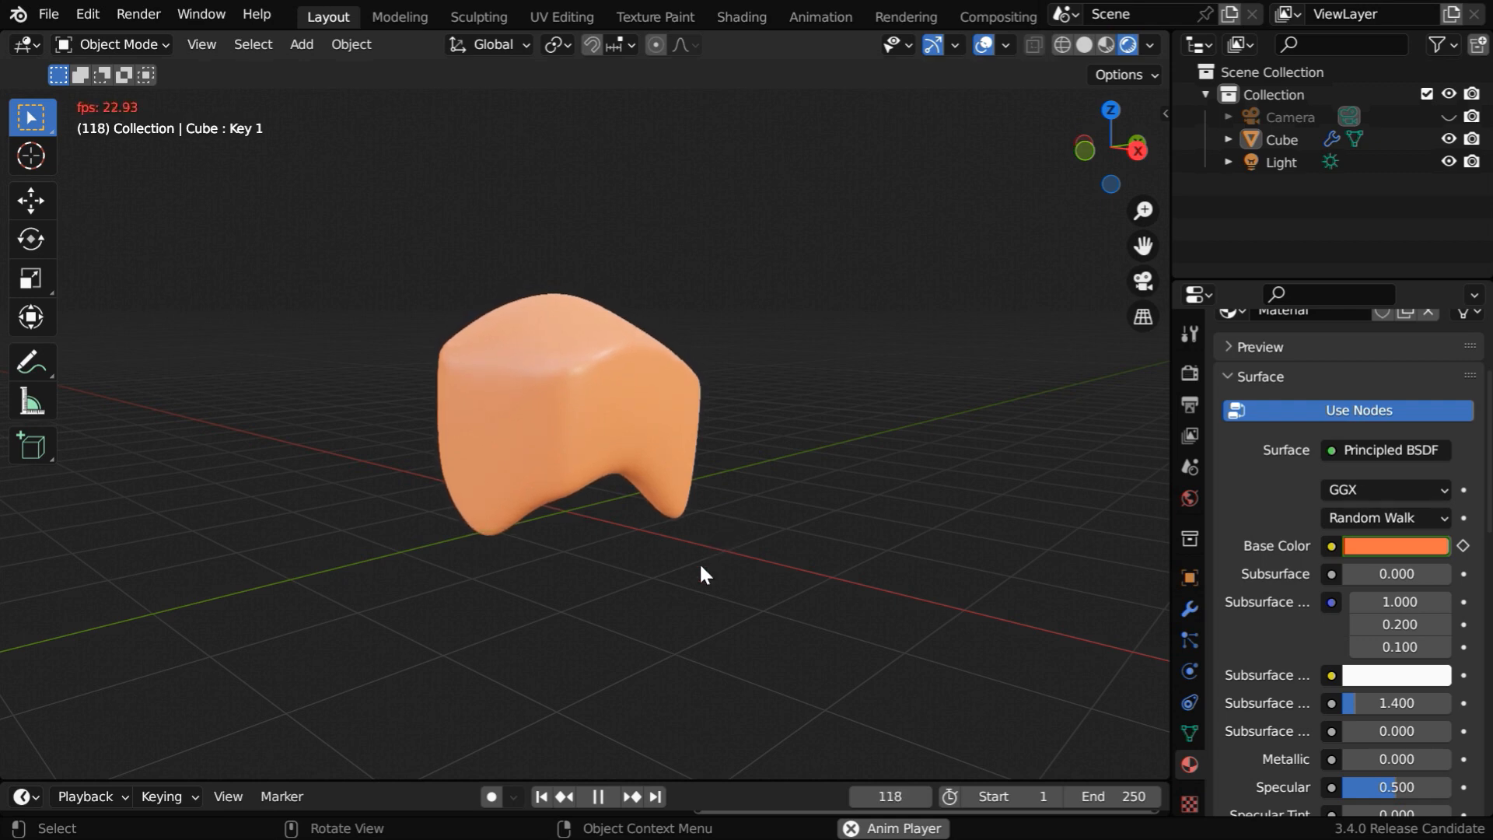
pyautogui.click(598, 797)
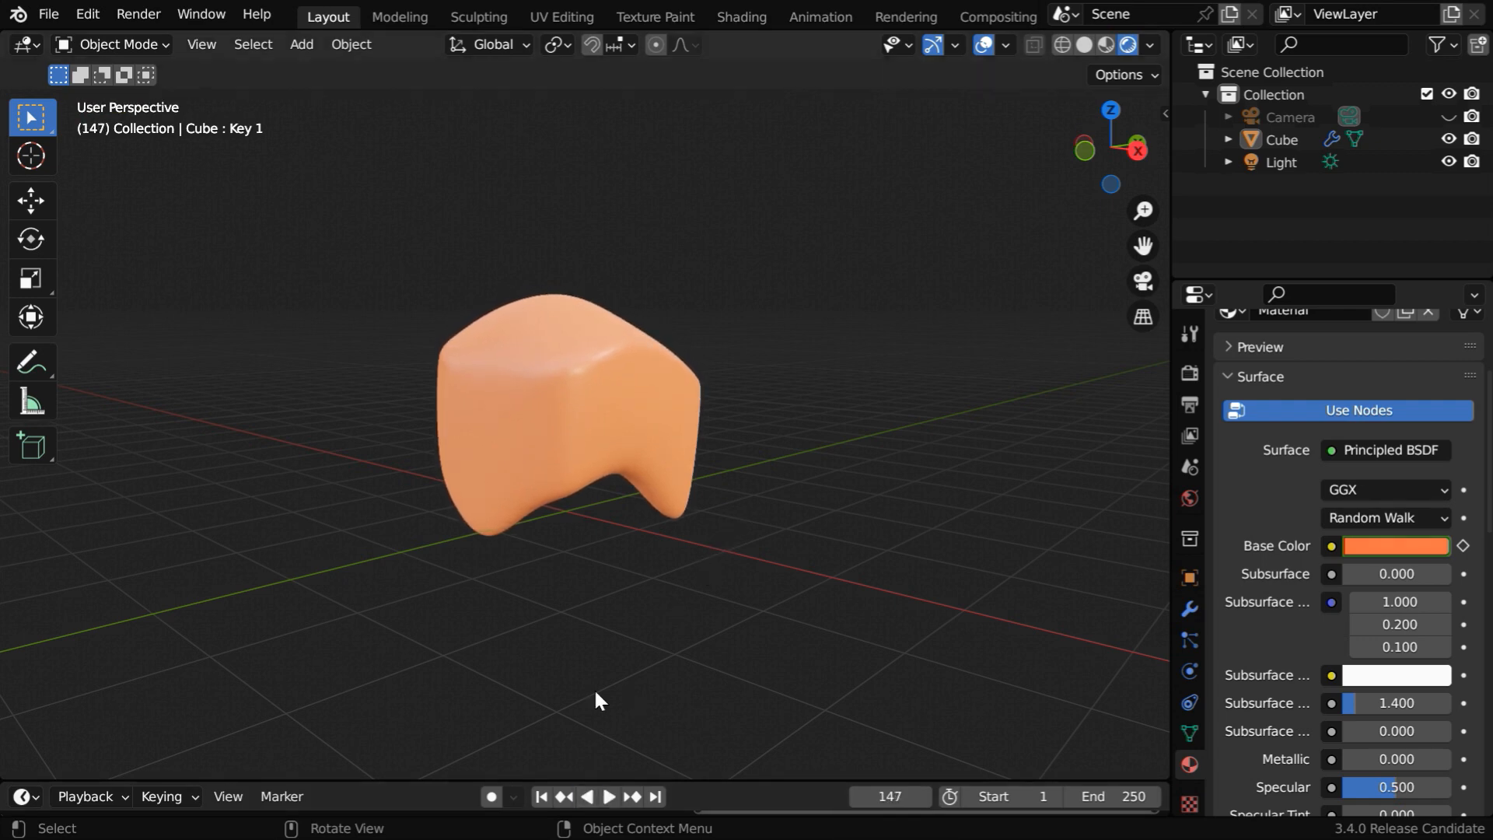
pyautogui.click(115, 44)
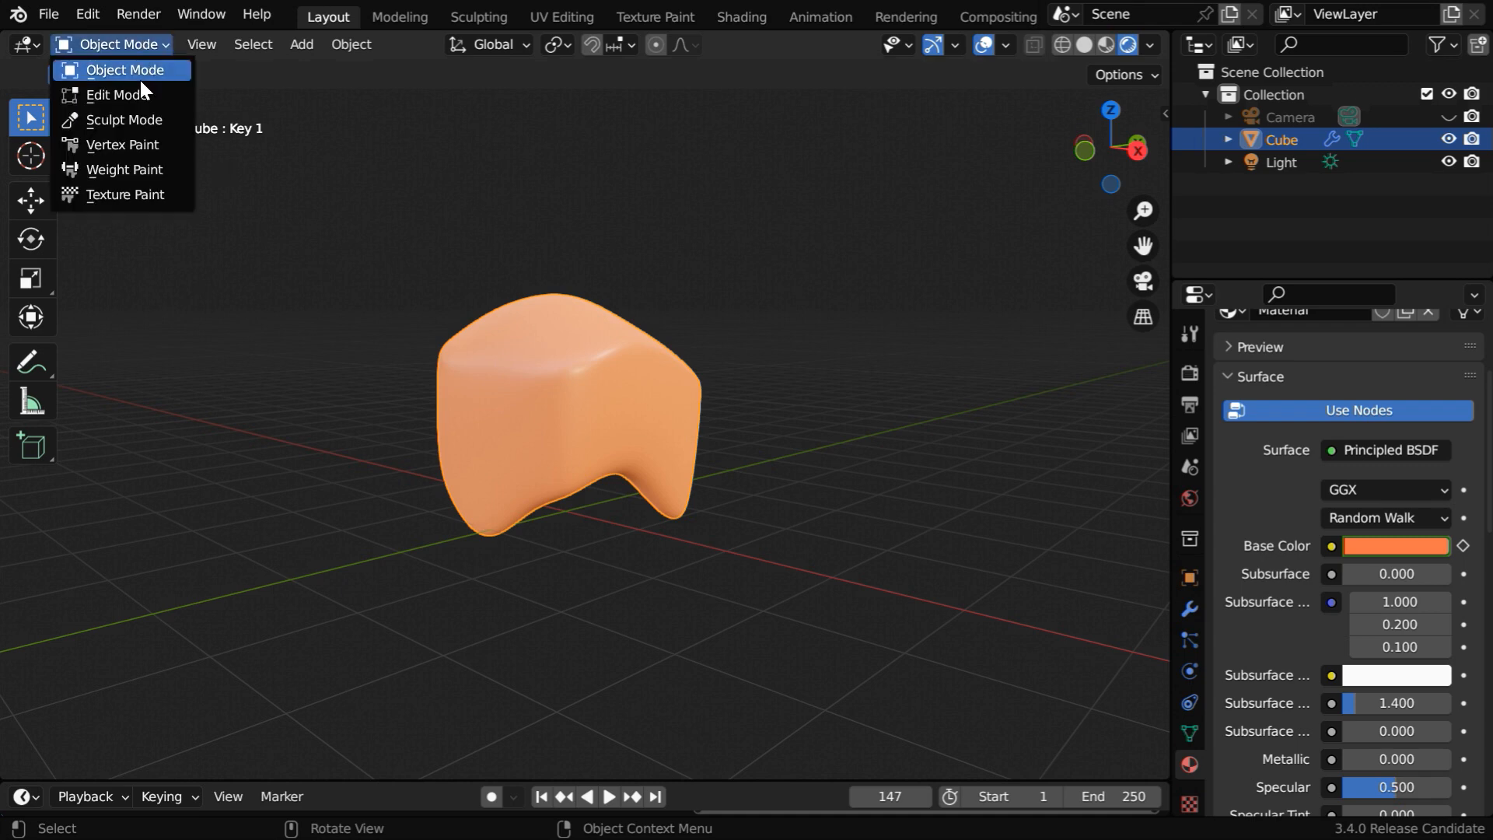
pyautogui.click(115, 93)
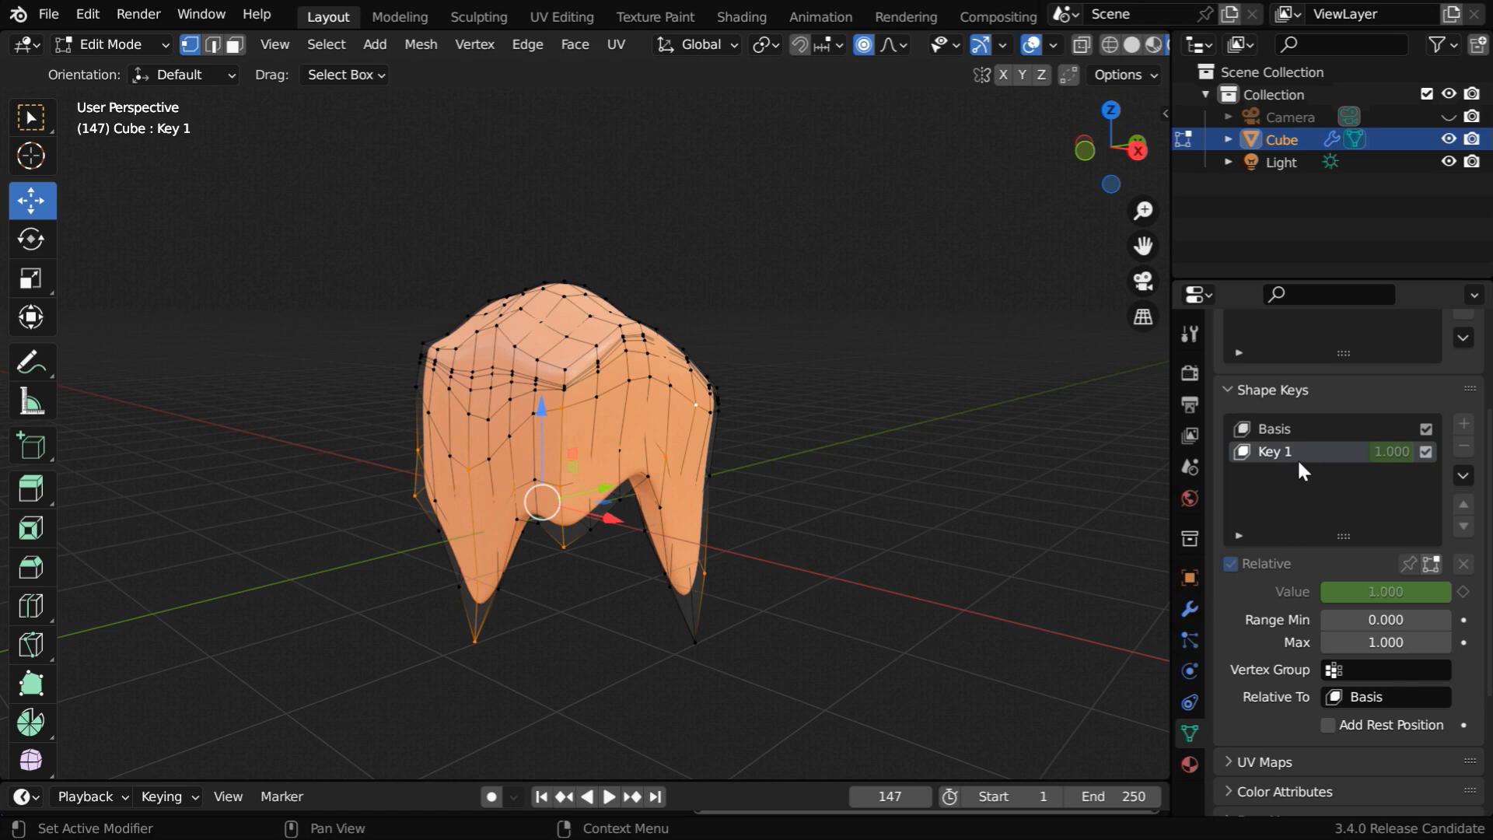
pyautogui.moveTo(499, 538)
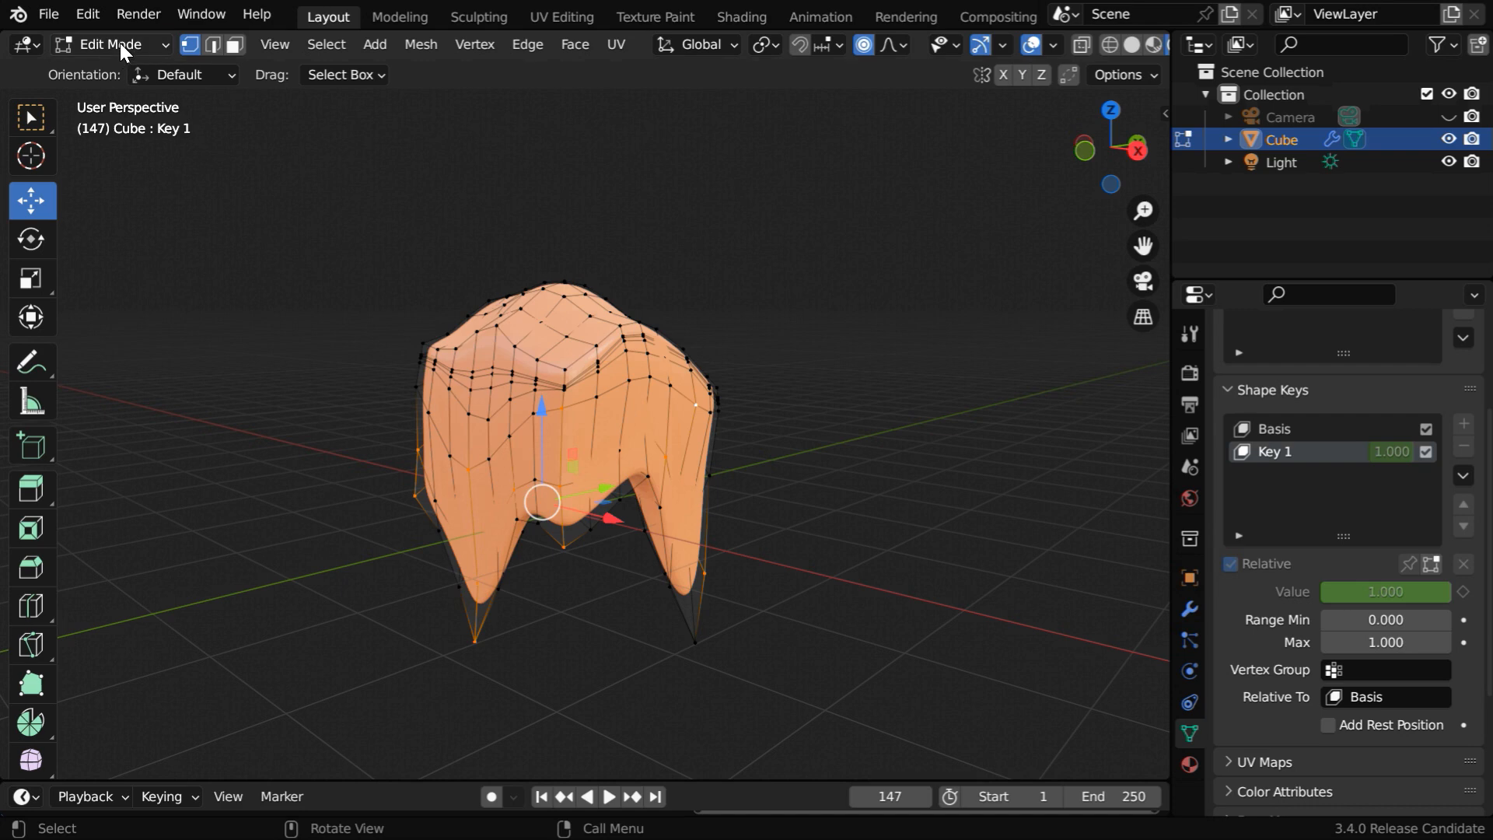
pyautogui.press('Tab')
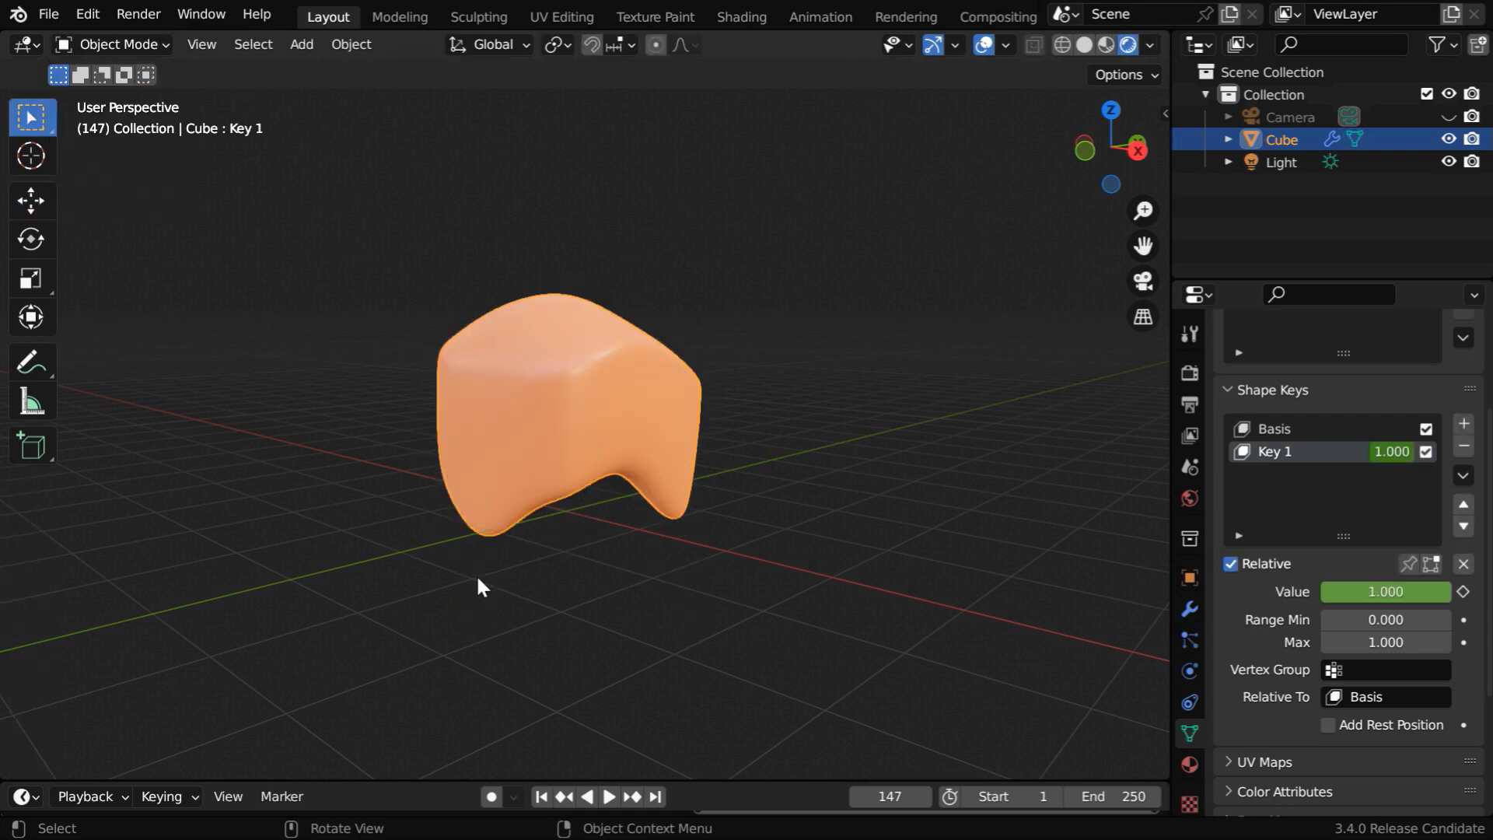
# Step: On frame 1, set the Smooth modifier factor to 0 and keyframe it
pyautogui.click(541, 797)
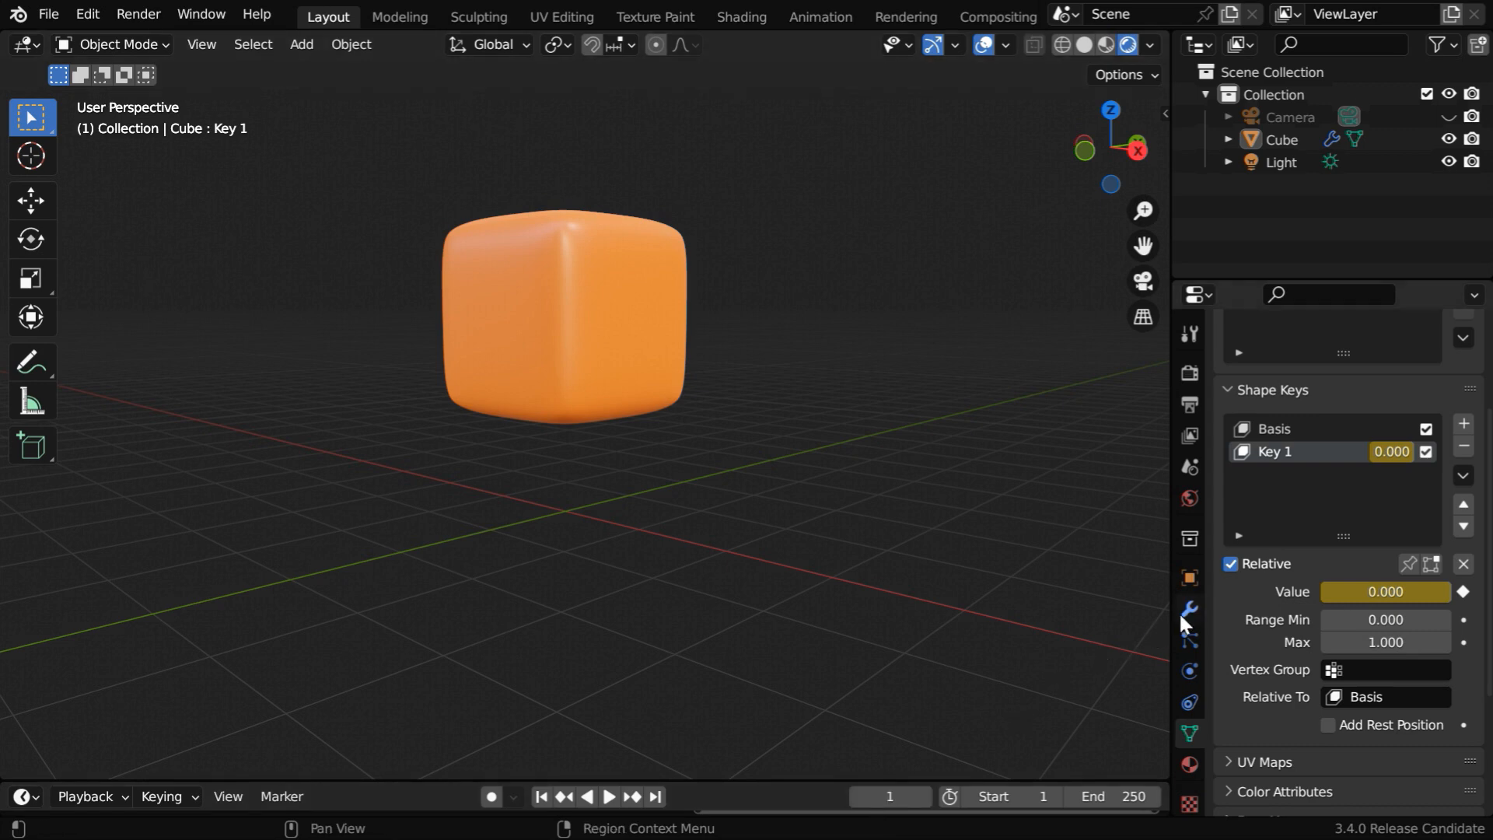
pyautogui.click(1188, 608)
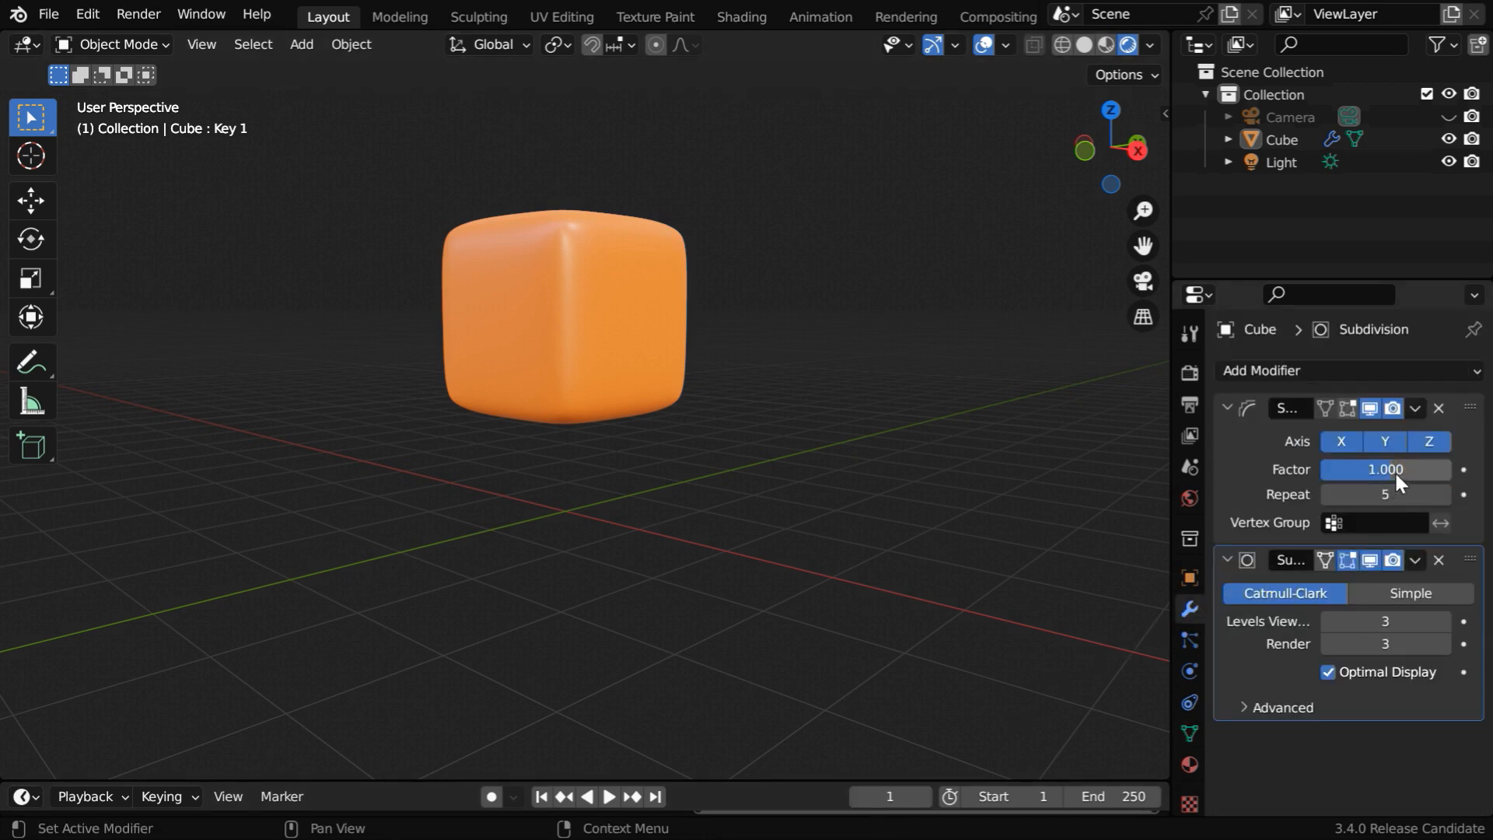
pyautogui.click(1386, 468)
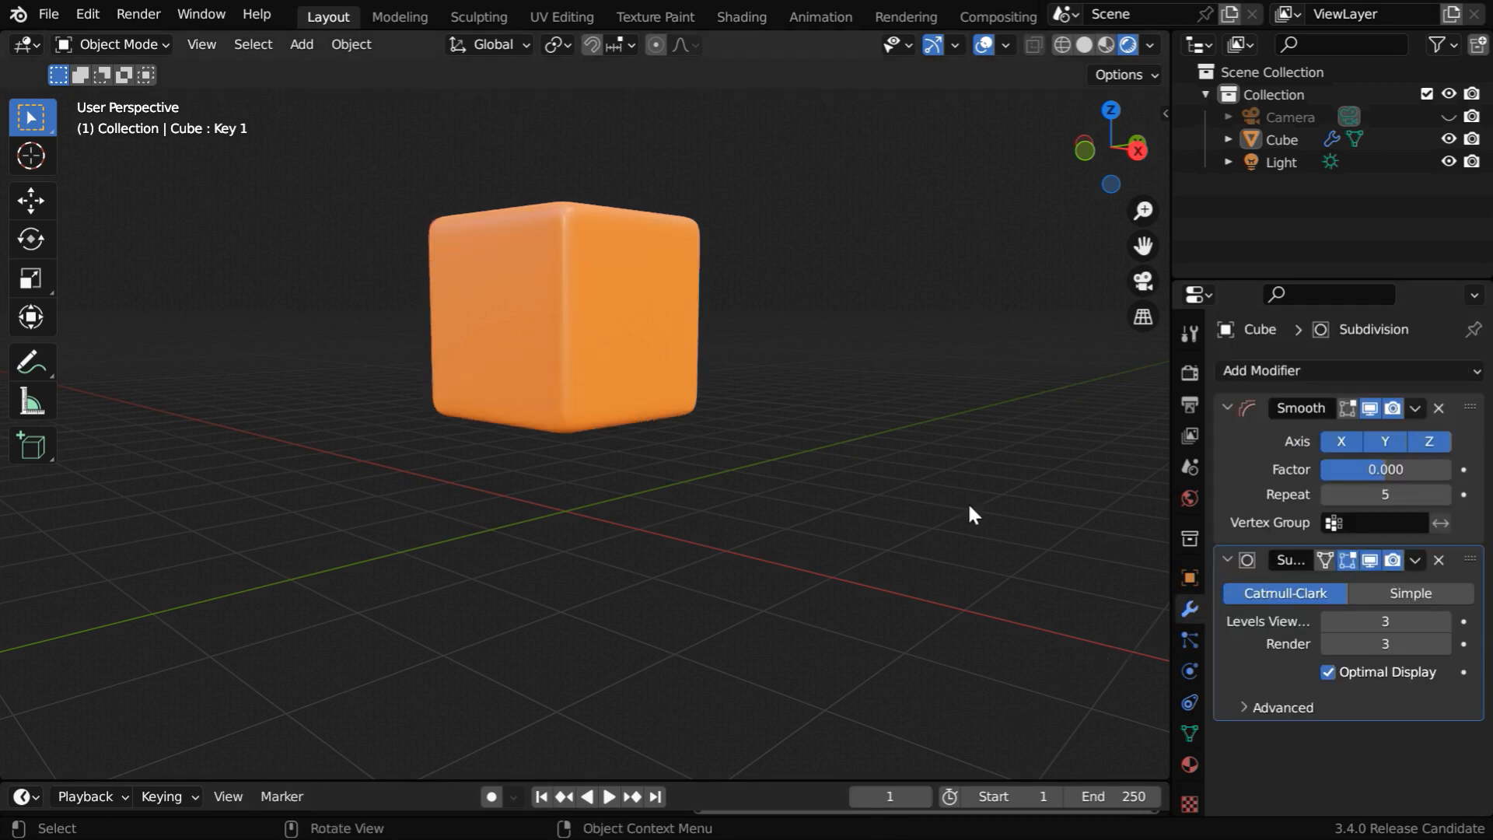
pyautogui.moveTo(675, 415)
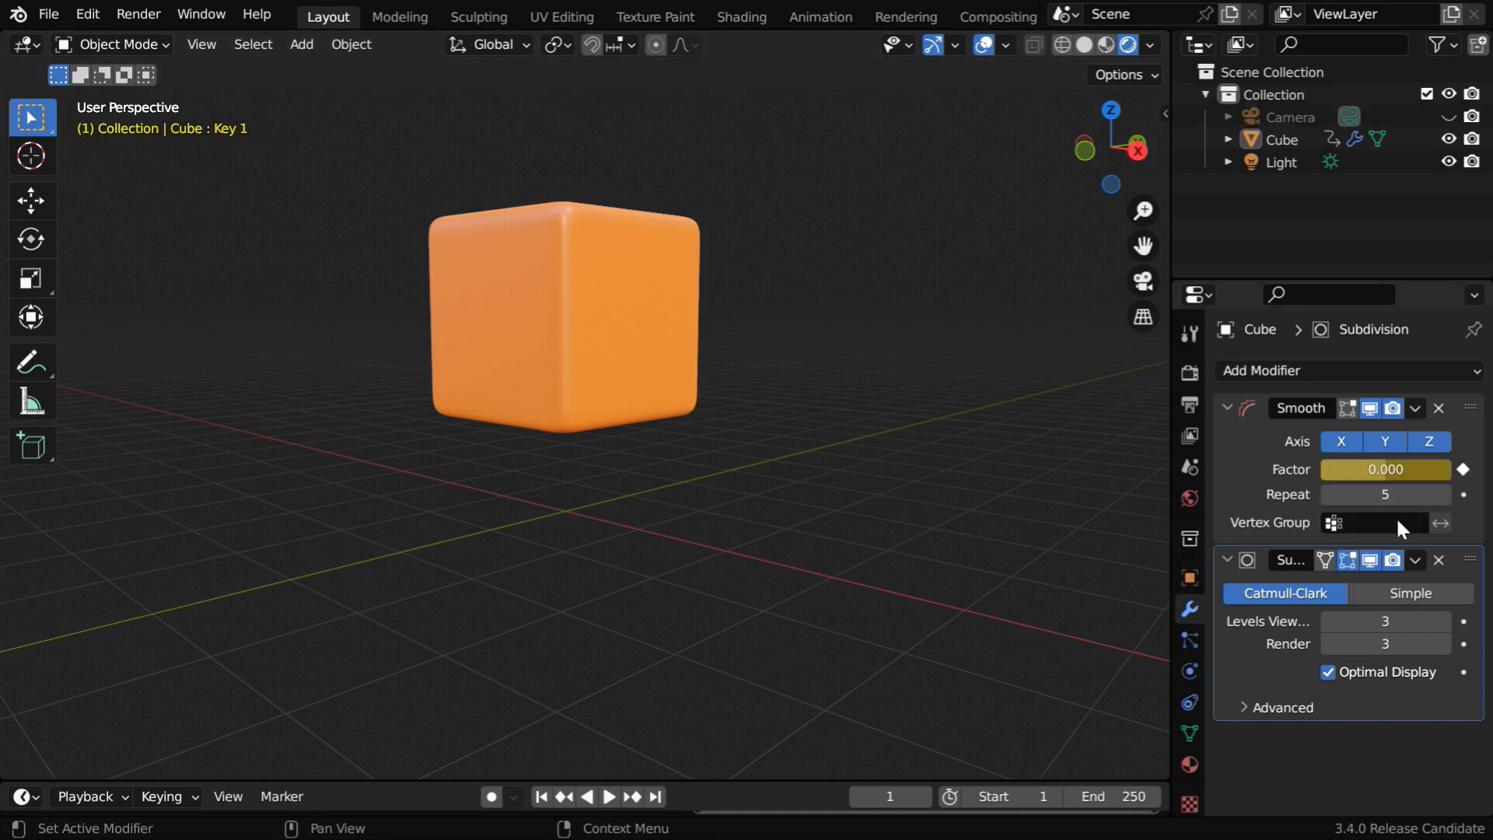
# Step: Keyframe the factor at 1 on frame 100, then play the animation from frame 1
pyautogui.click(866, 796)
pyautogui.write('00')
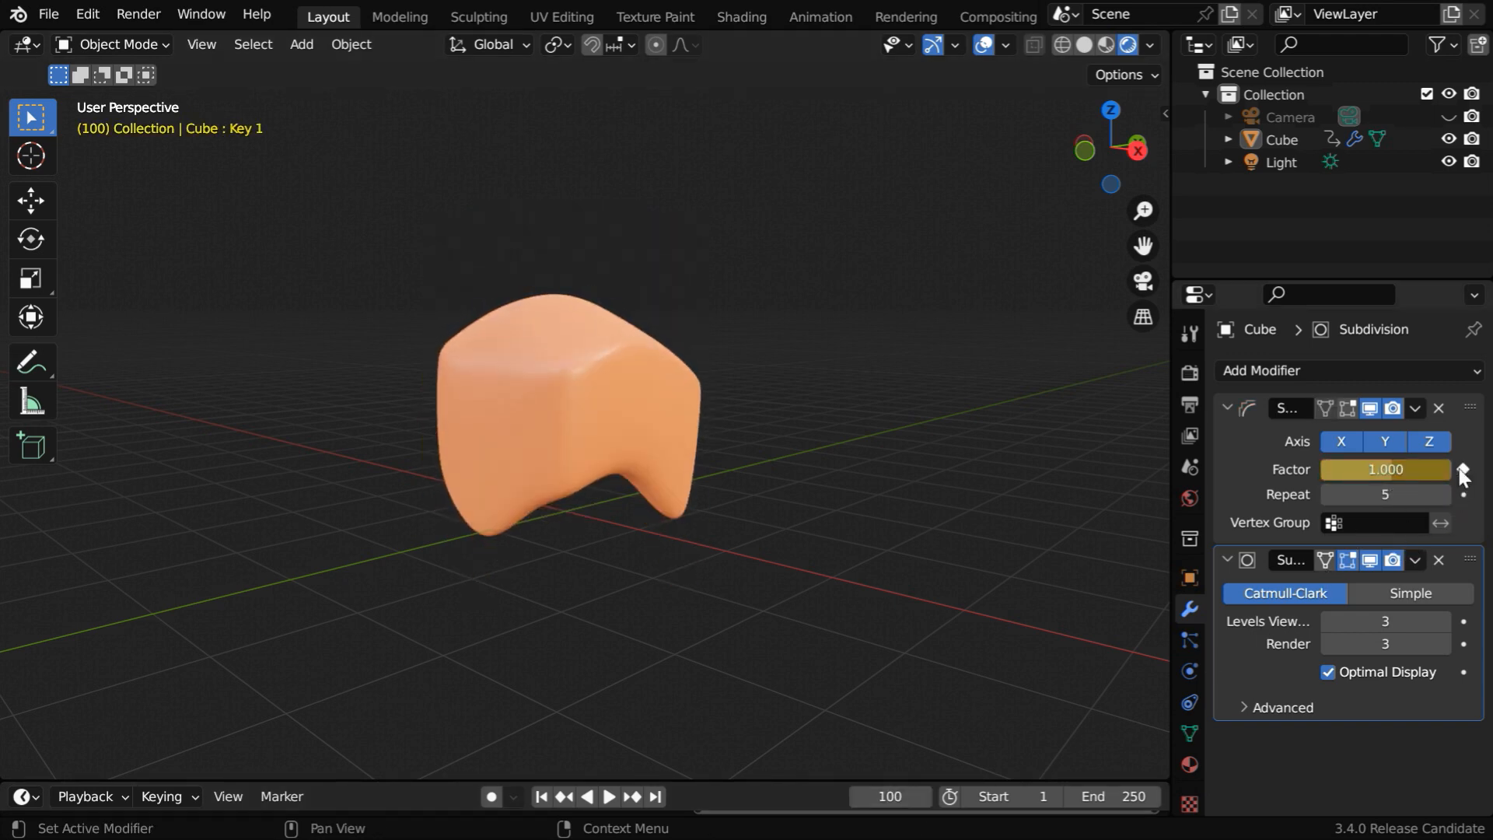
pyautogui.click(541, 797)
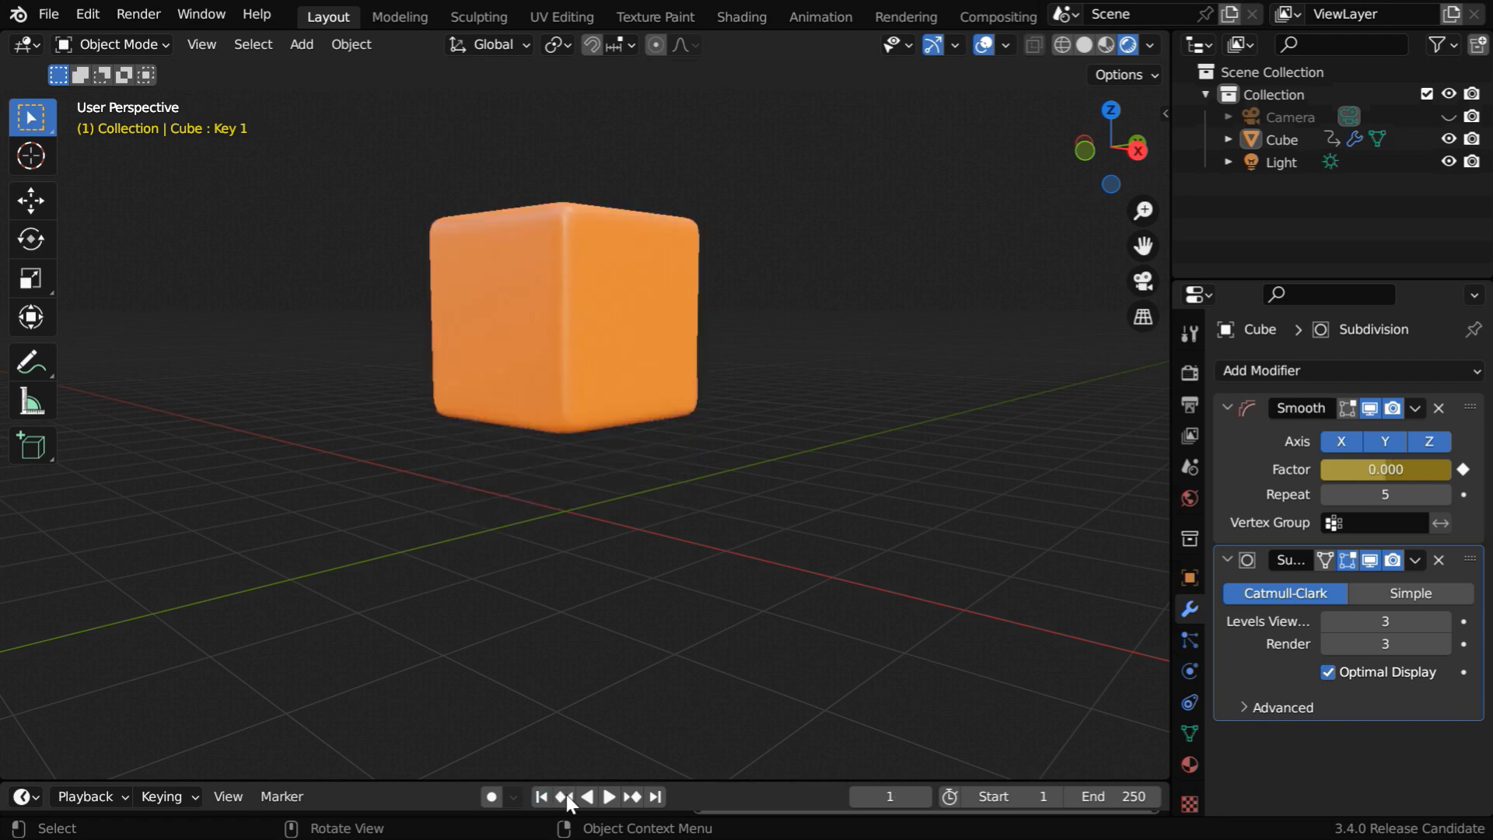
pyautogui.click(606, 796)
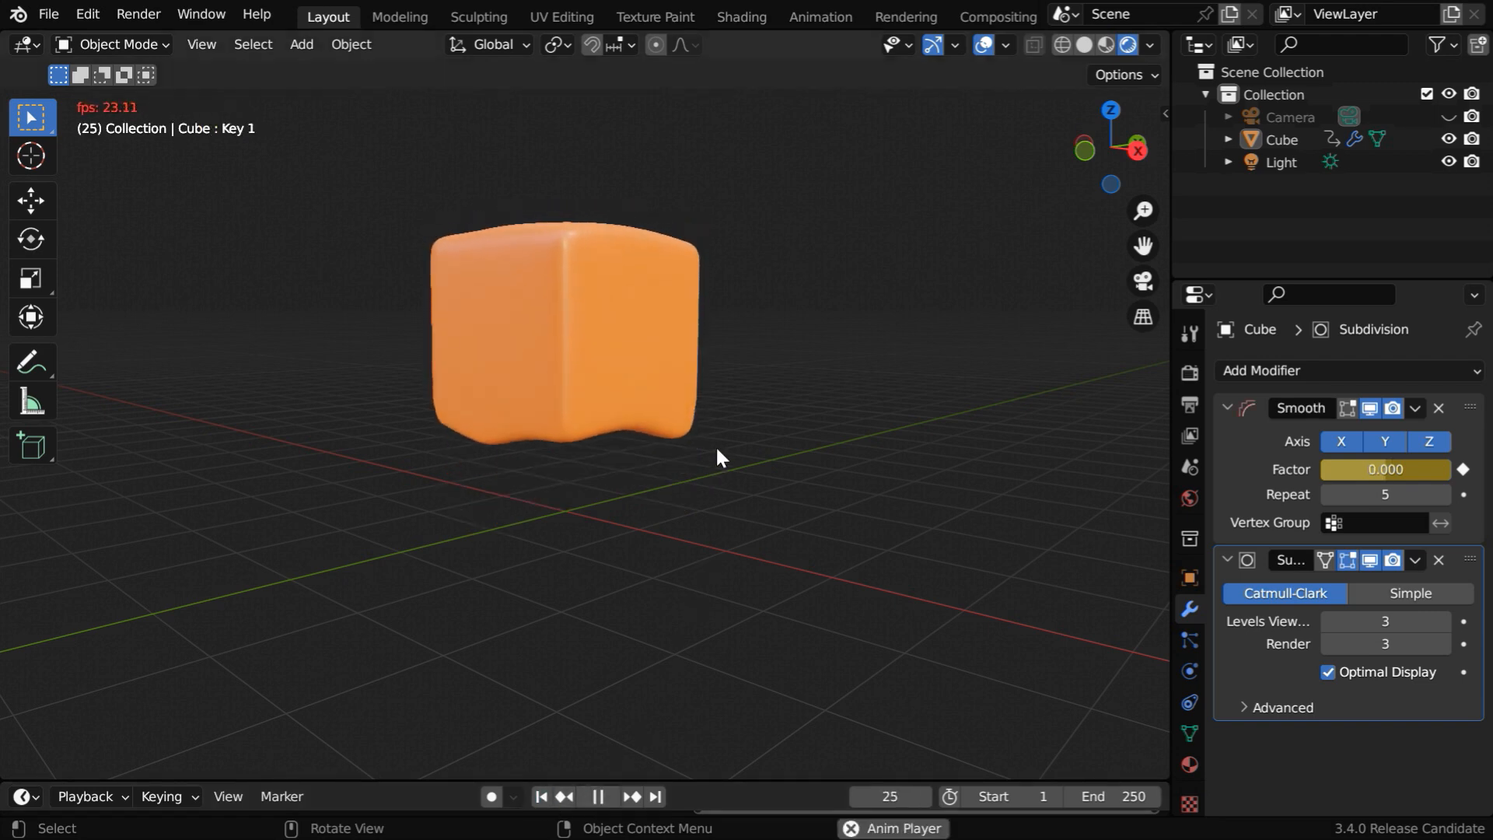